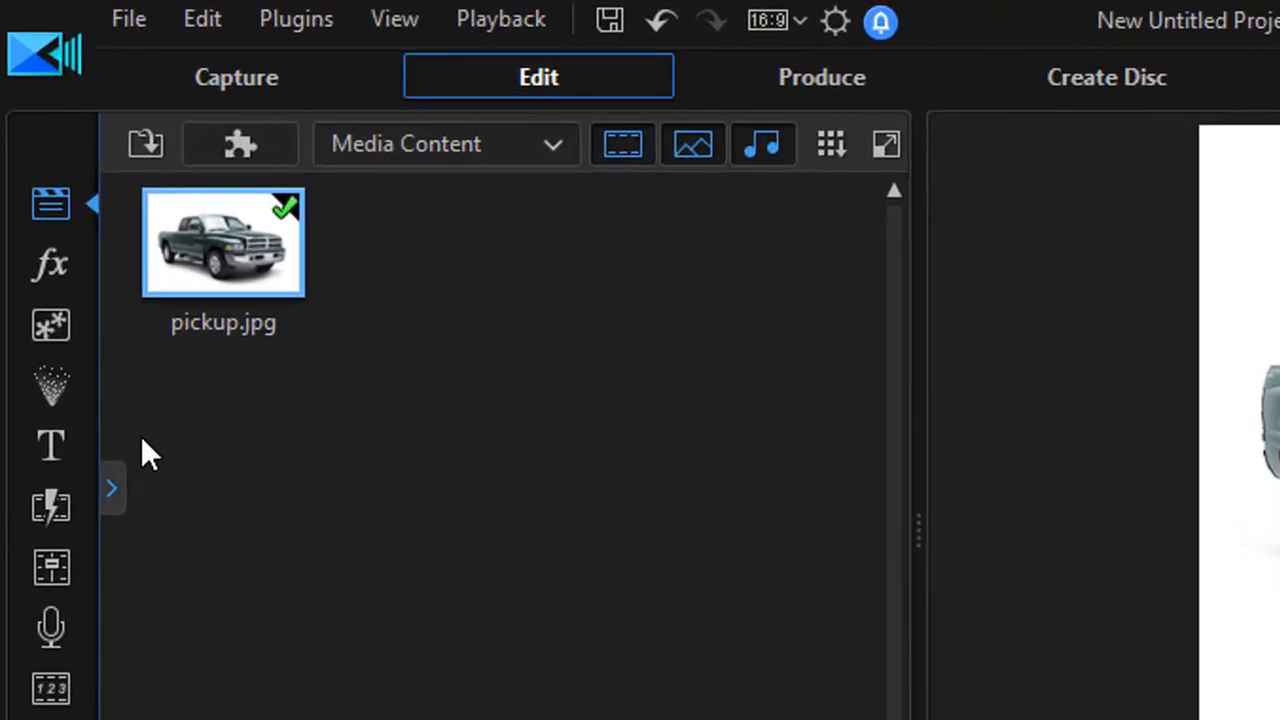
mouse_move(51, 387)
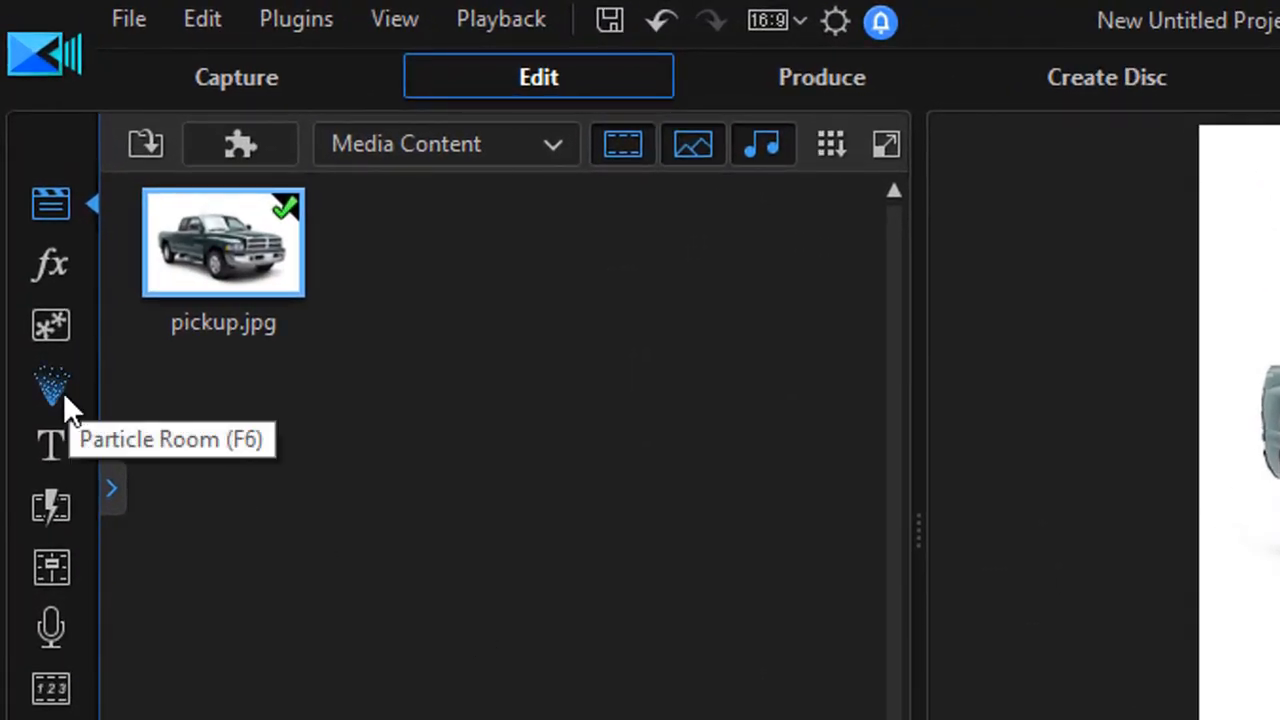
- Open the Particle Room to show the particle effects library
click(51, 385)
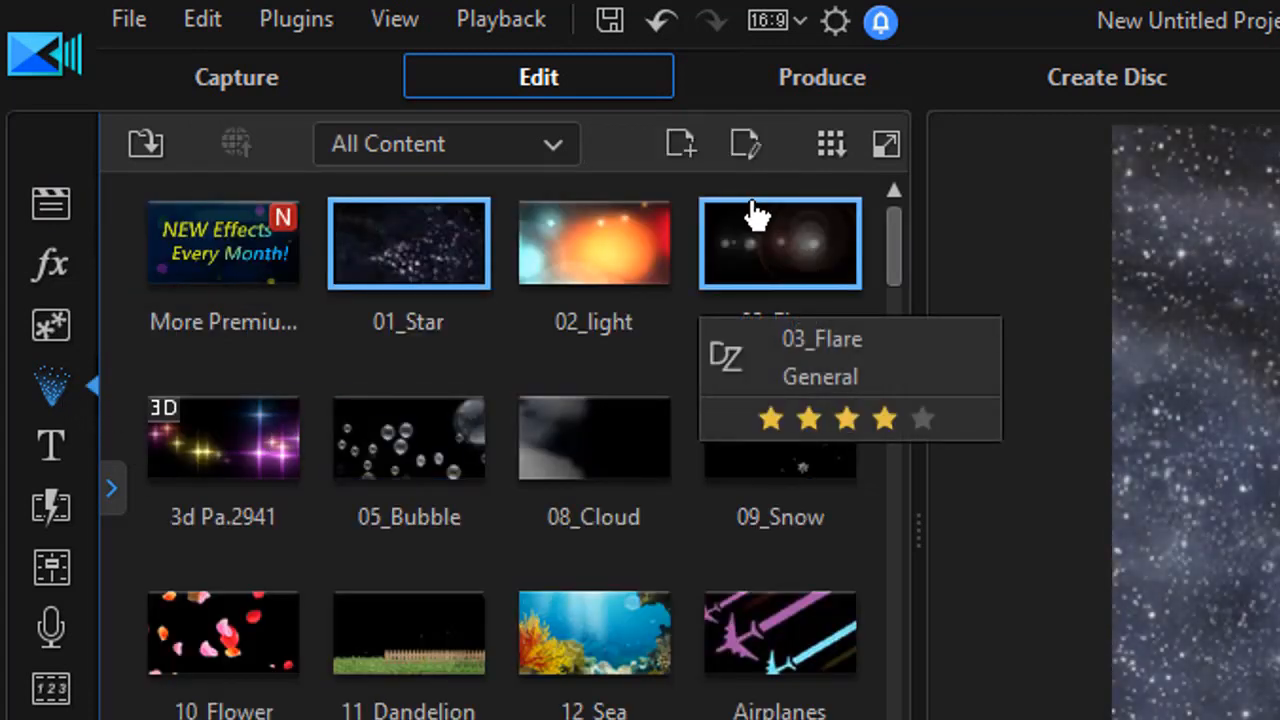
mouse_move(682, 144)
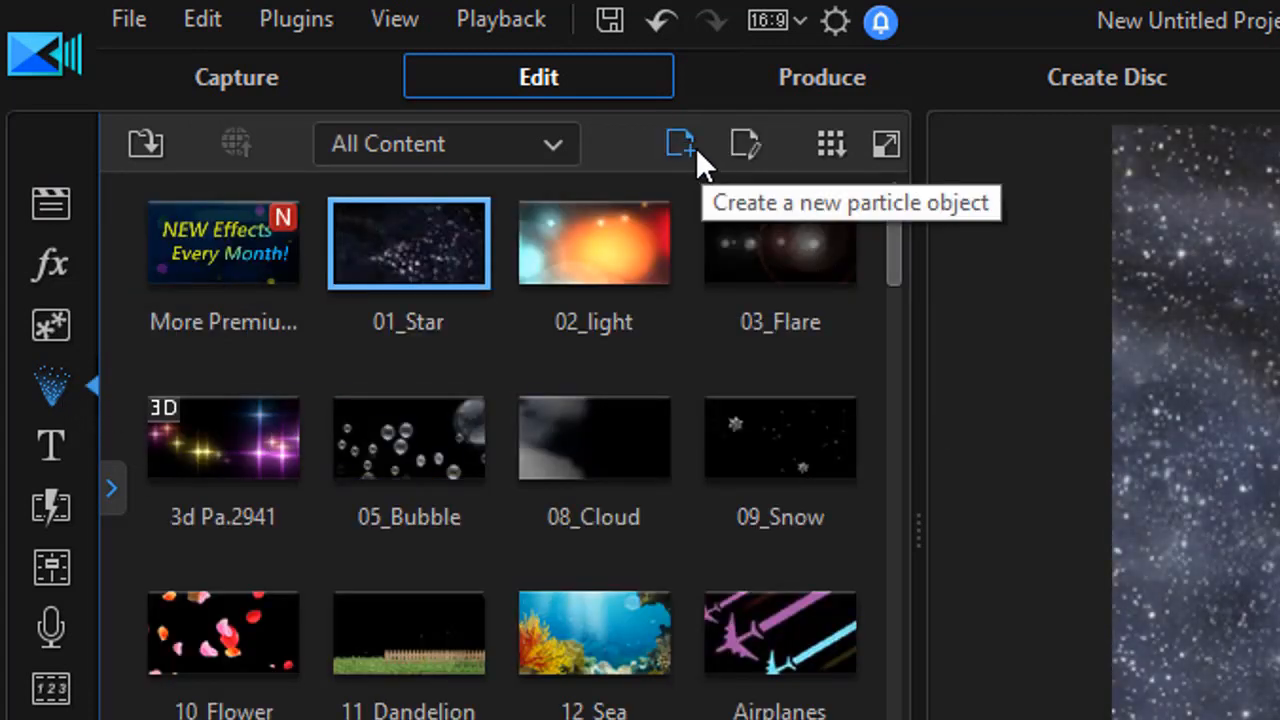
mouse_move(690, 165)
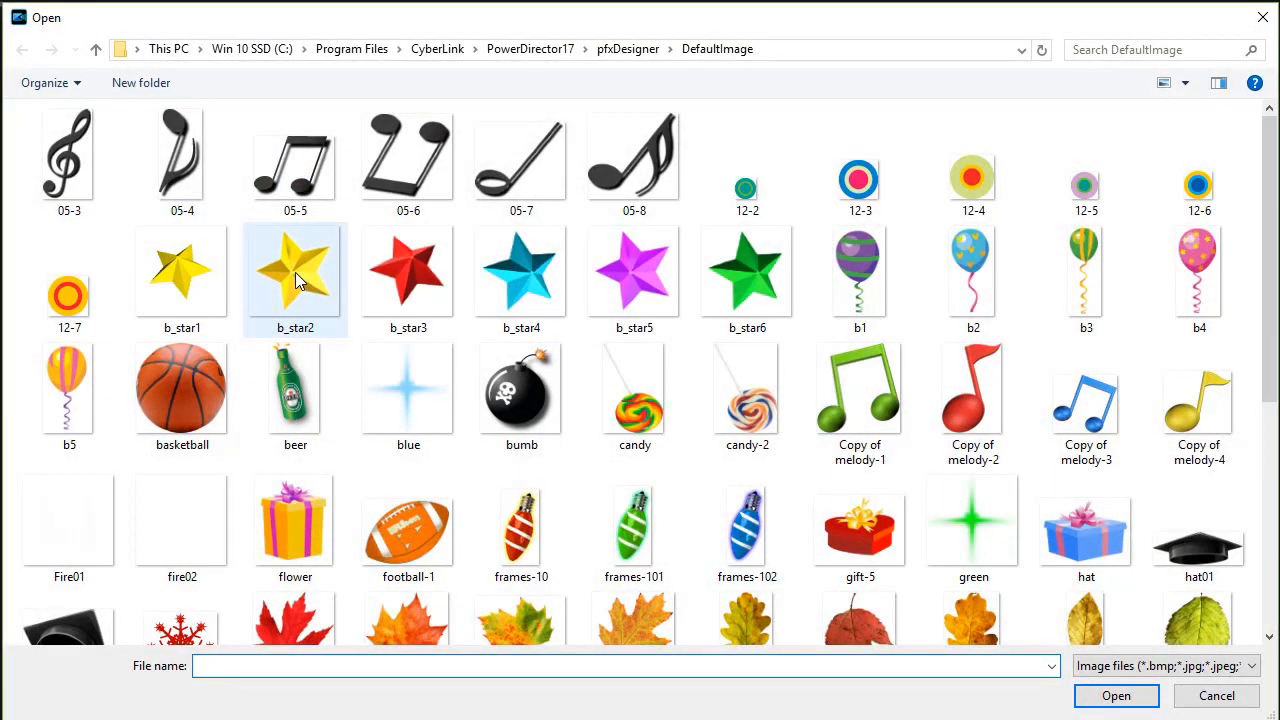
mouse_move(300, 280)
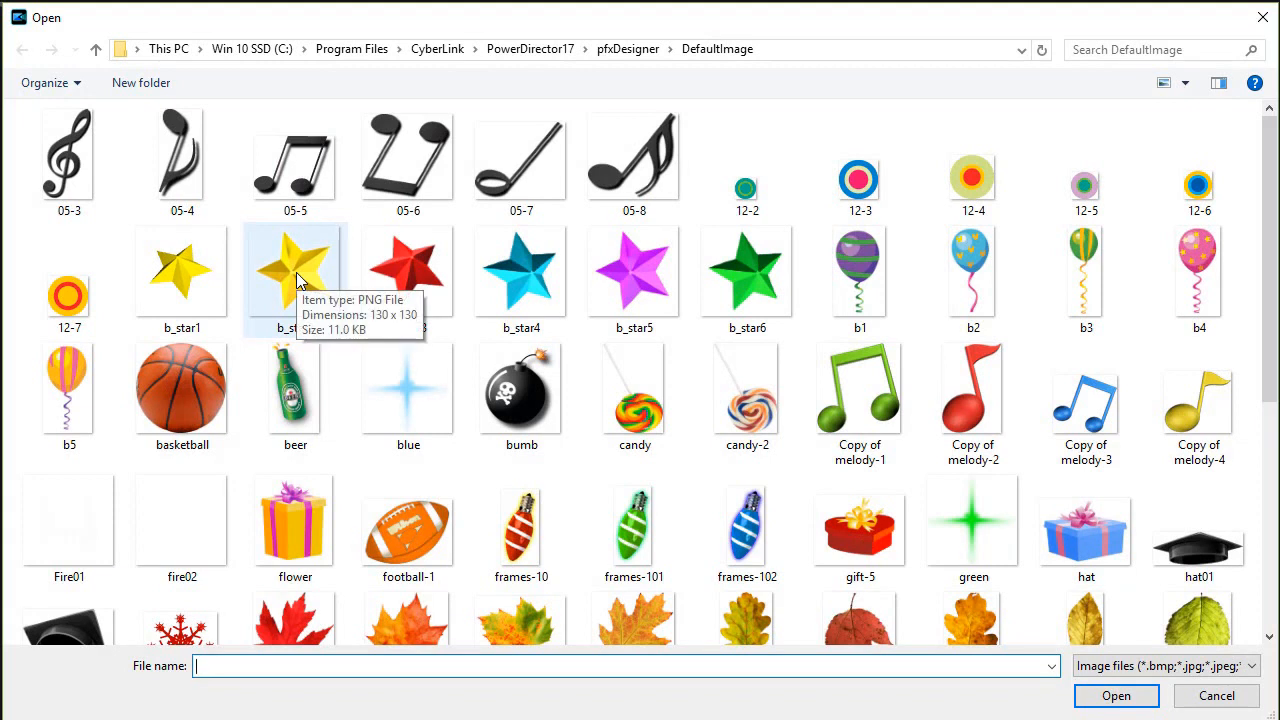
mouse_move(325, 267)
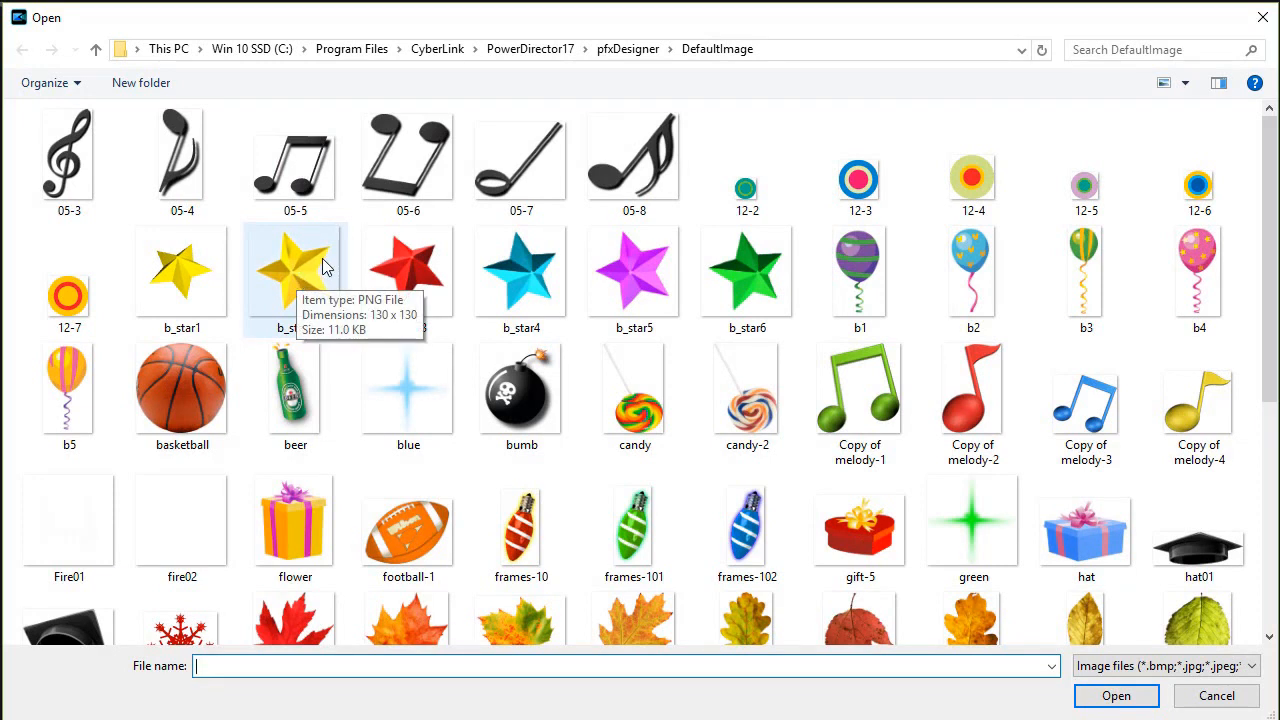
mouse_move(408, 290)
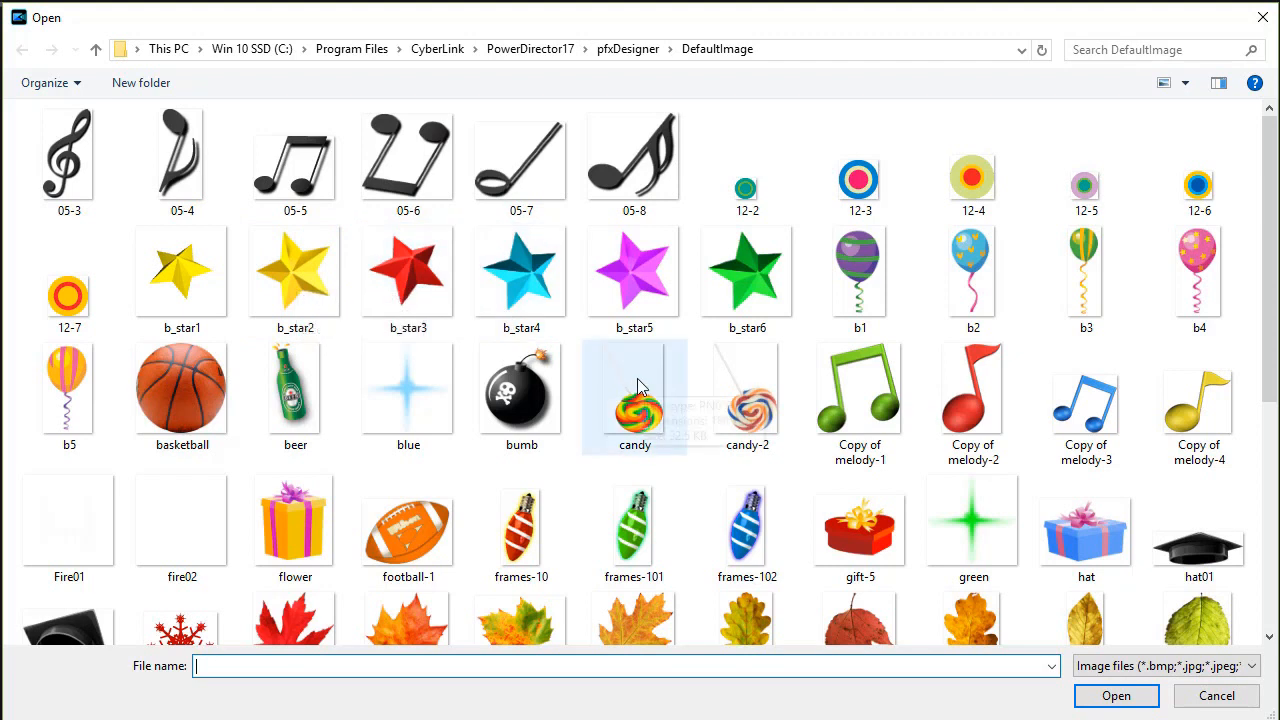
mouse_move(635, 385)
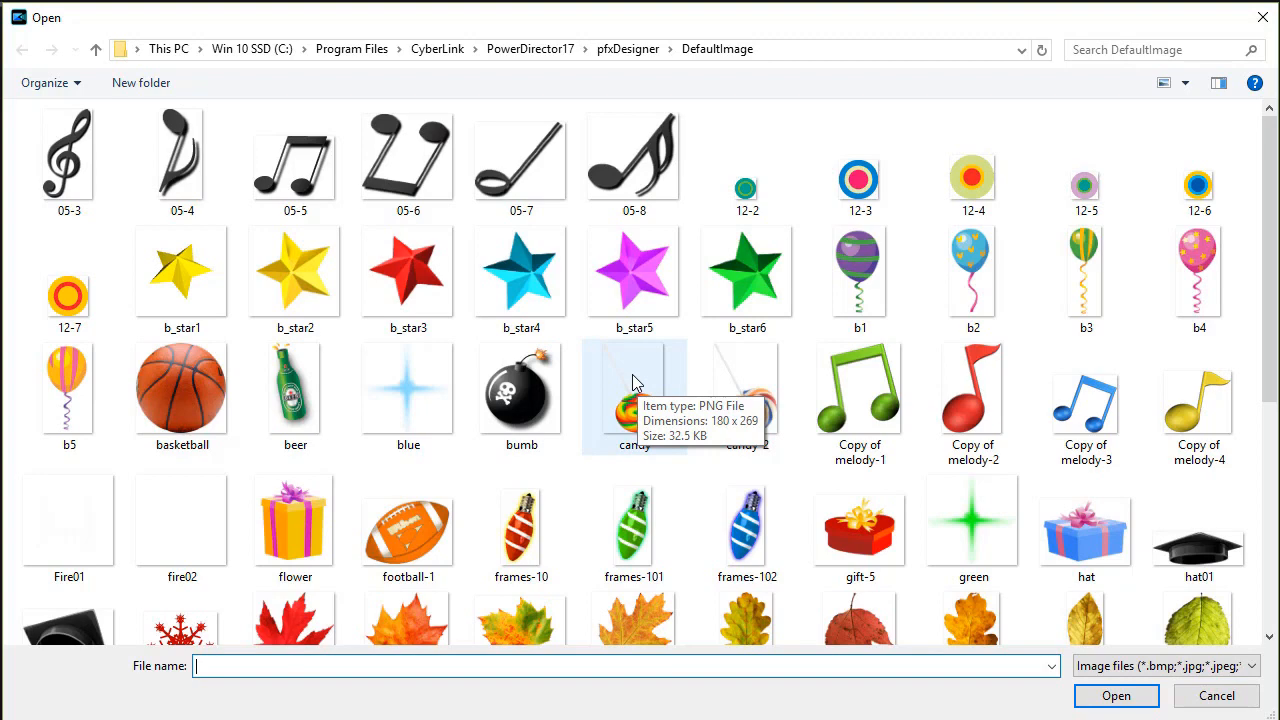
- Load the save_left_red image as the particle for a new particle object
scroll(down, 3)
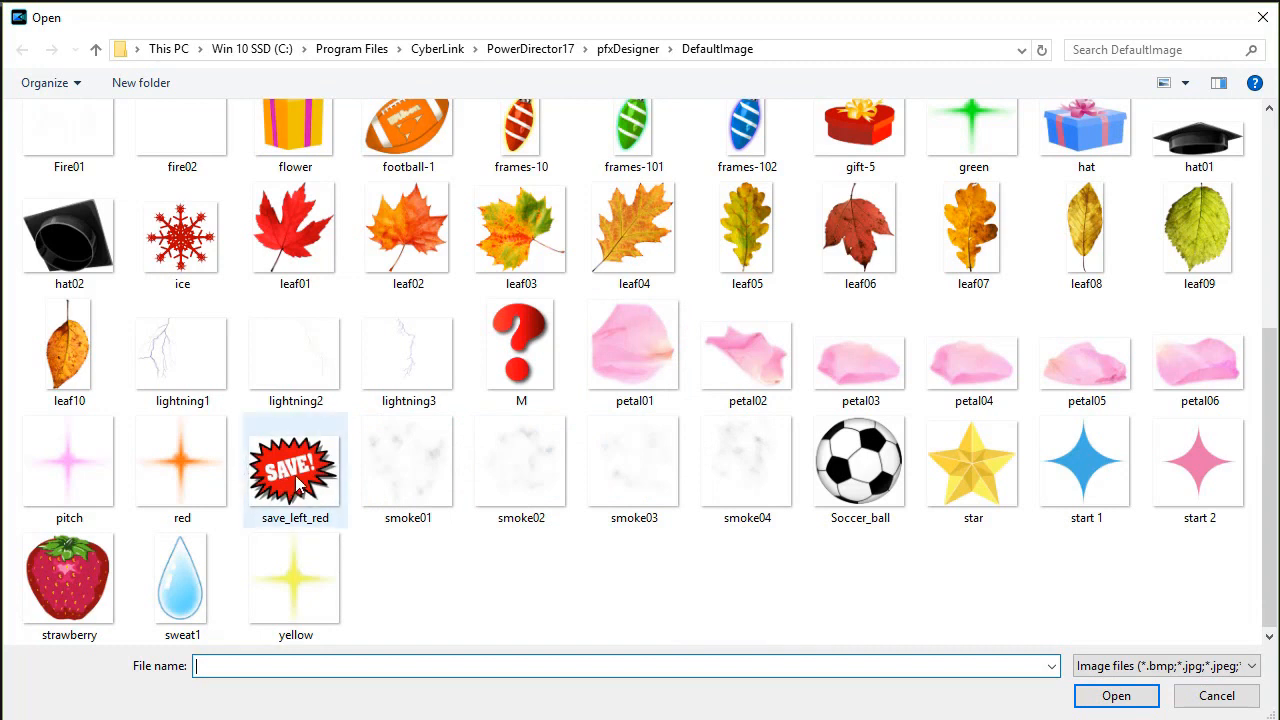
click(295, 468)
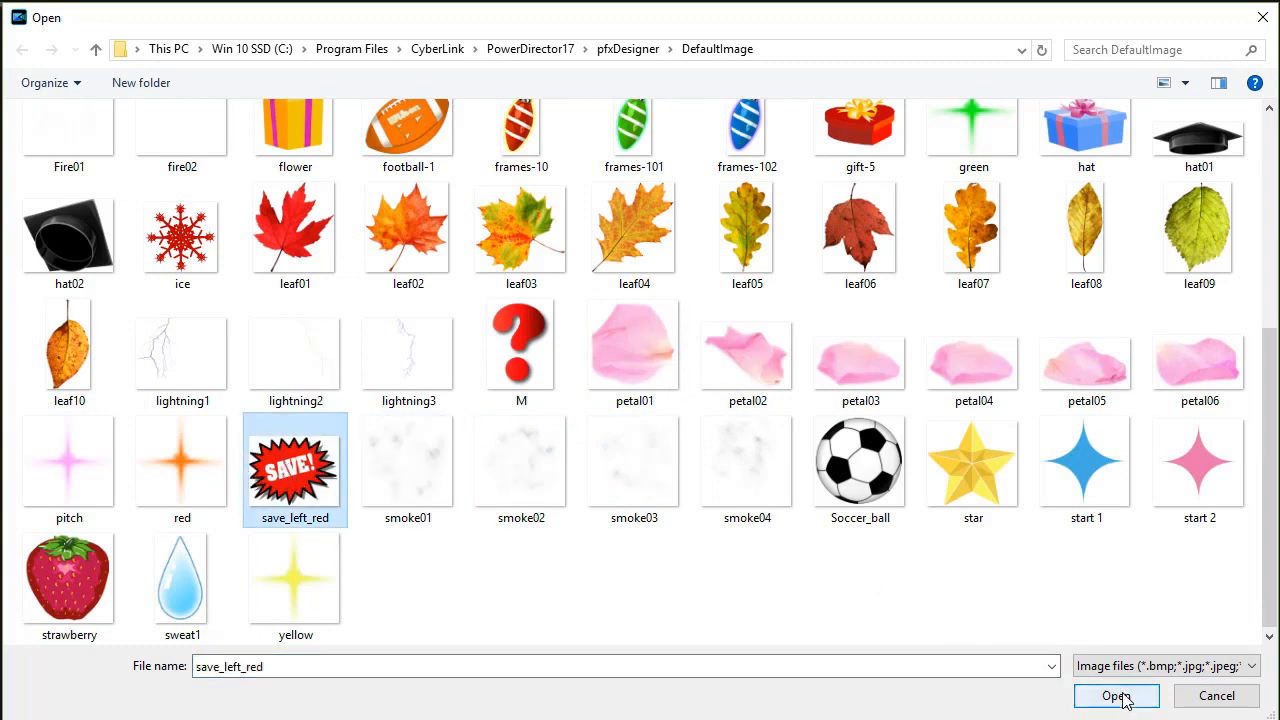
click(1116, 695)
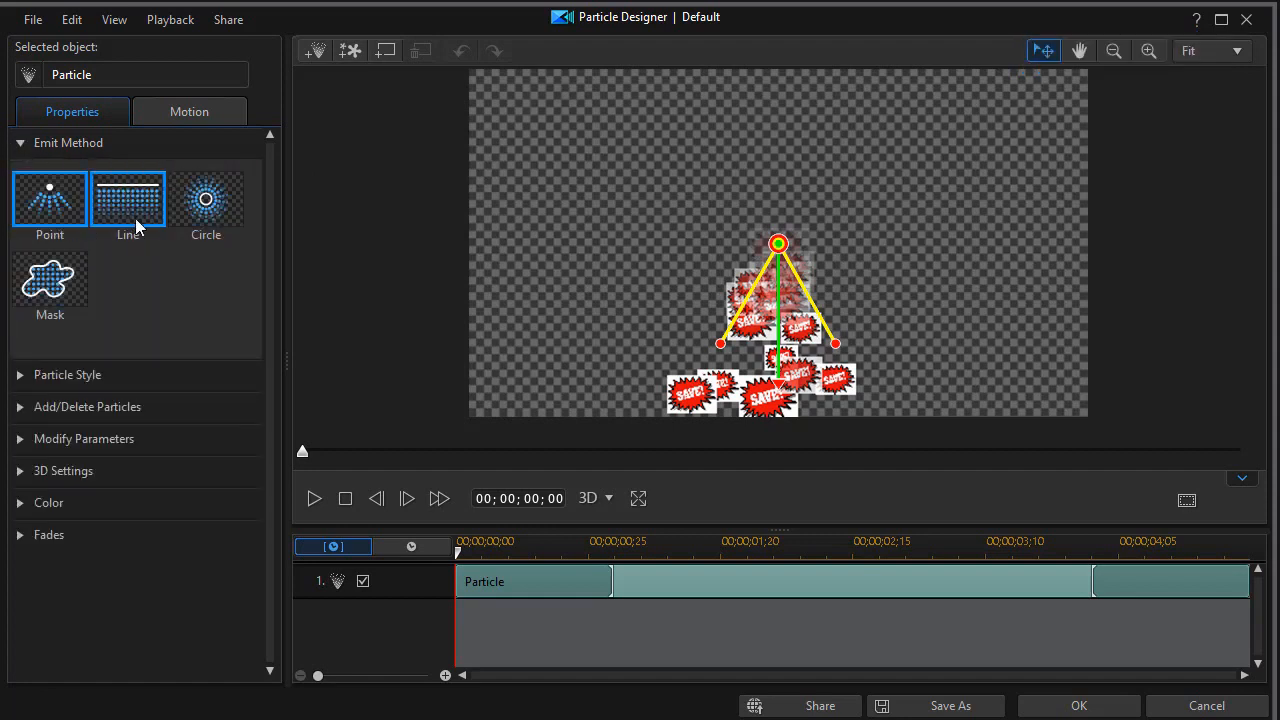
- Collapse Emit Method, move the emitter to the left edge aiming right, and preview Bubble style
click(206, 200)
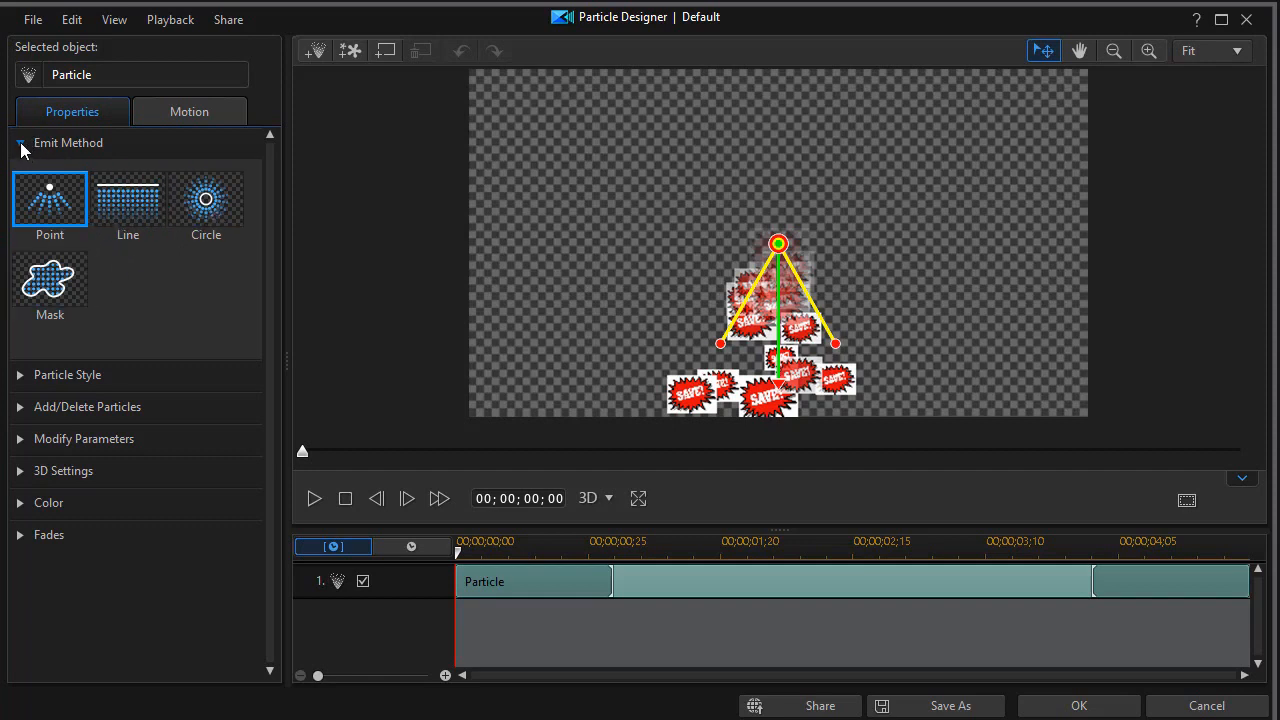
click(20, 142)
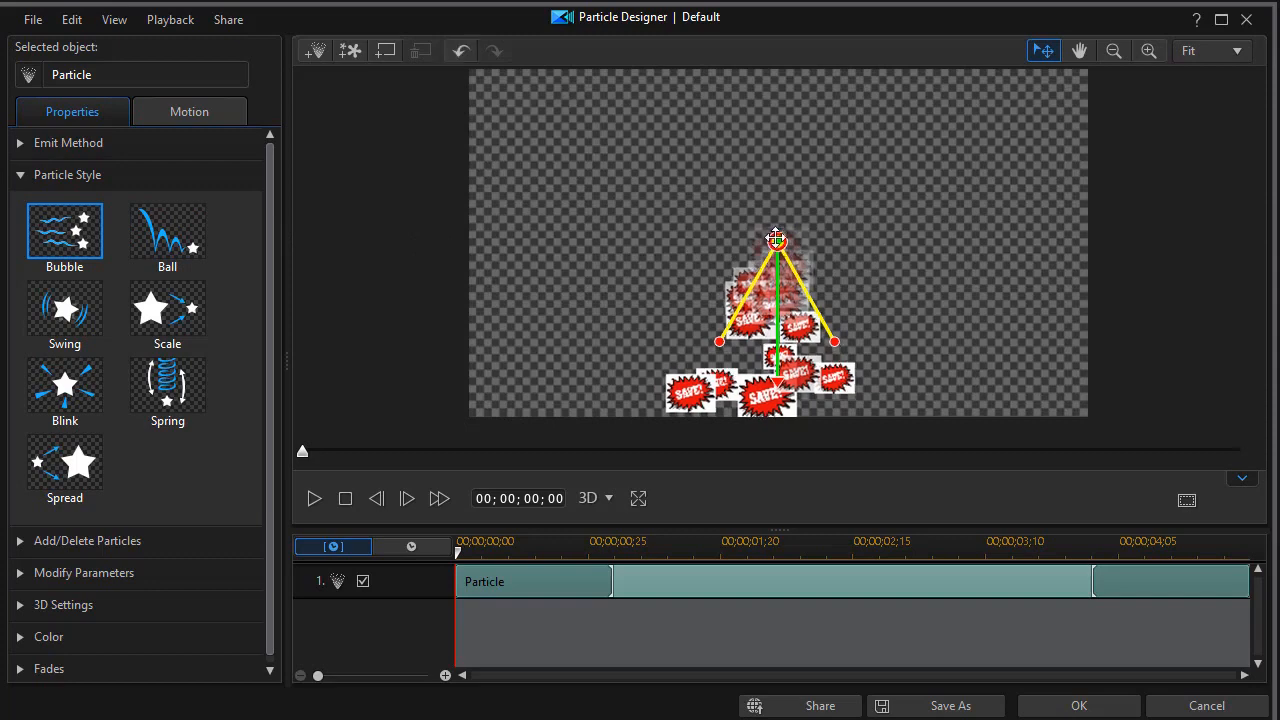
drag(776, 240, 692, 176)
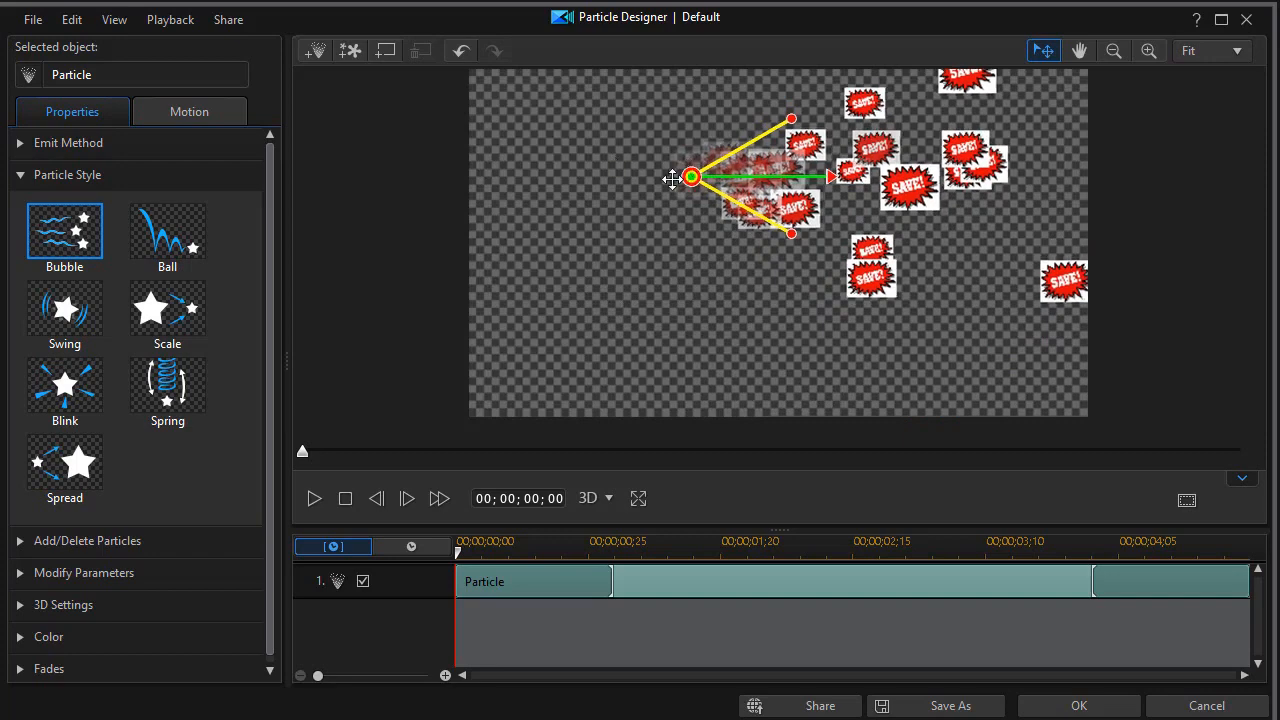
drag(692, 178, 405, 233)
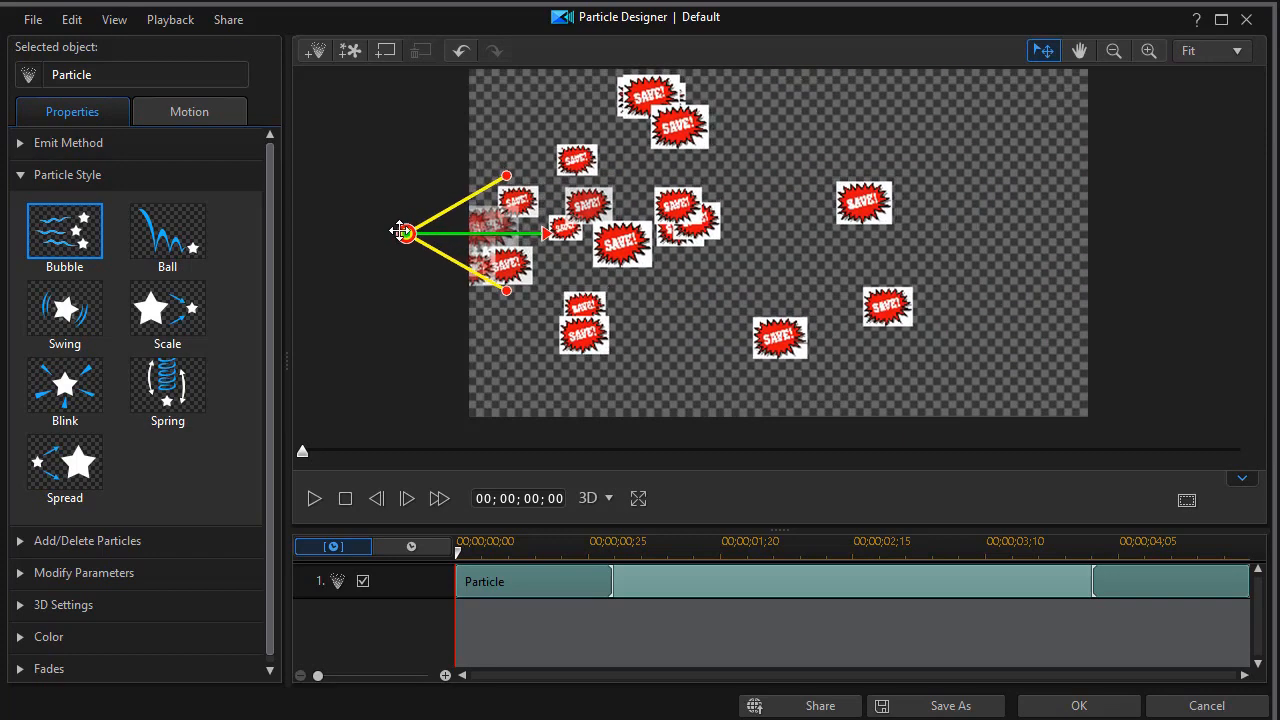
drag(405, 232, 427, 247)
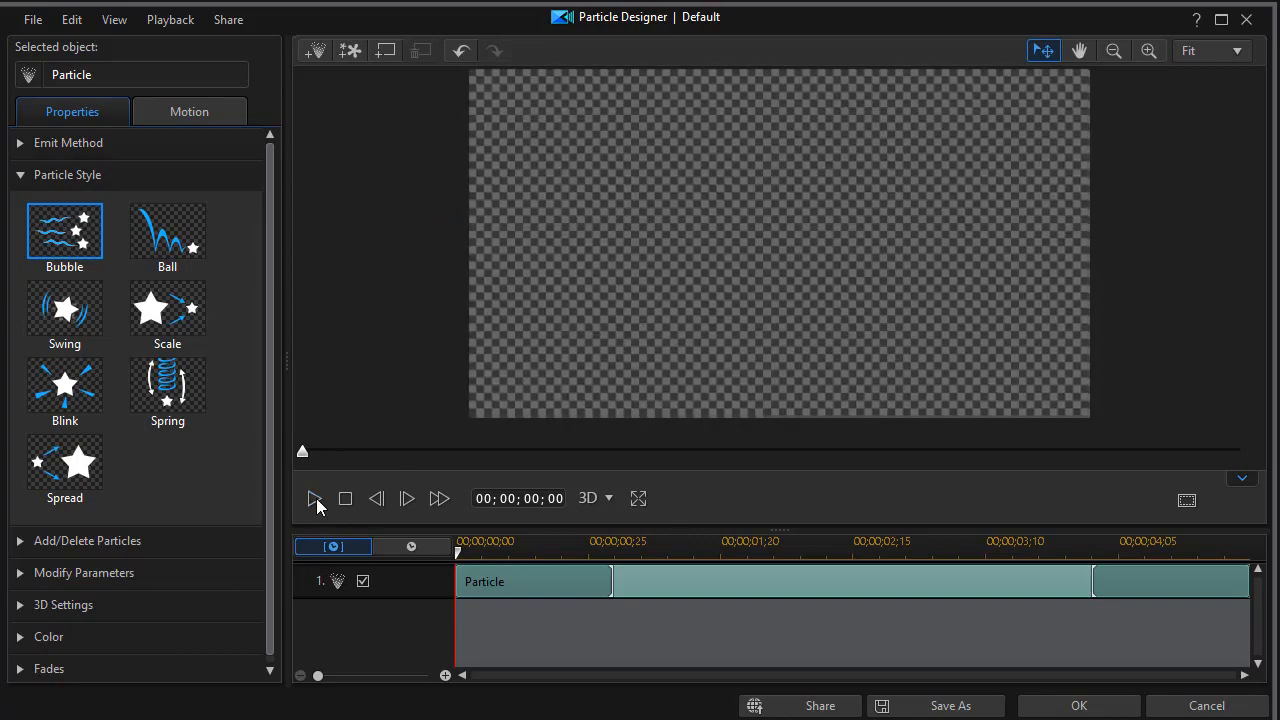
click(314, 498)
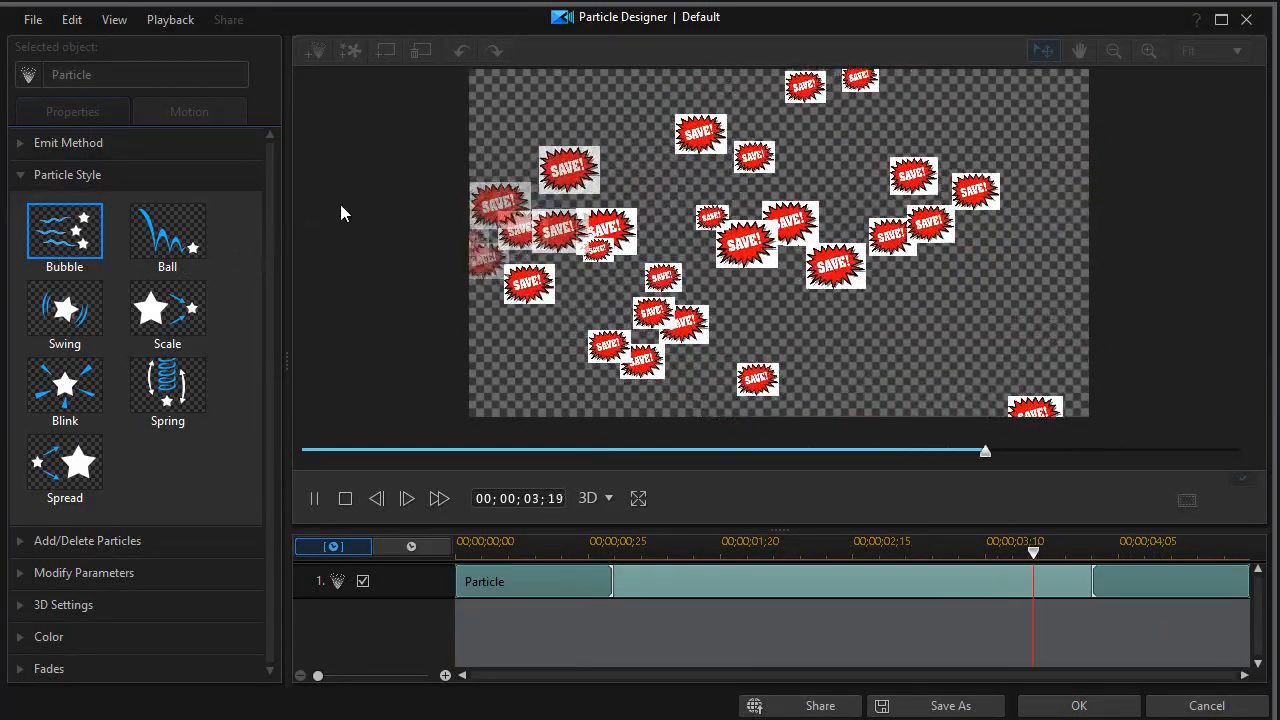
drag(984, 451, 377, 451)
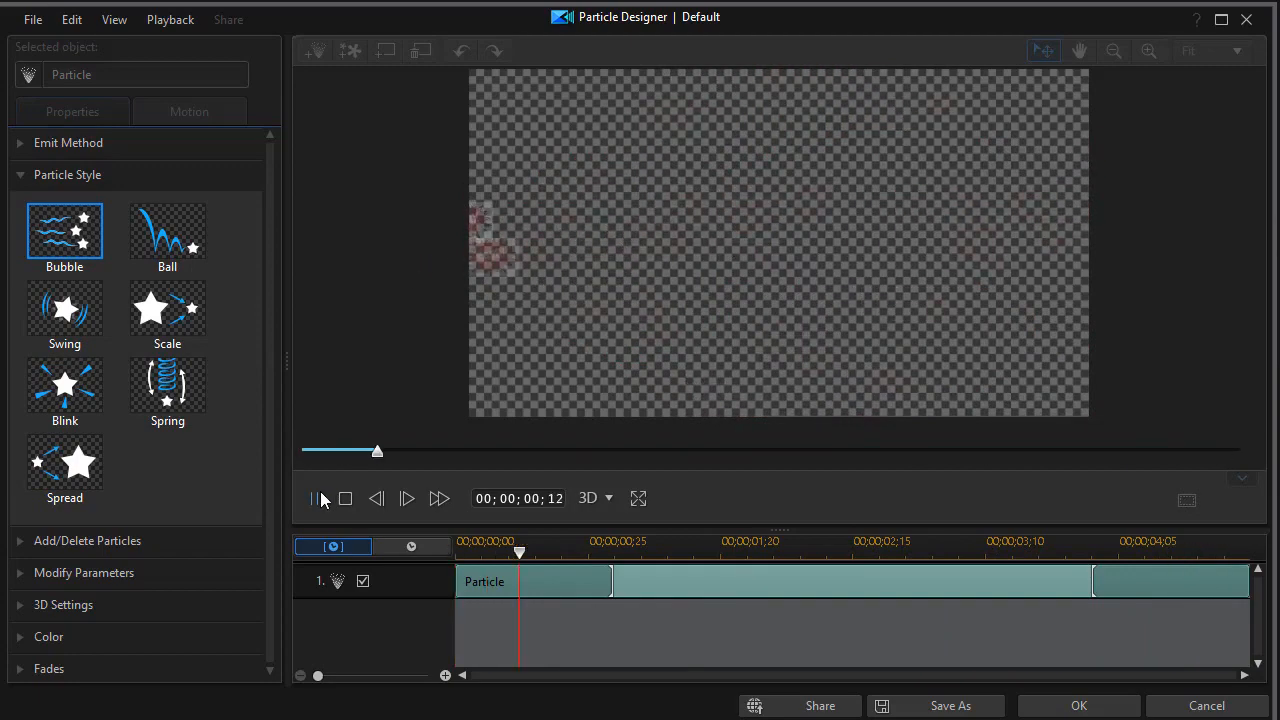
- Stop playback, select the Ball particle style, and play its preview
click(344, 498)
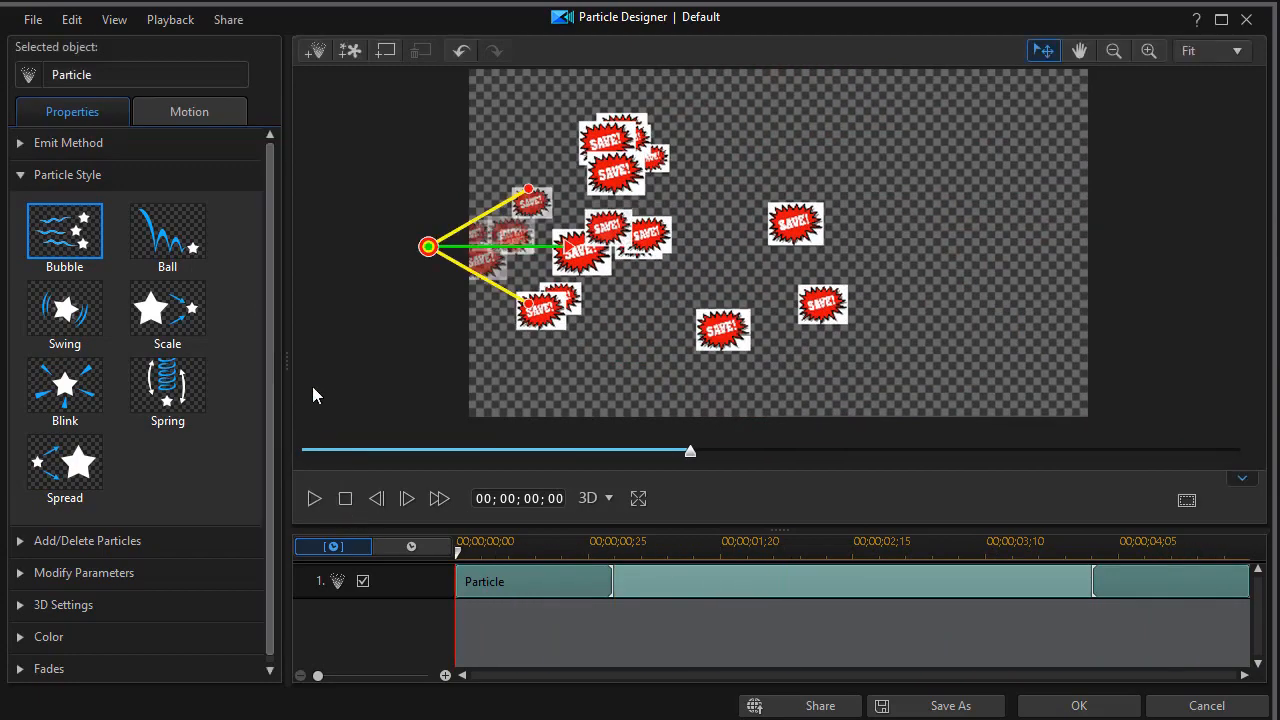
click(167, 230)
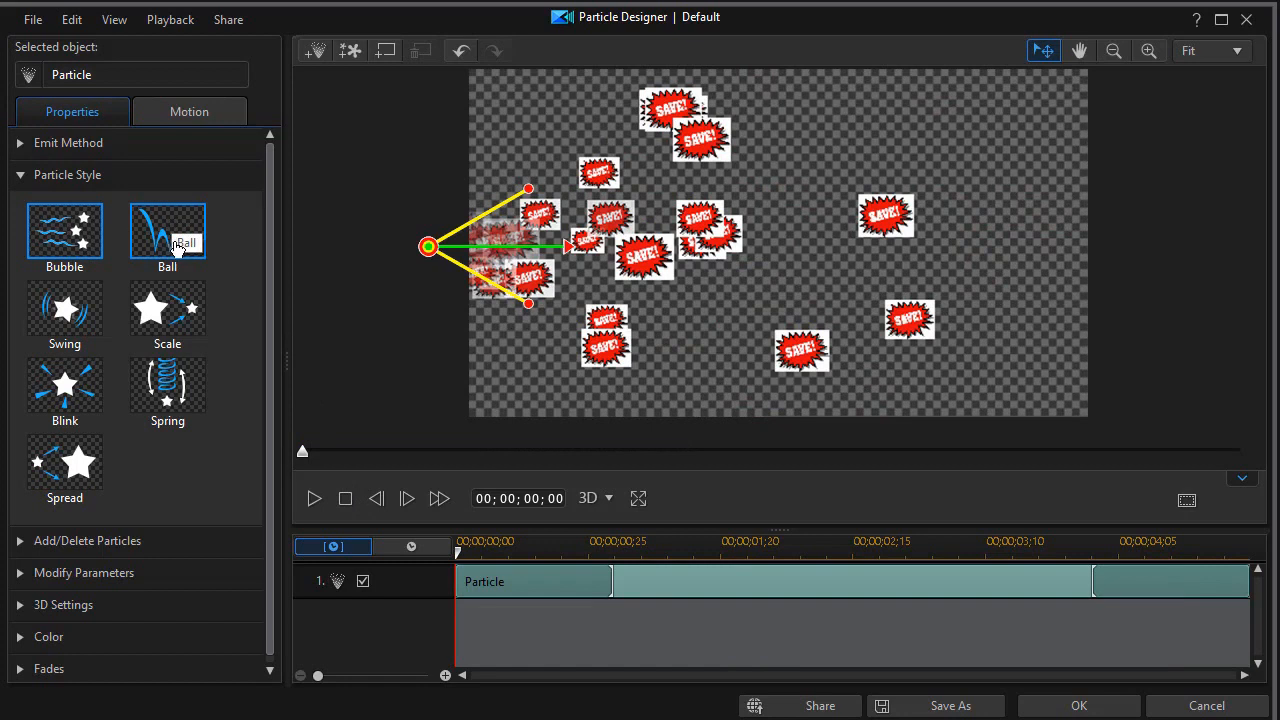
click(167, 230)
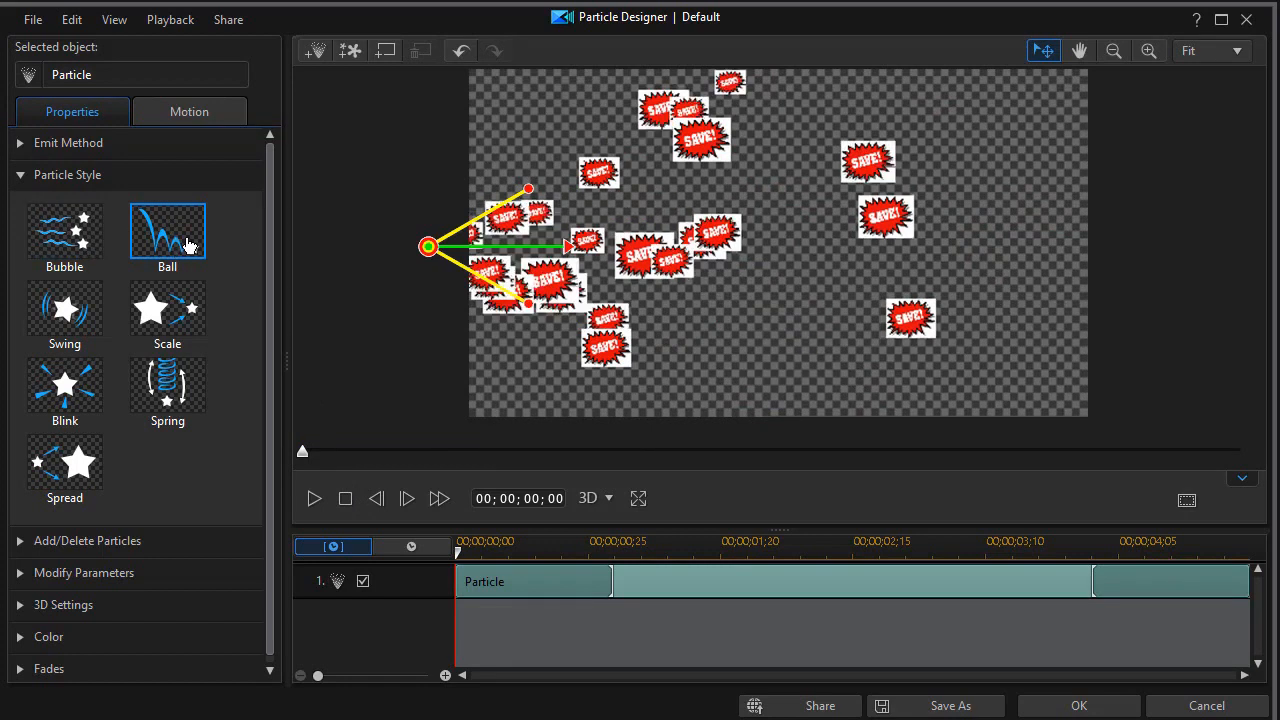
mouse_move(438, 272)
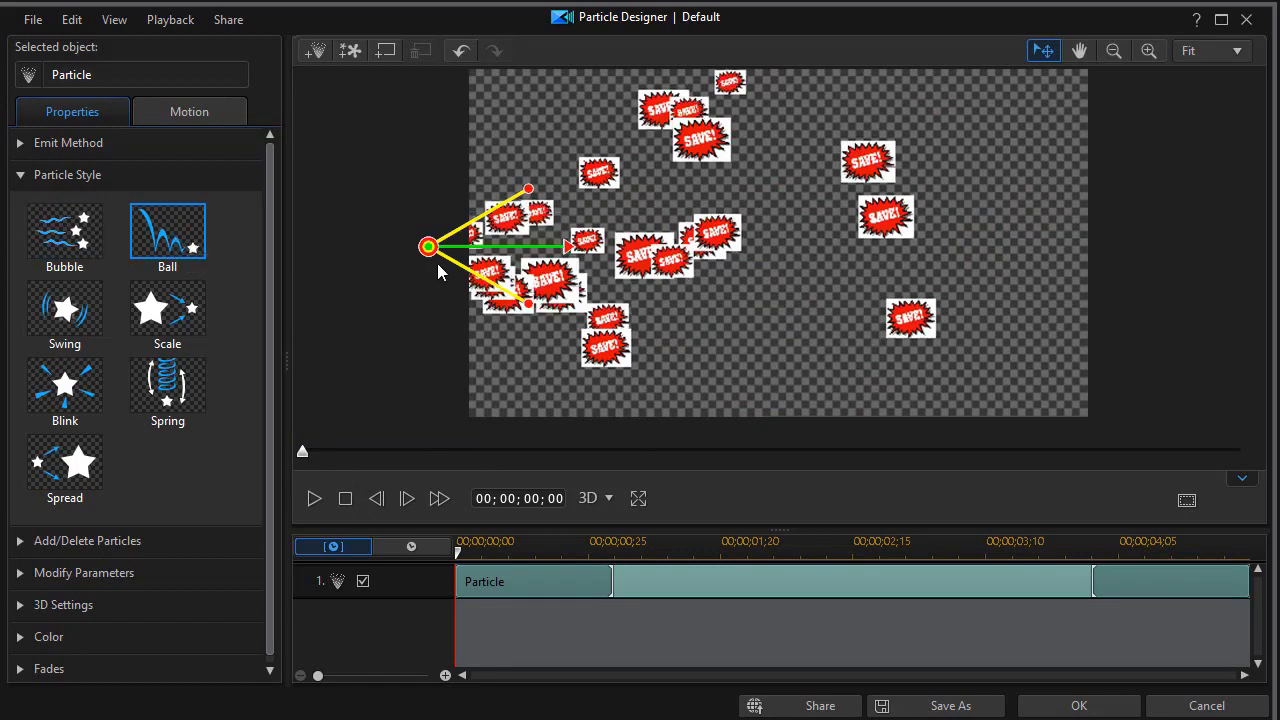
mouse_move(357, 283)
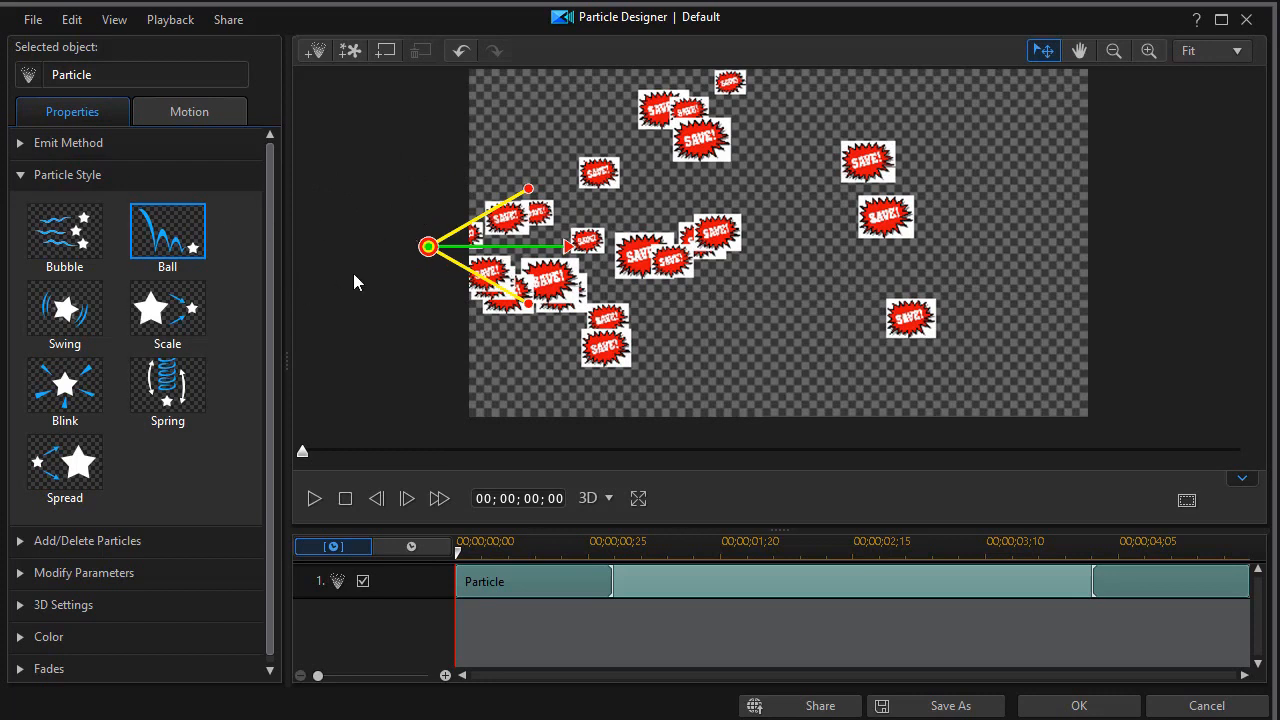
mouse_move(367, 487)
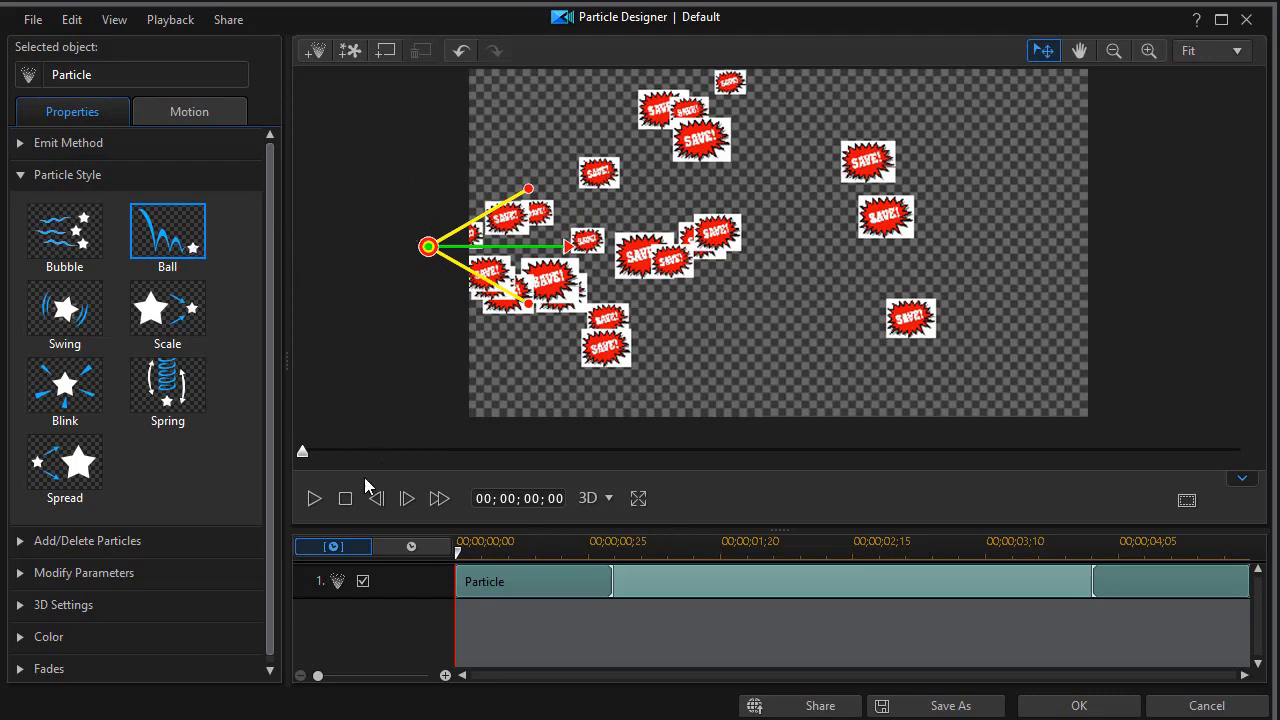
click(314, 498)
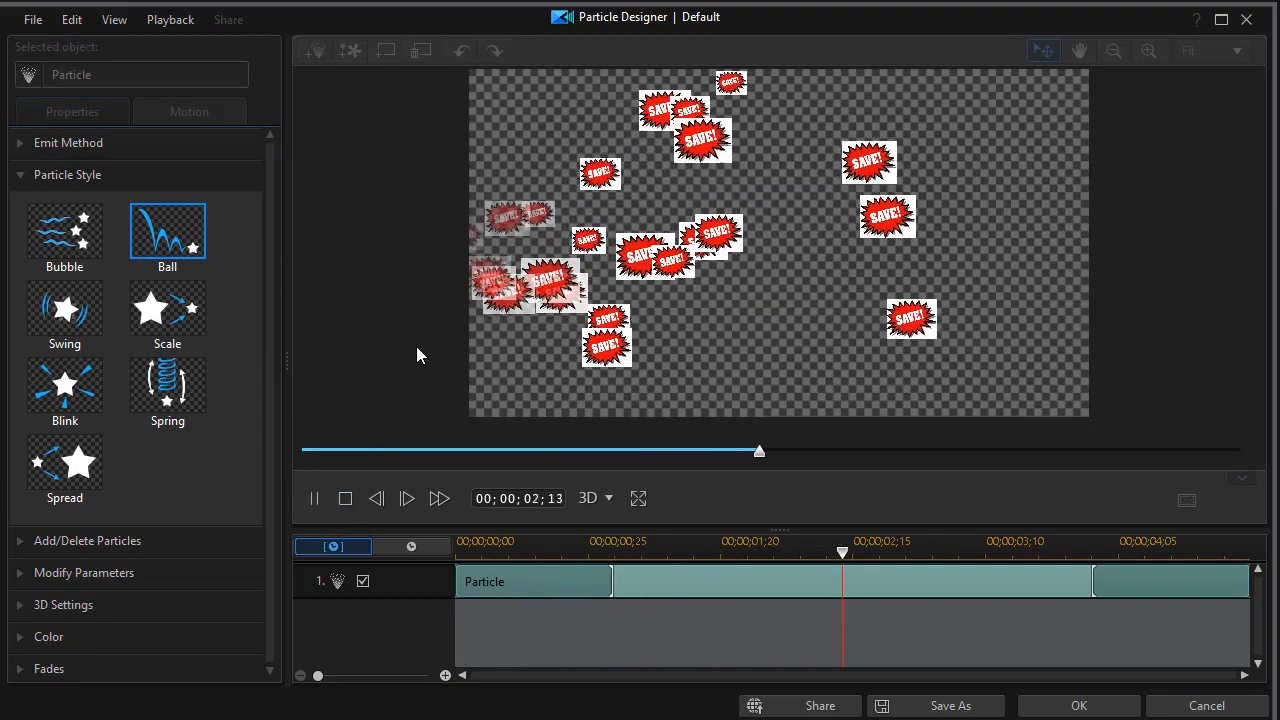
- Scrub the timeline and replay the Ball-style animation several times, then stop
drag(759, 451, 1141, 451)
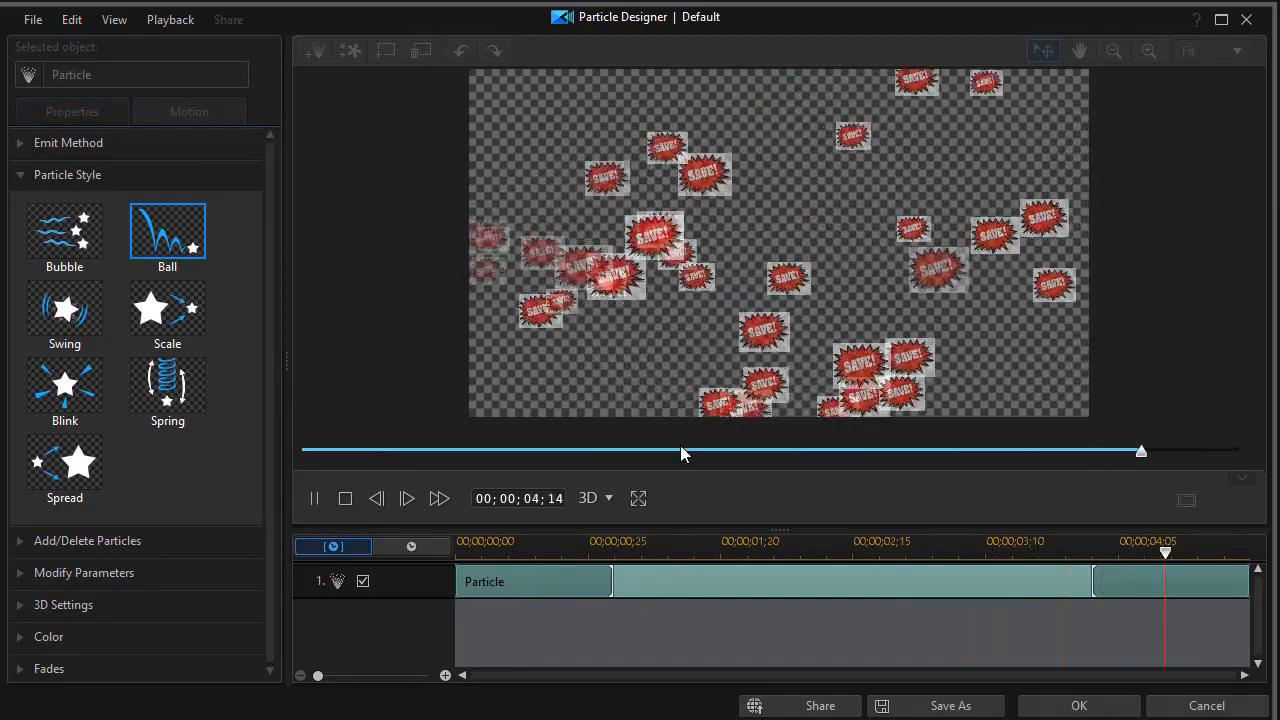
drag(1141, 451, 527, 451)
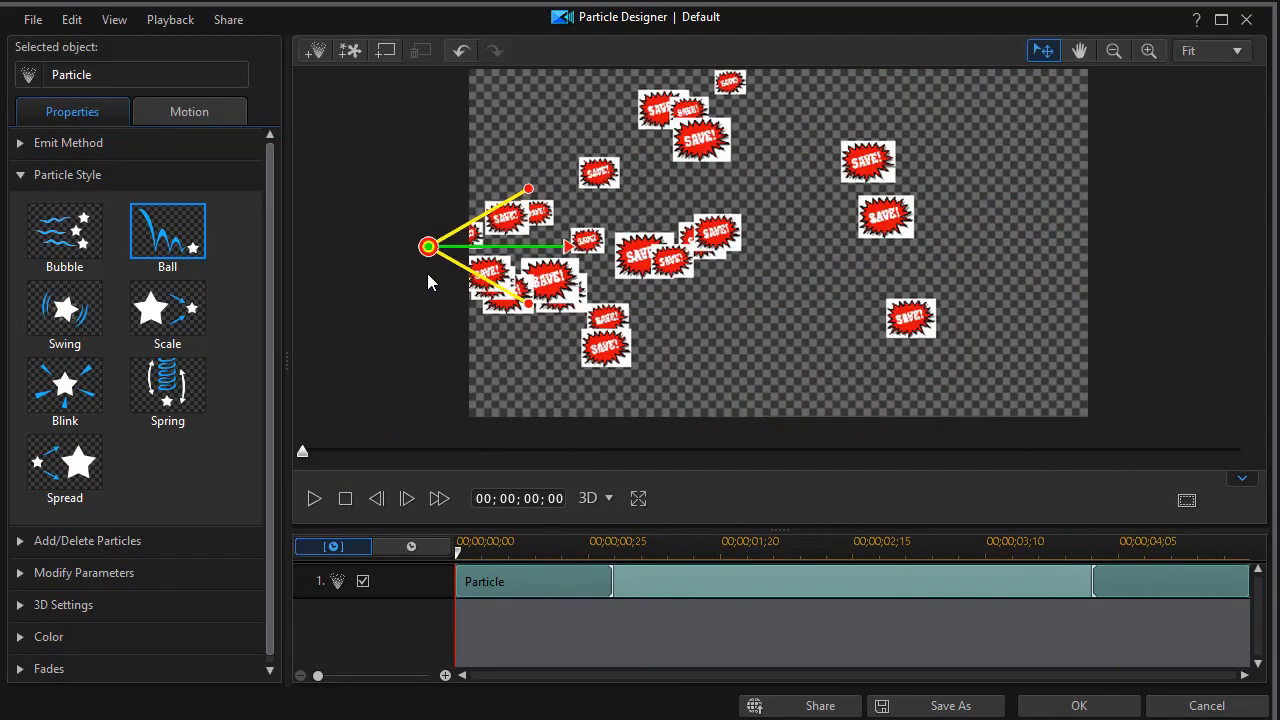
mouse_move(575, 255)
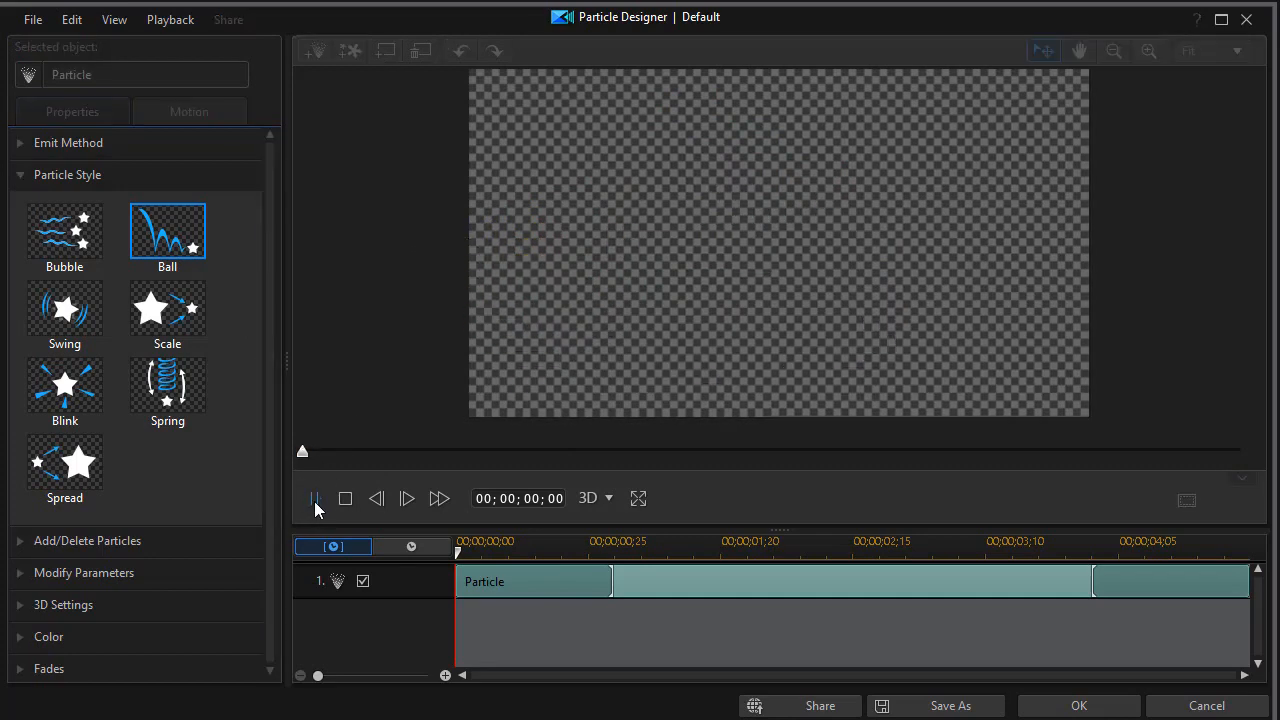
click(315, 498)
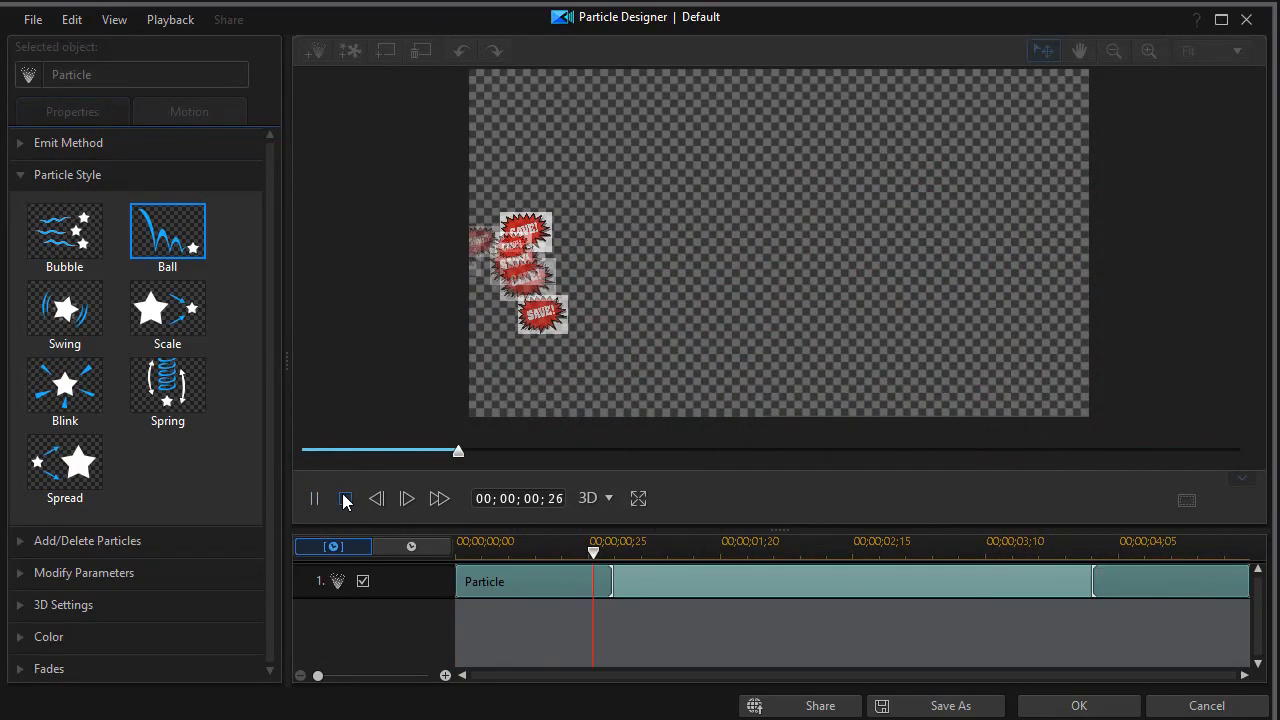
click(344, 498)
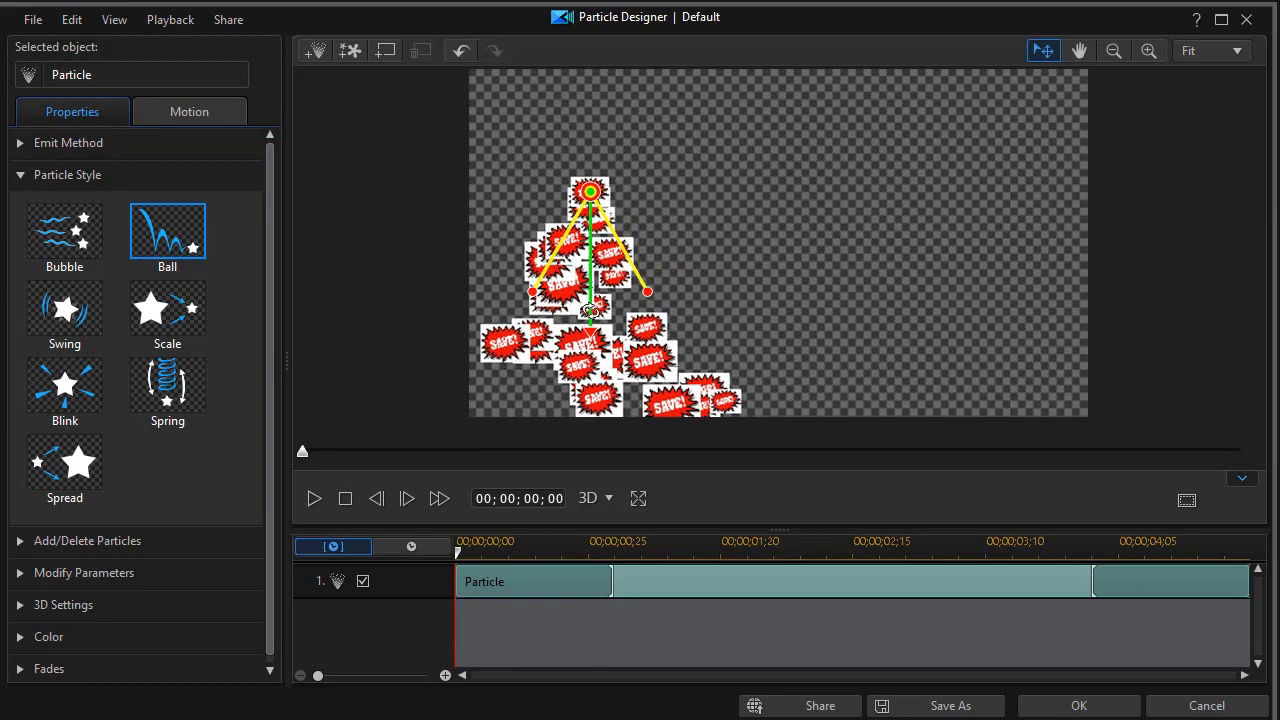
click(314, 498)
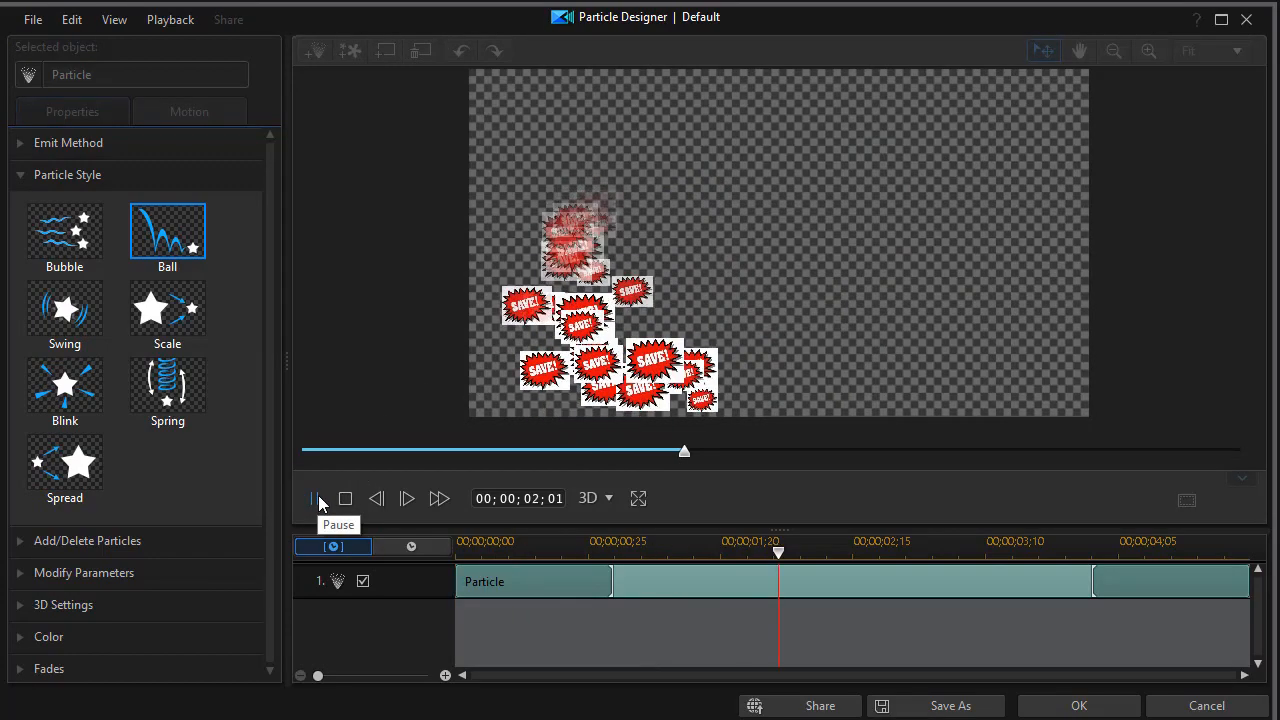
click(314, 498)
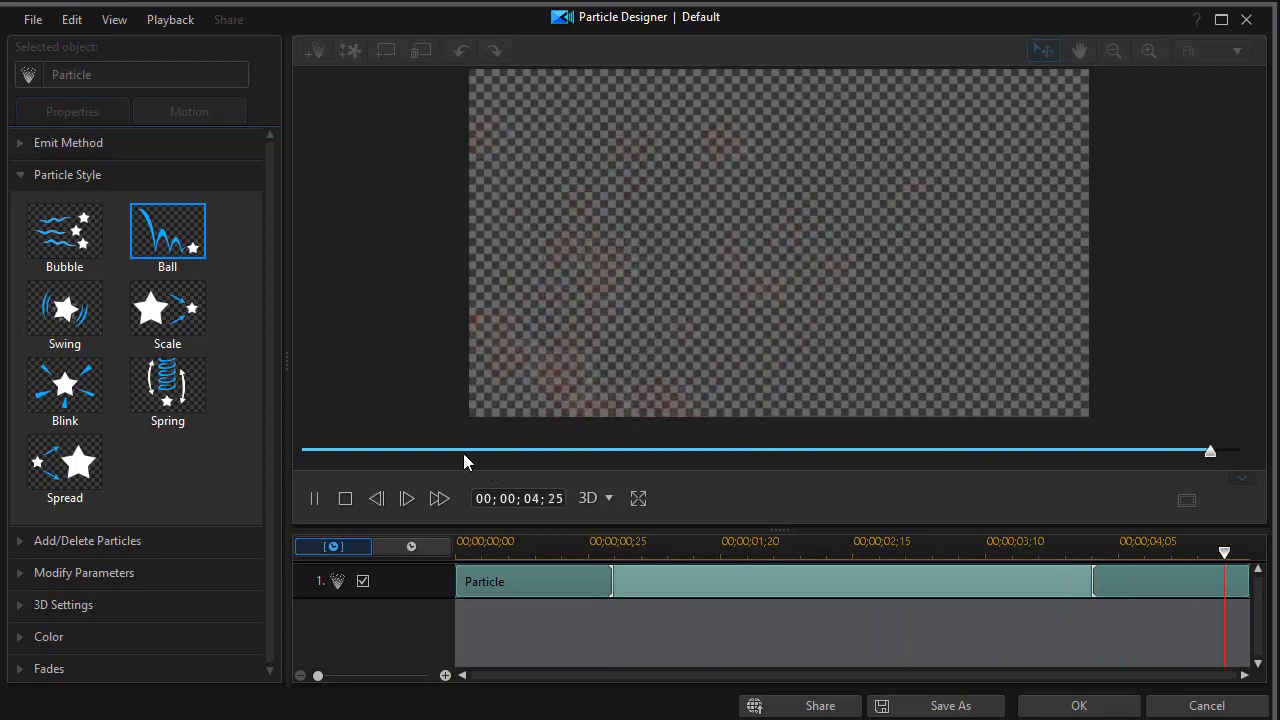
click(345, 498)
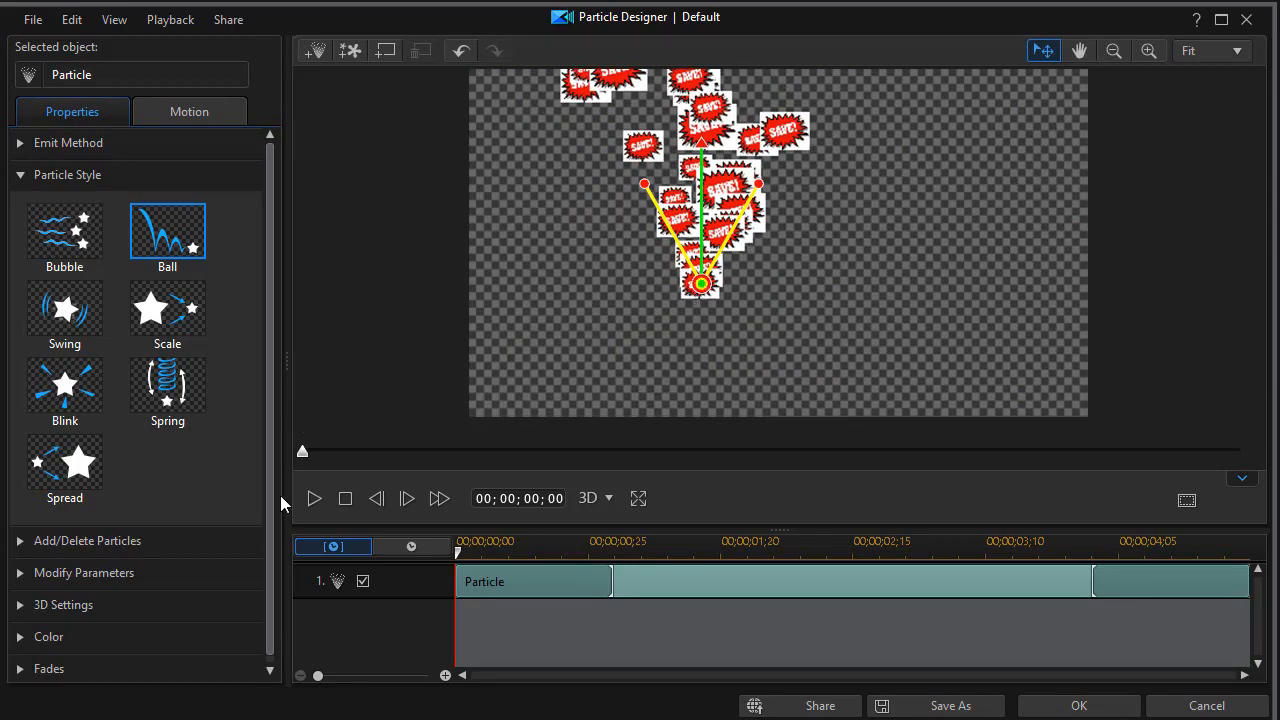
click(314, 498)
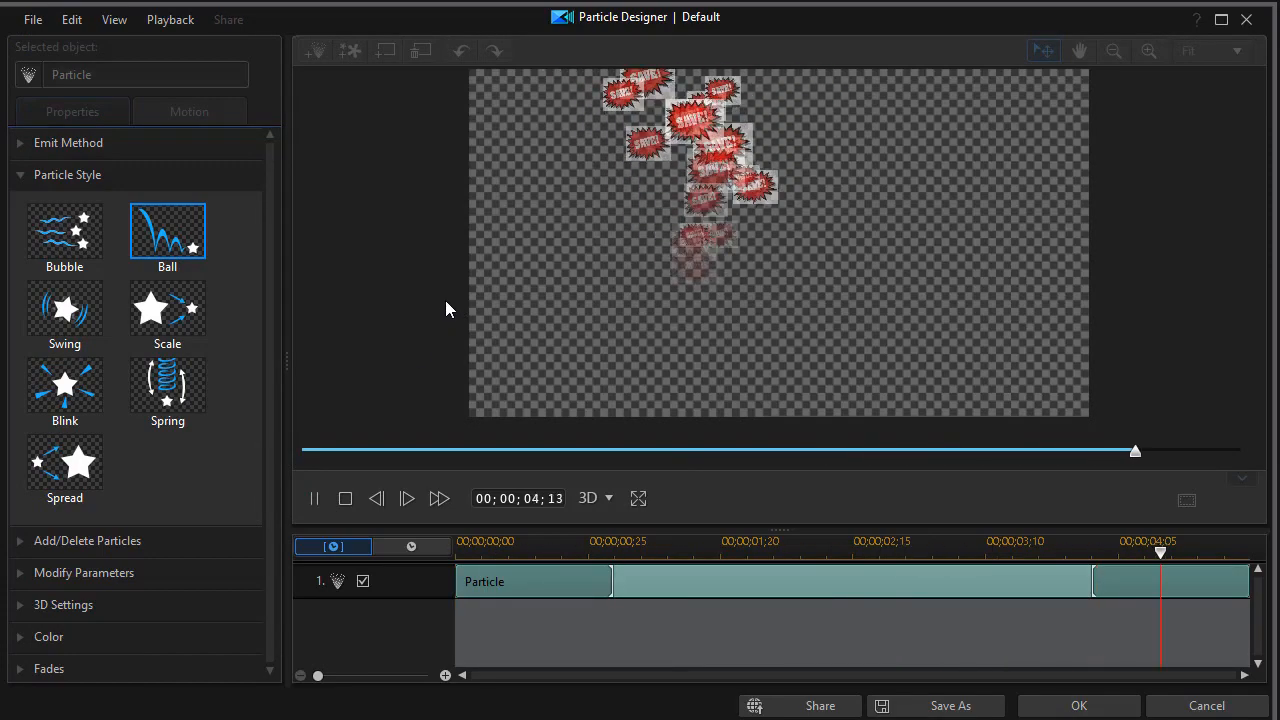
drag(1135, 450, 527, 450)
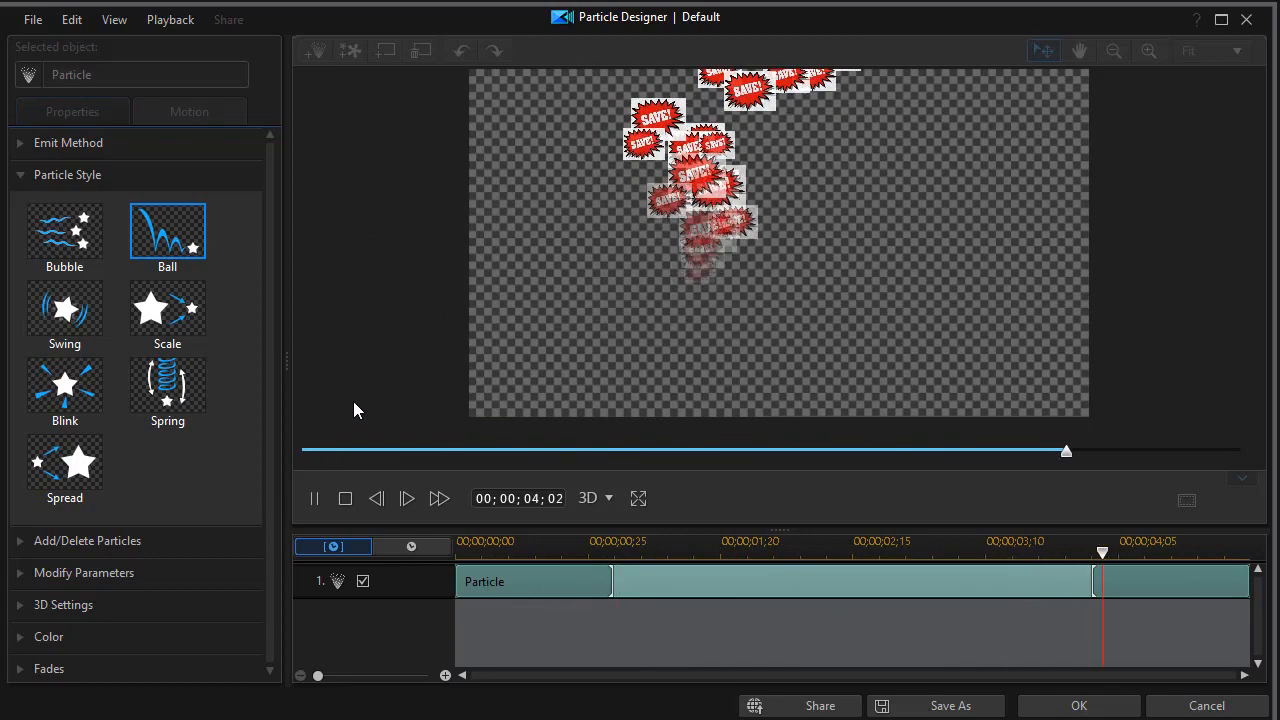
click(314, 498)
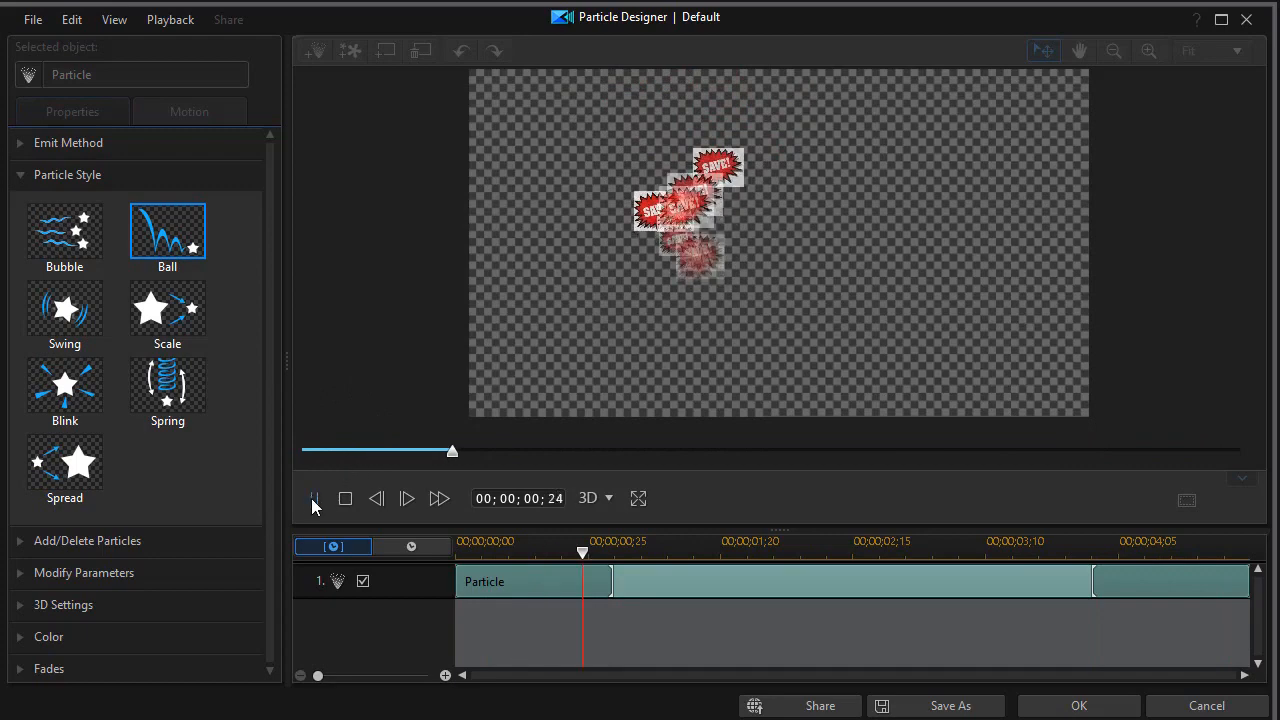
click(345, 498)
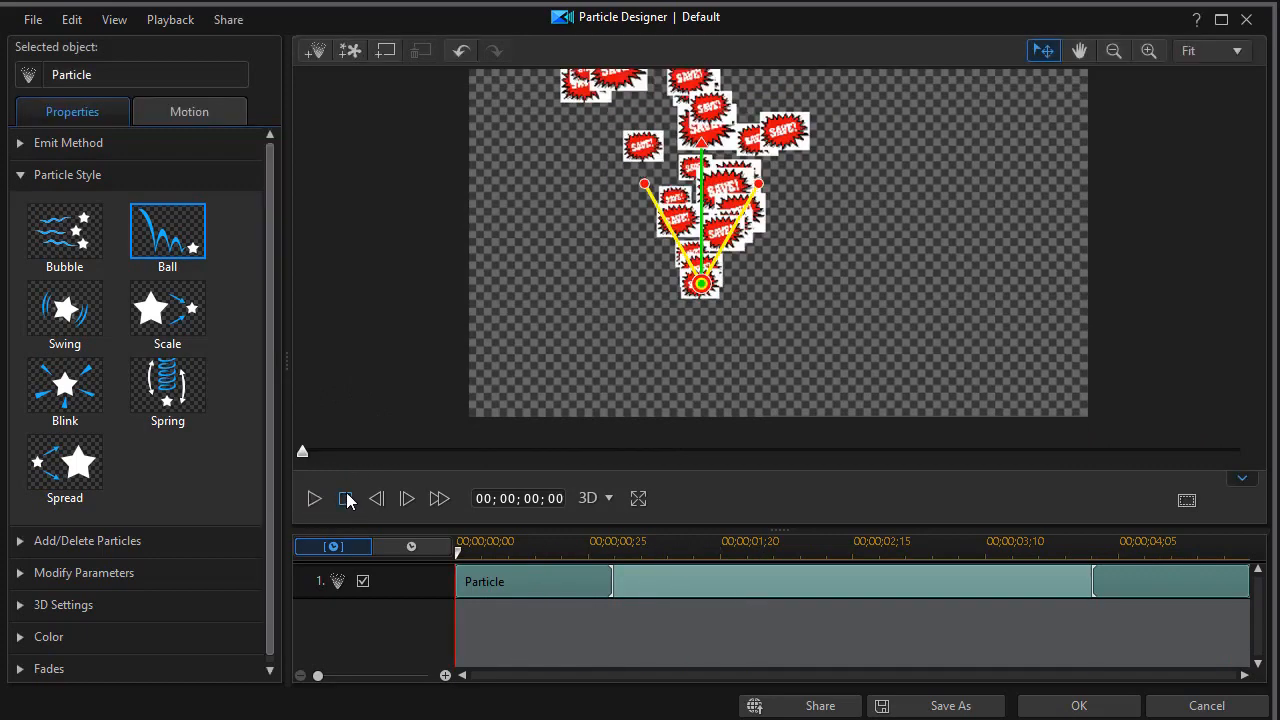
- Select Swing style, preview and stop it, then select the Scale style
click(64, 308)
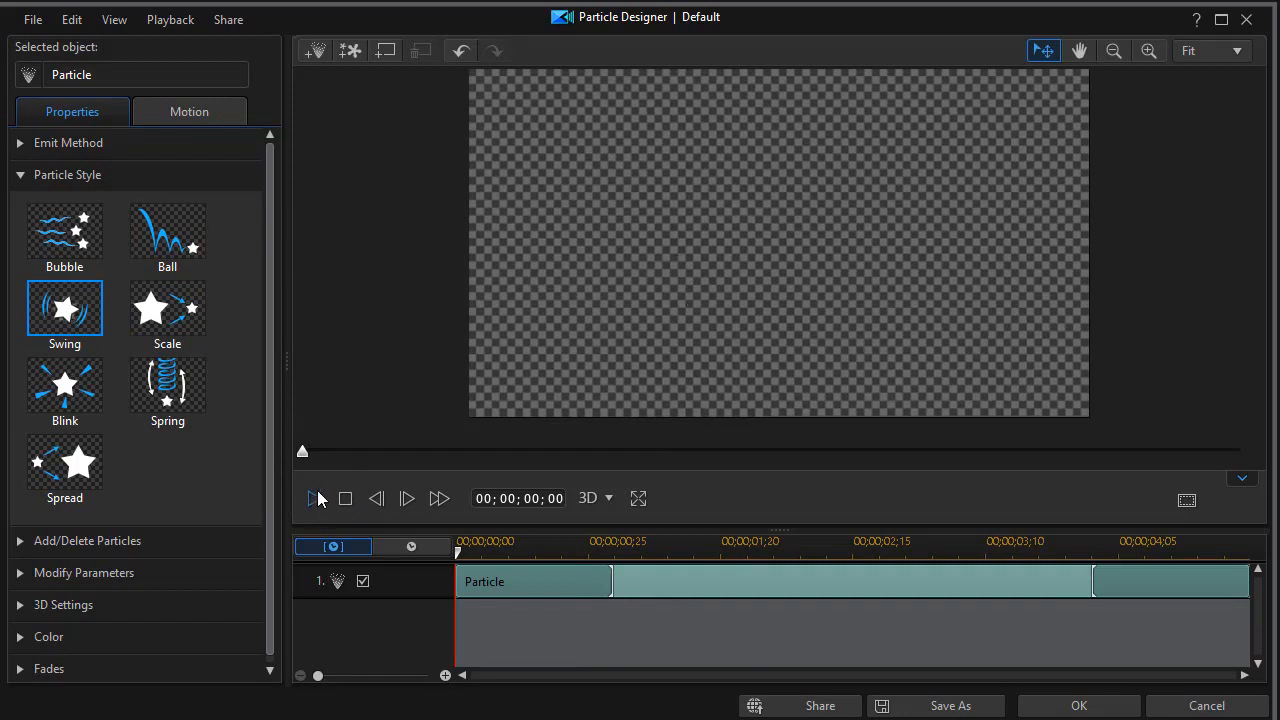
click(313, 498)
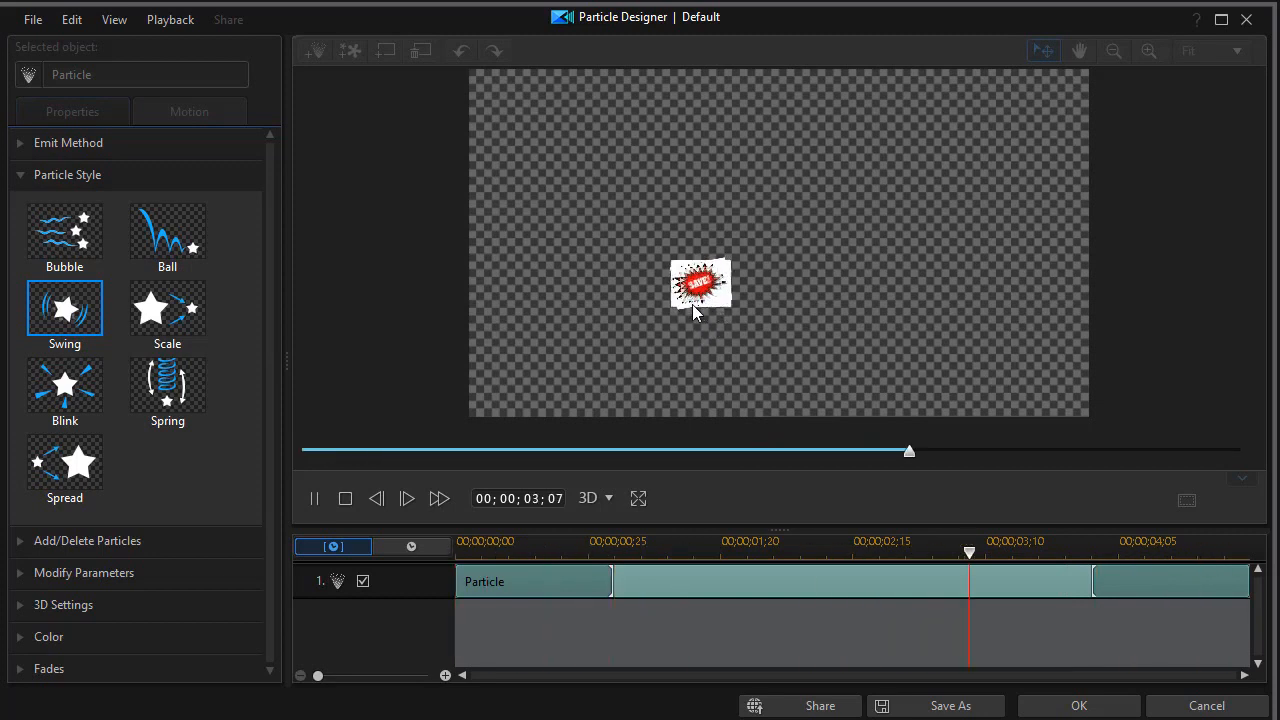
click(345, 498)
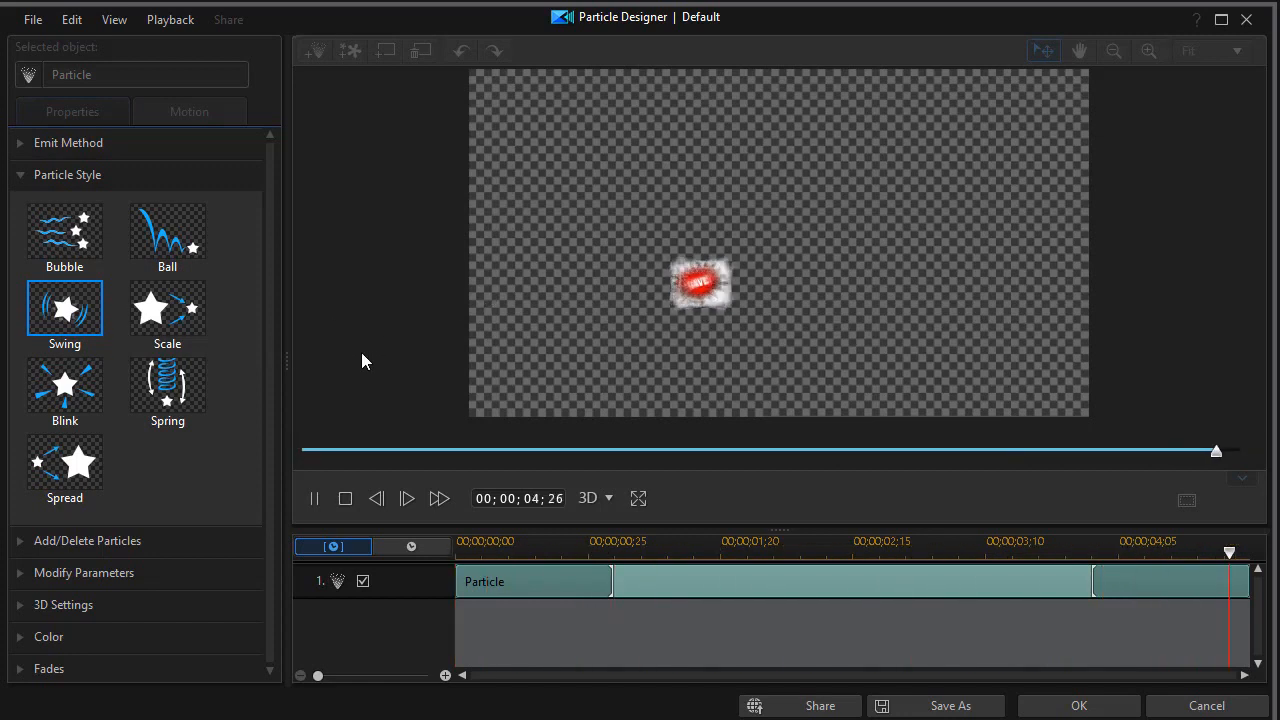
click(344, 498)
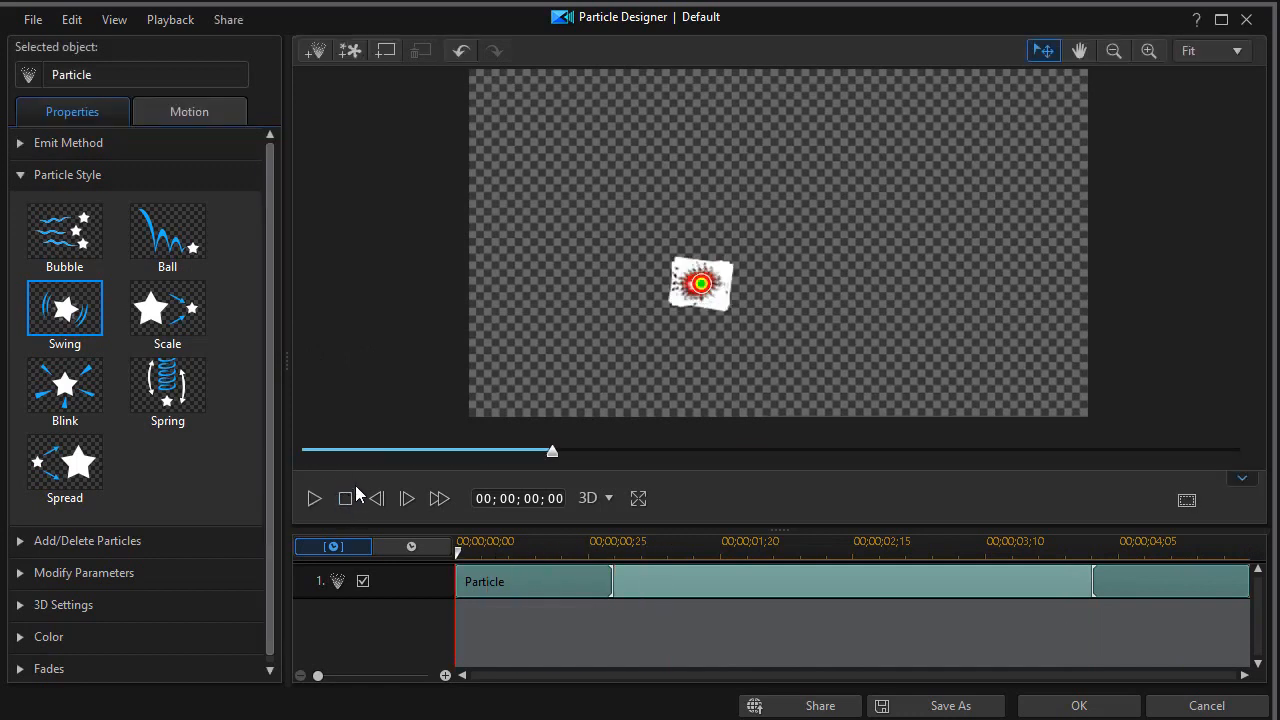
click(167, 308)
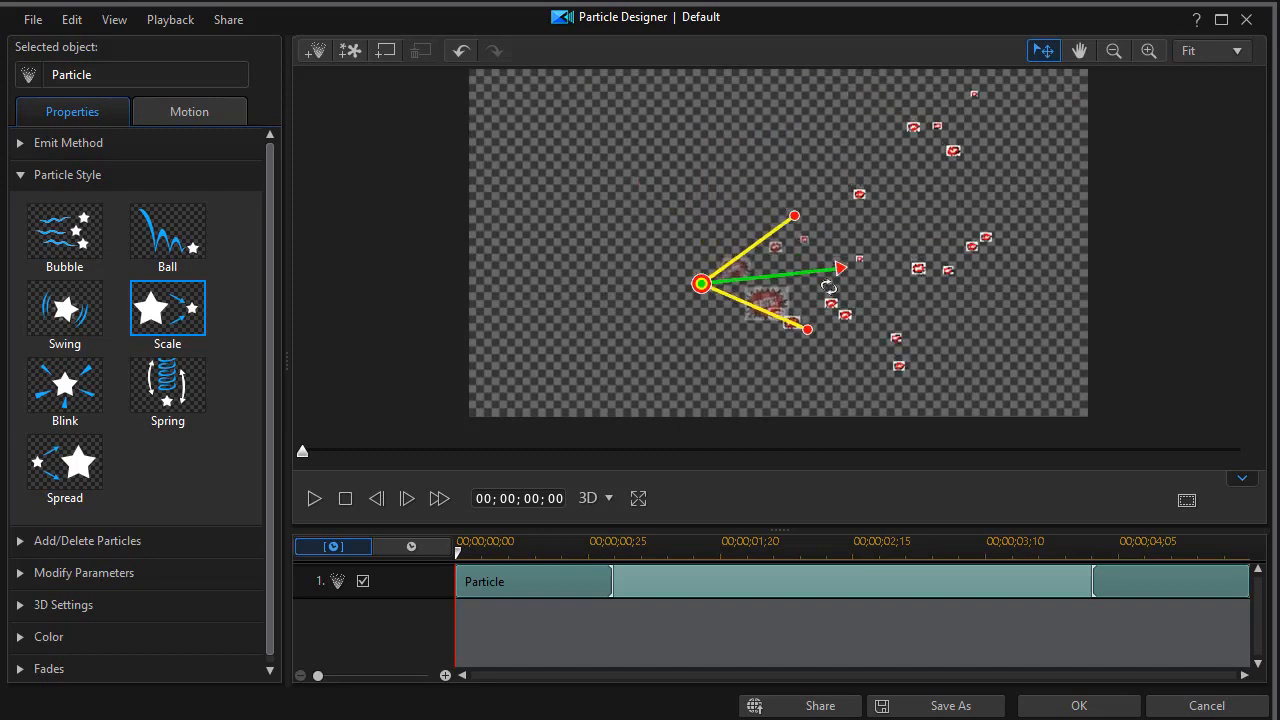
- Move the emitter toward the left edge and preview the Scale-style particles
drag(700, 283, 547, 220)
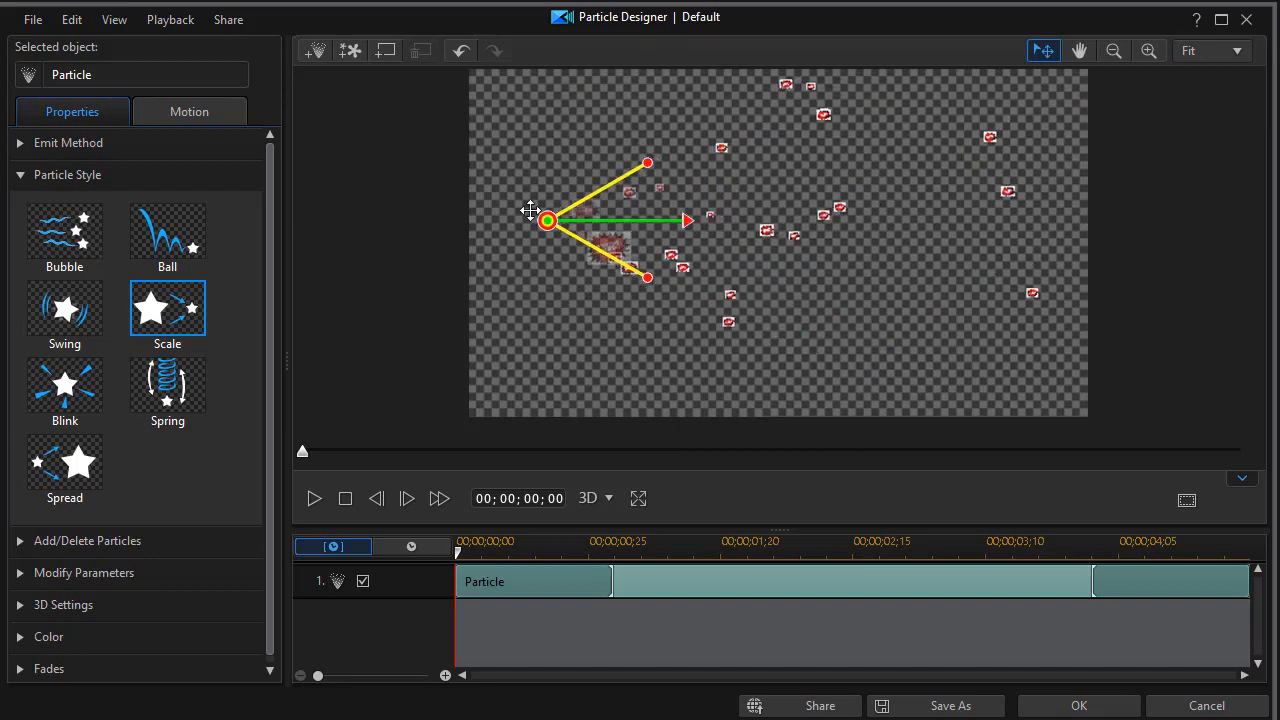
drag(547, 220, 512, 237)
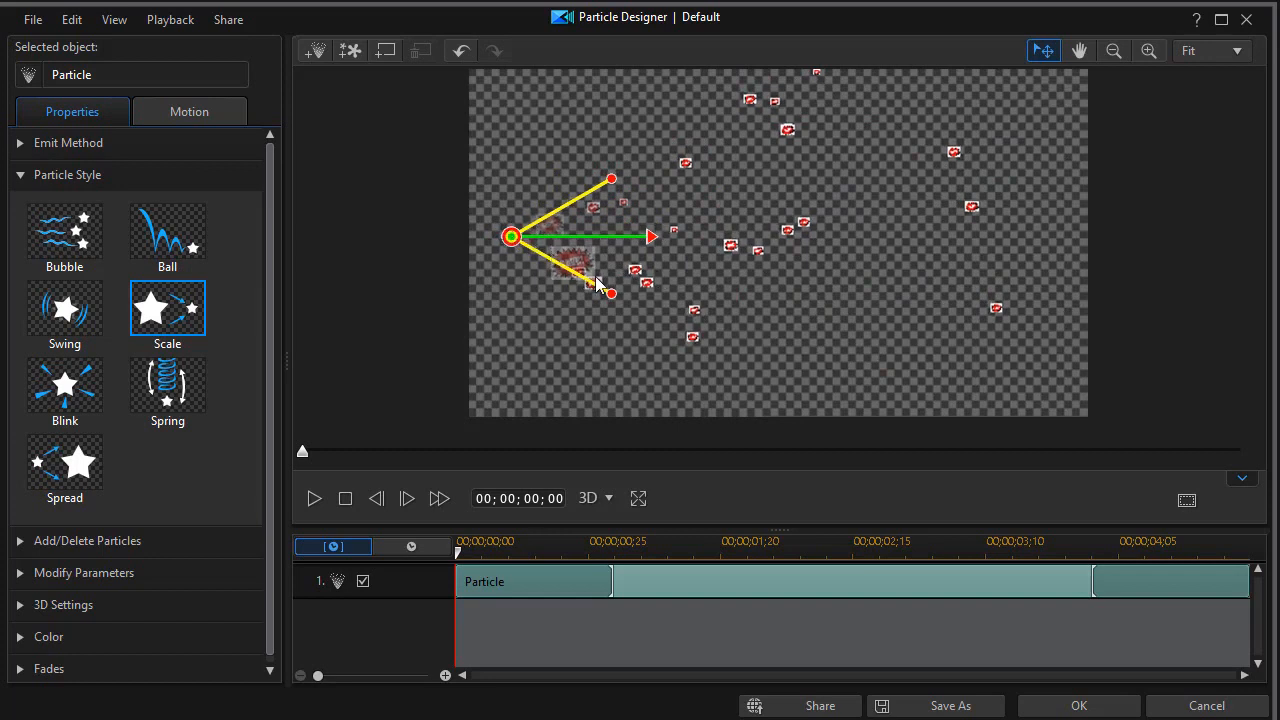
mouse_move(765, 267)
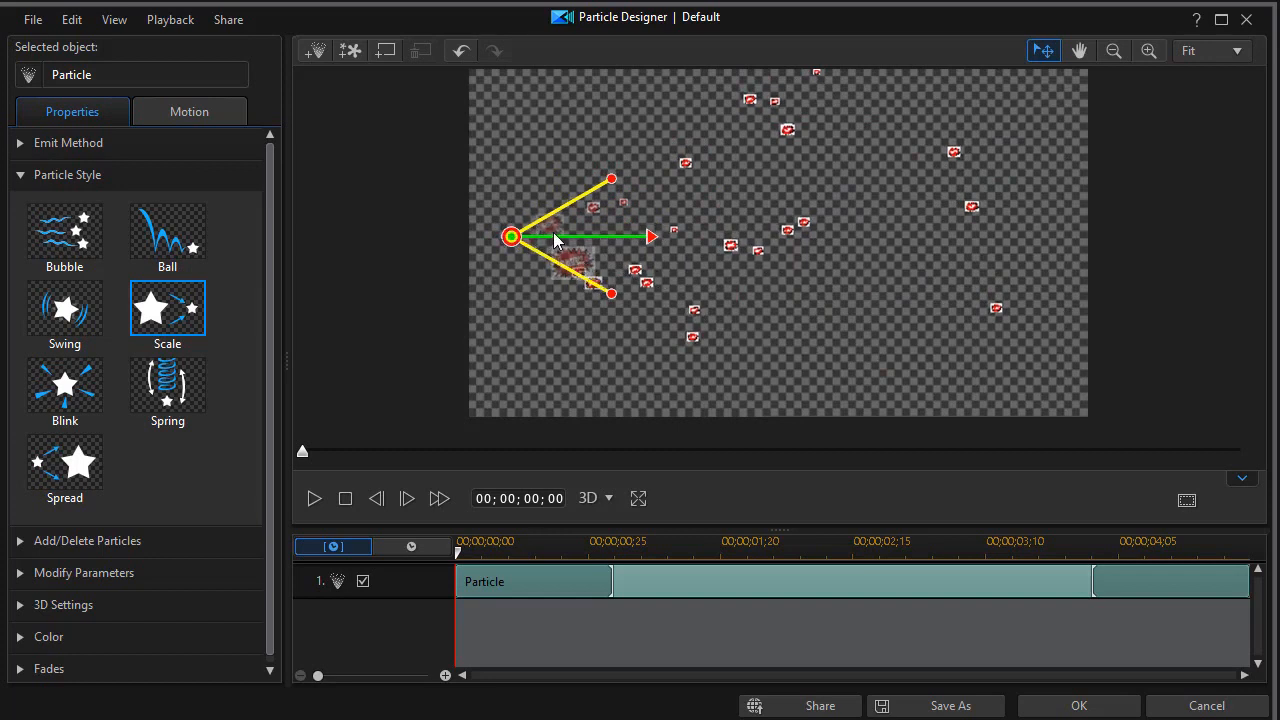
click(314, 498)
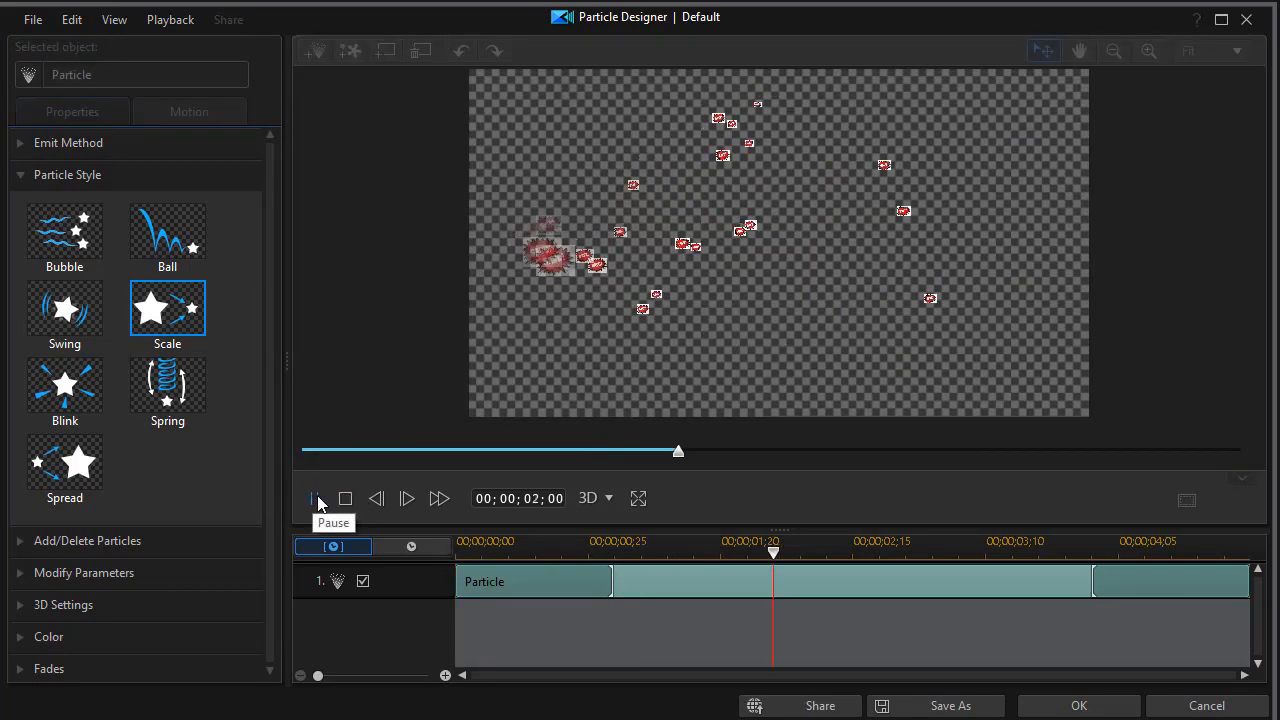
click(314, 498)
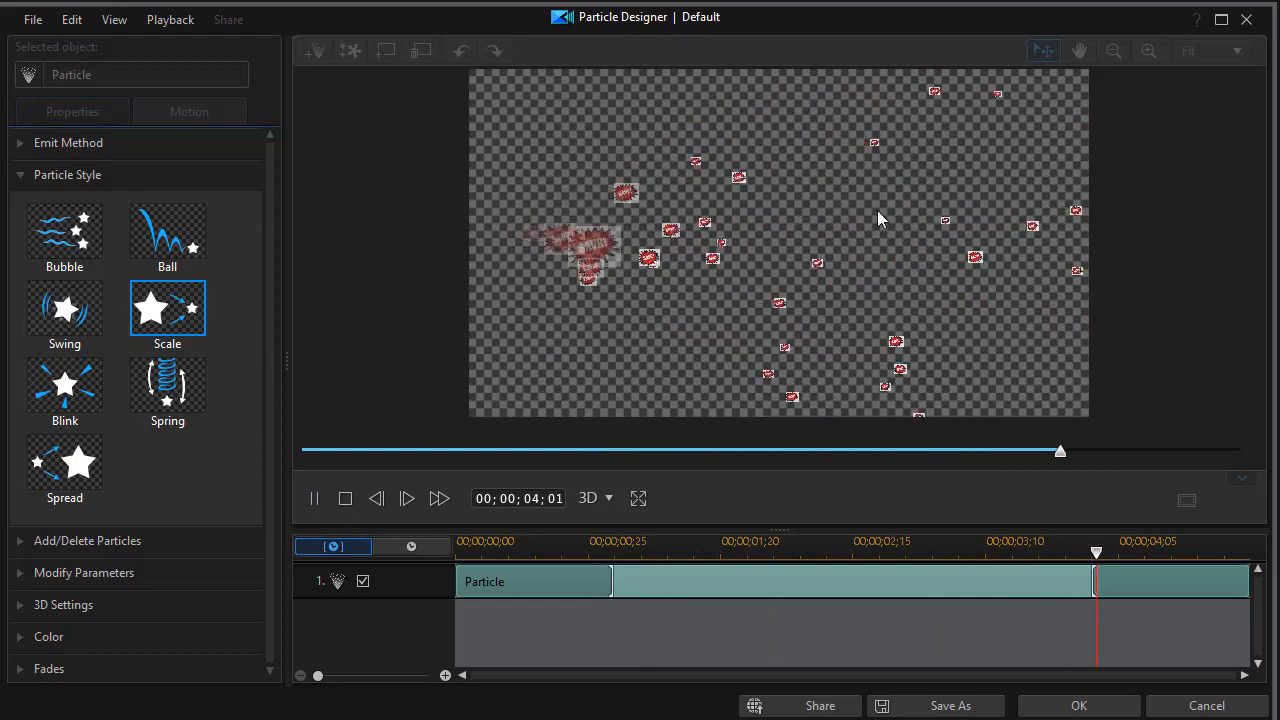
drag(1060, 451, 451, 451)
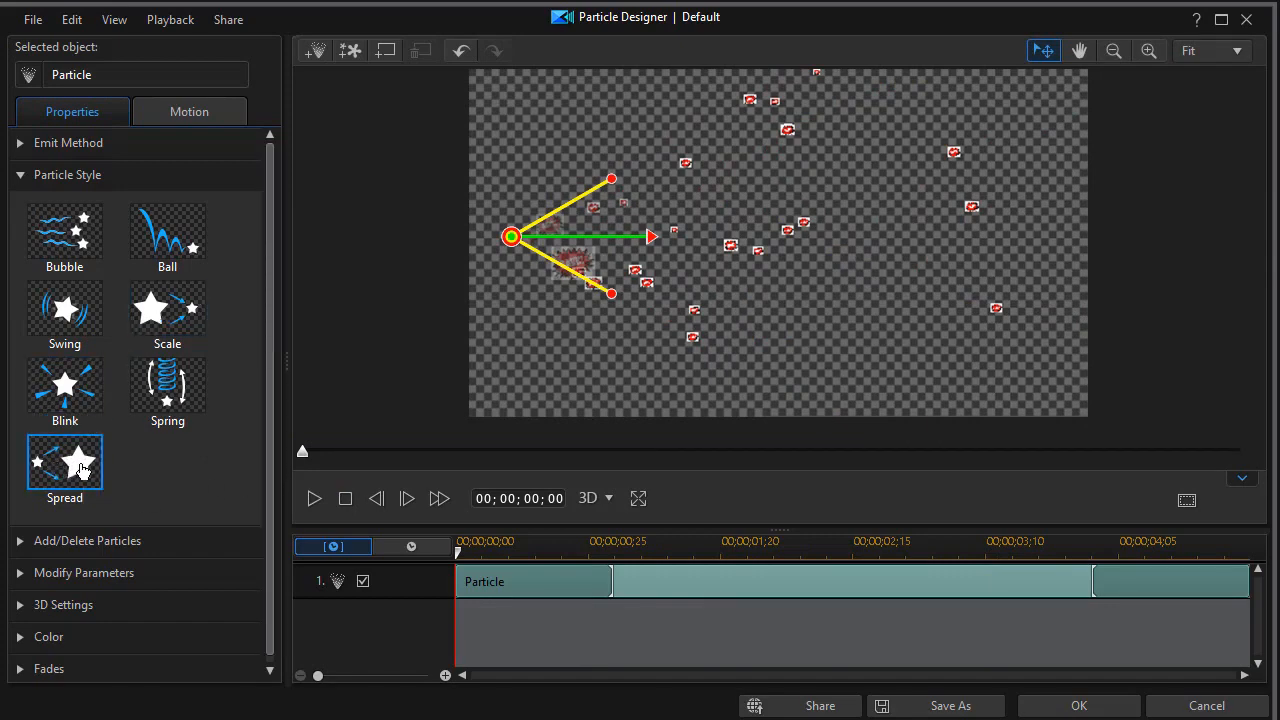
- Select the Spread style, then play and stop its preview
click(64, 462)
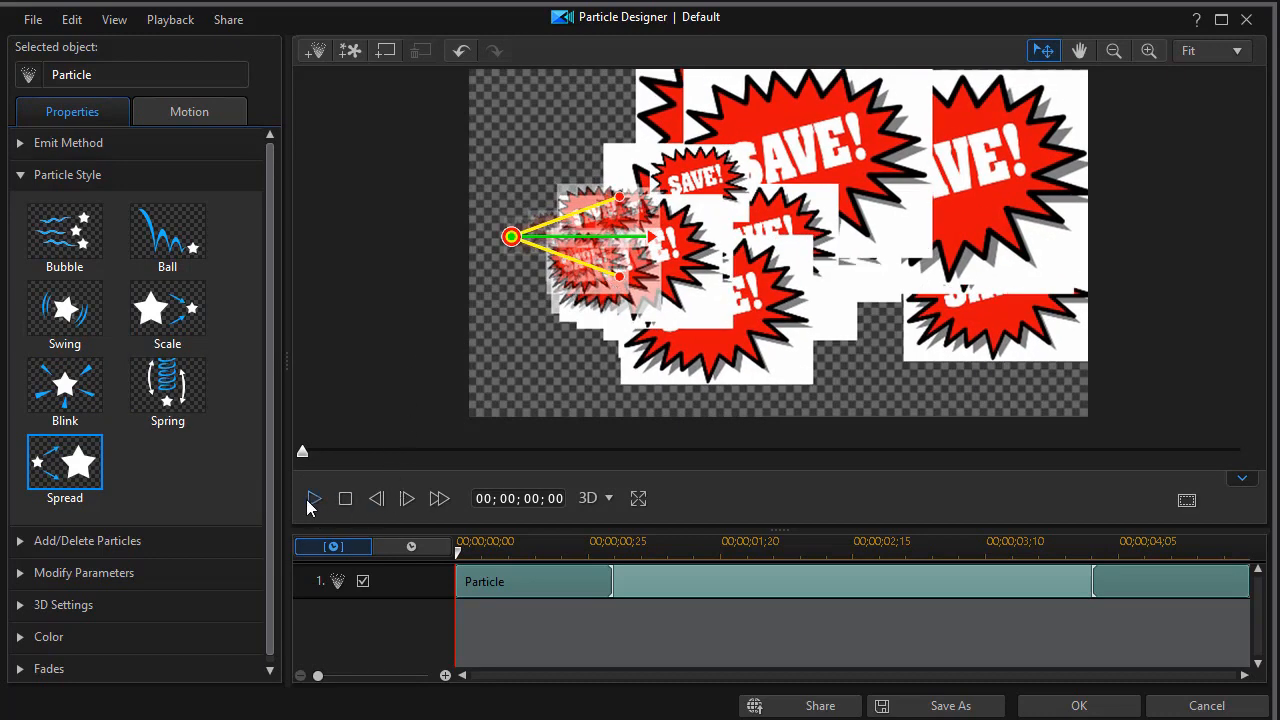
click(313, 498)
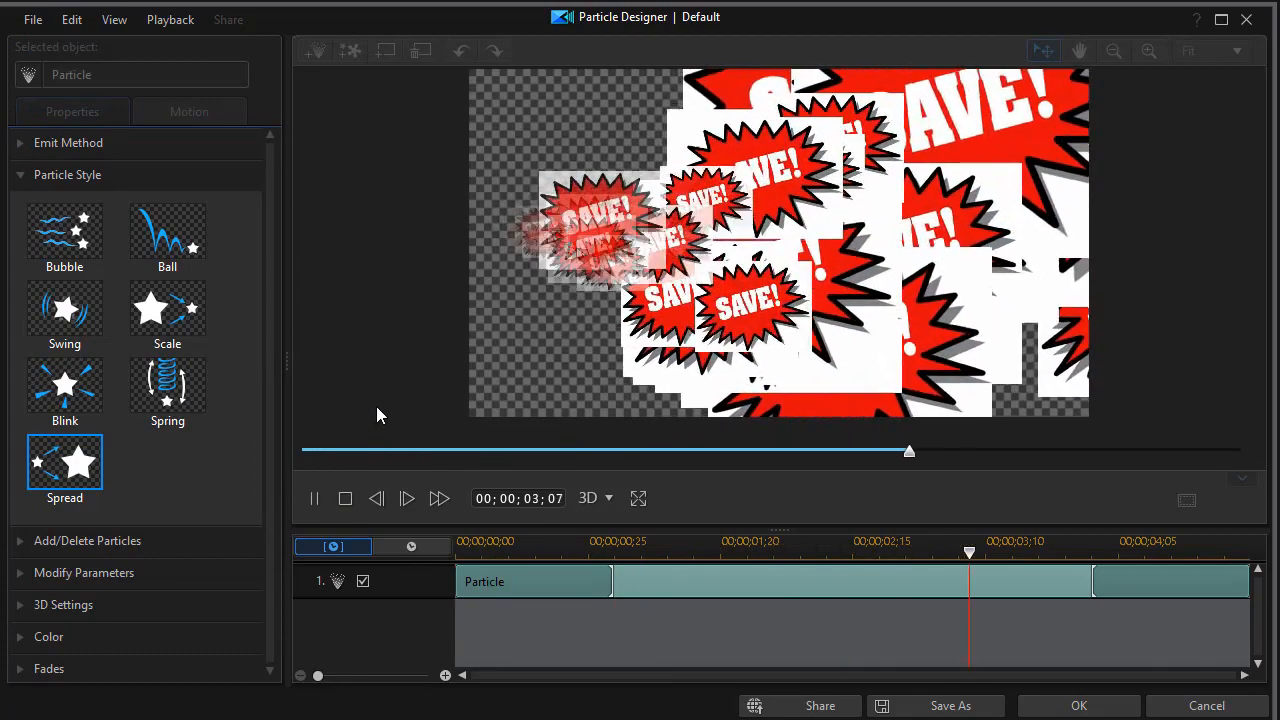
click(345, 498)
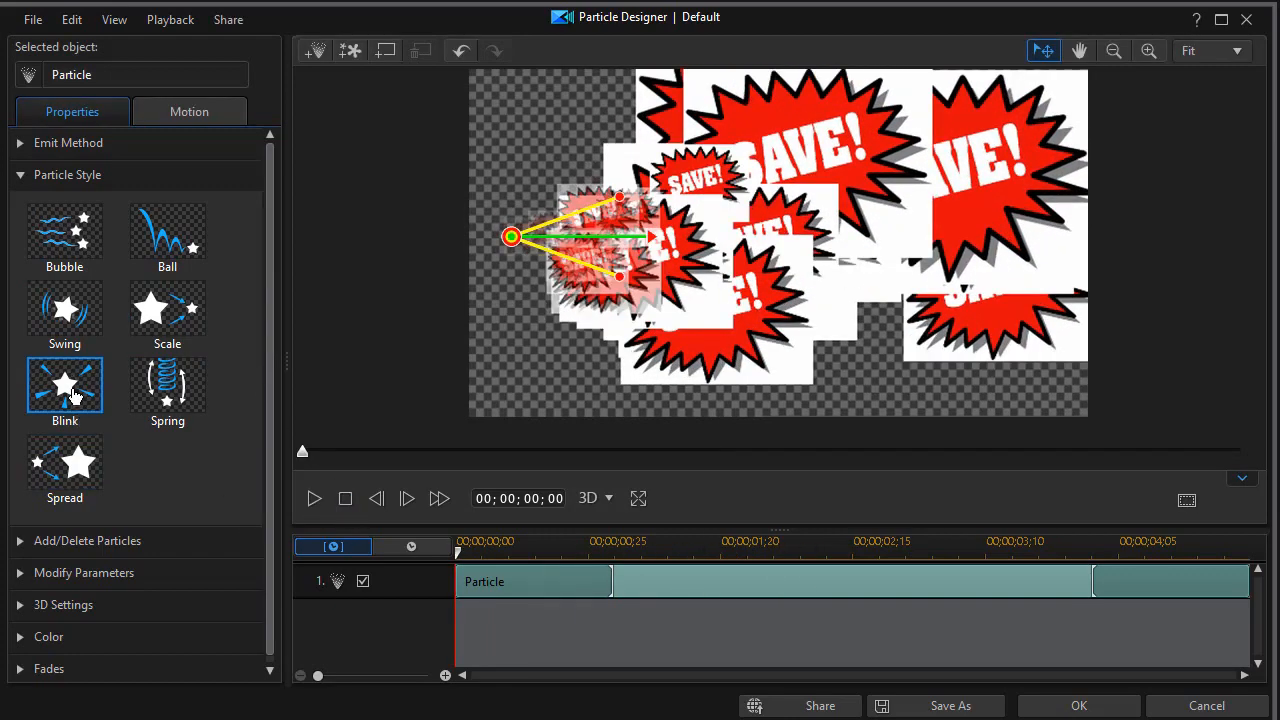
- Select the Blink style, play its preview, and scrub through the timeline
click(64, 385)
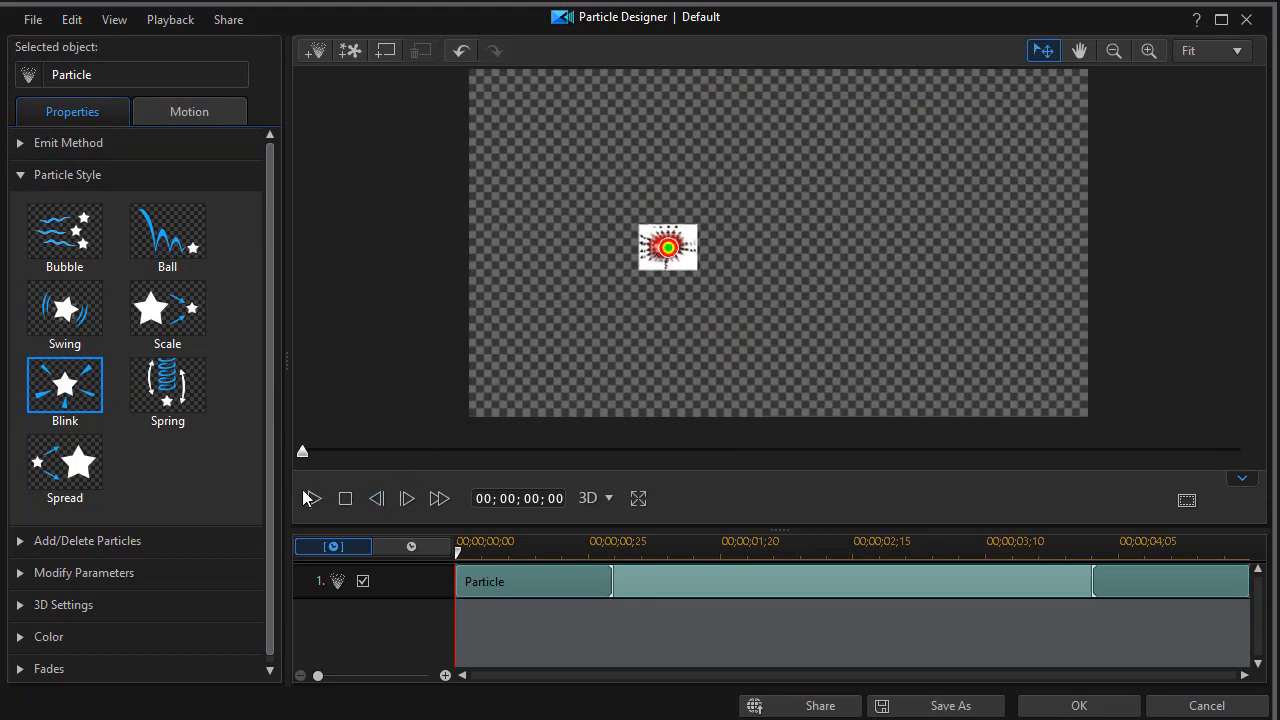
click(311, 498)
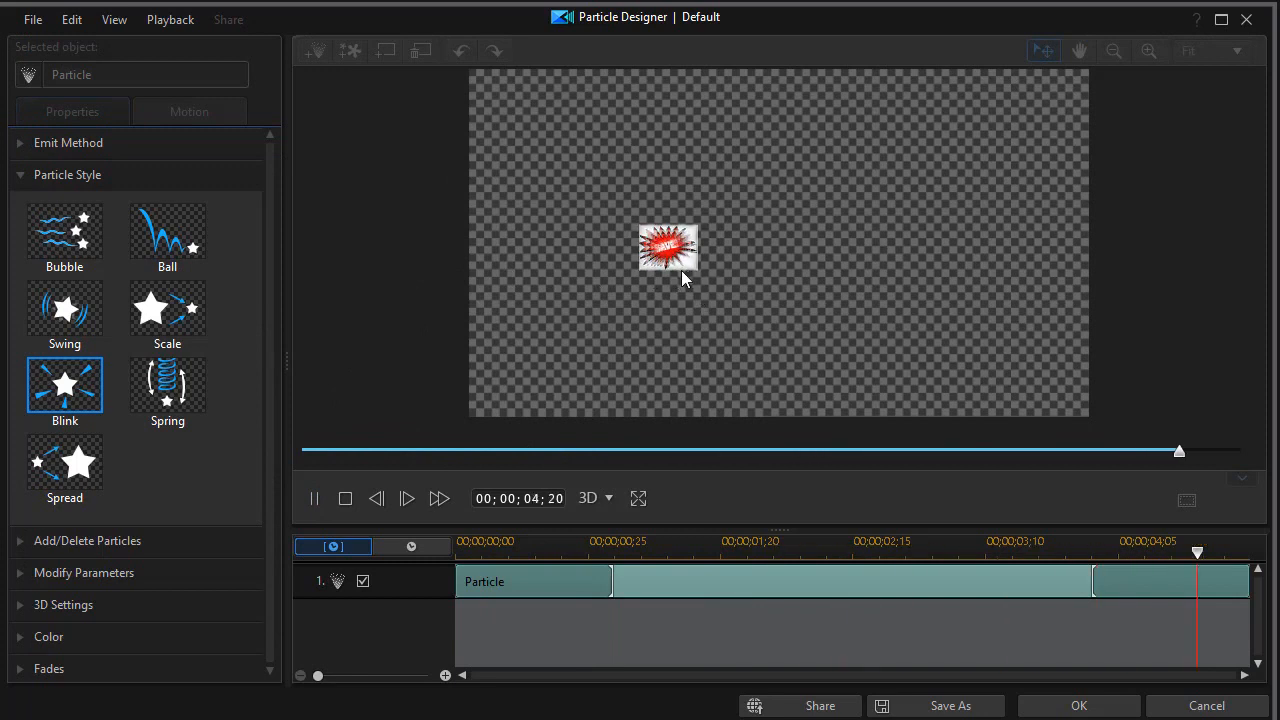
drag(1178, 451, 602, 451)
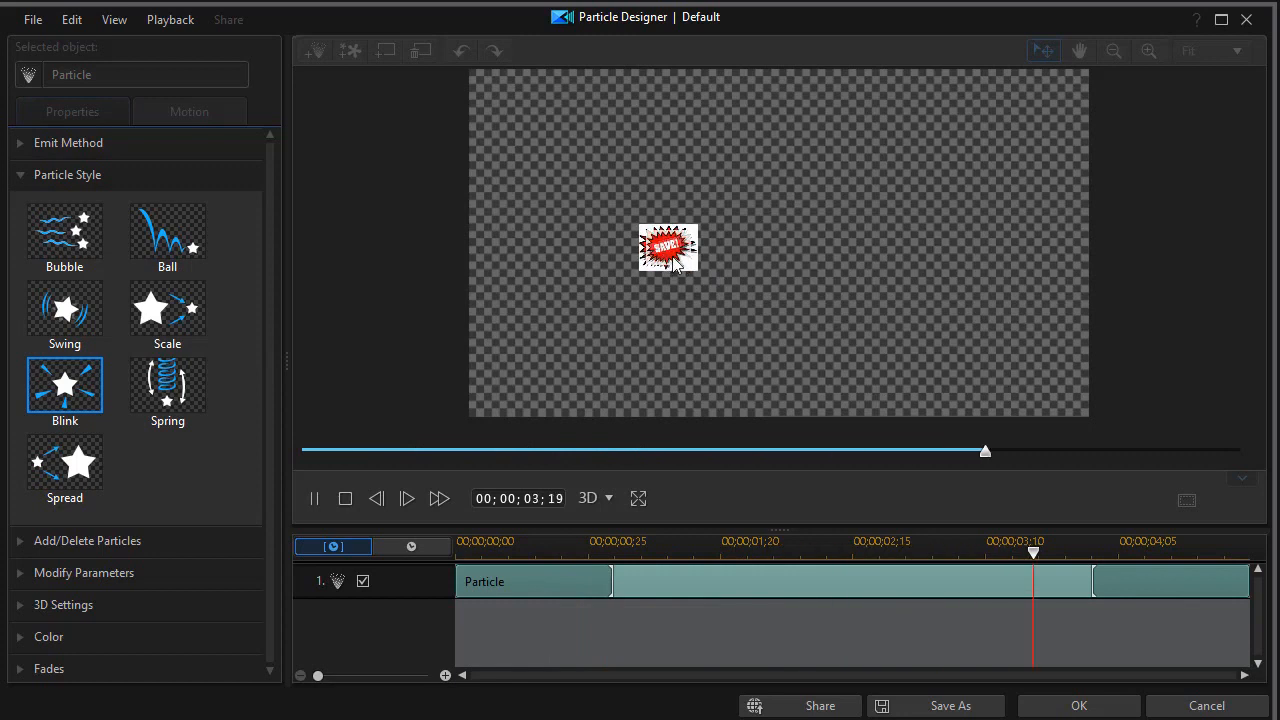
drag(984, 451, 377, 451)
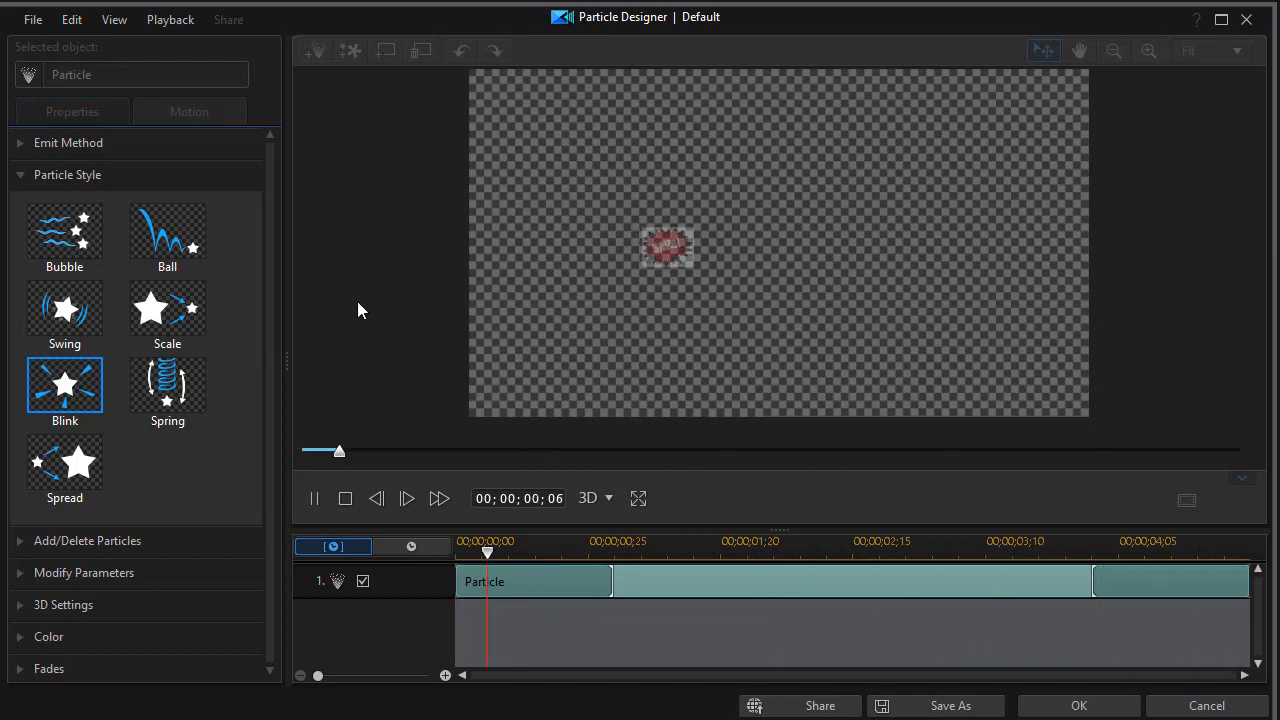
click(406, 498)
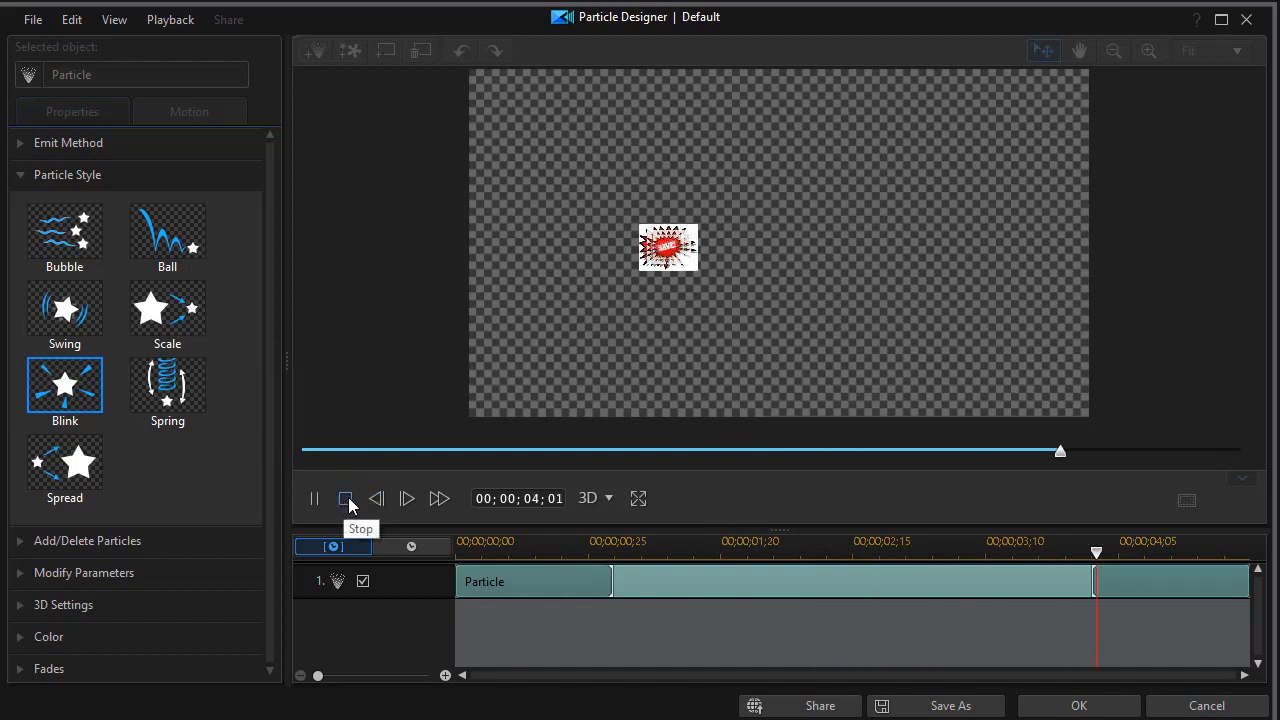
- Stop the Blink preview, select the Spring style, and play and scrub its preview
click(345, 498)
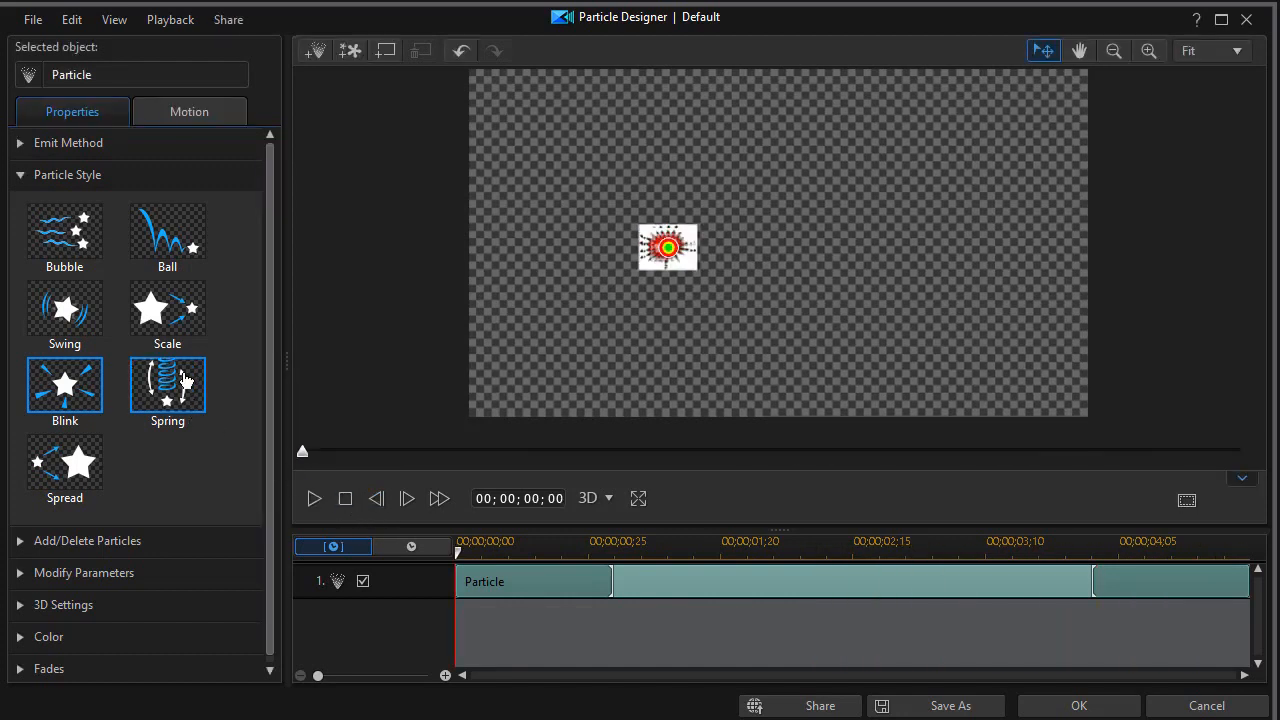
mouse_move(167, 398)
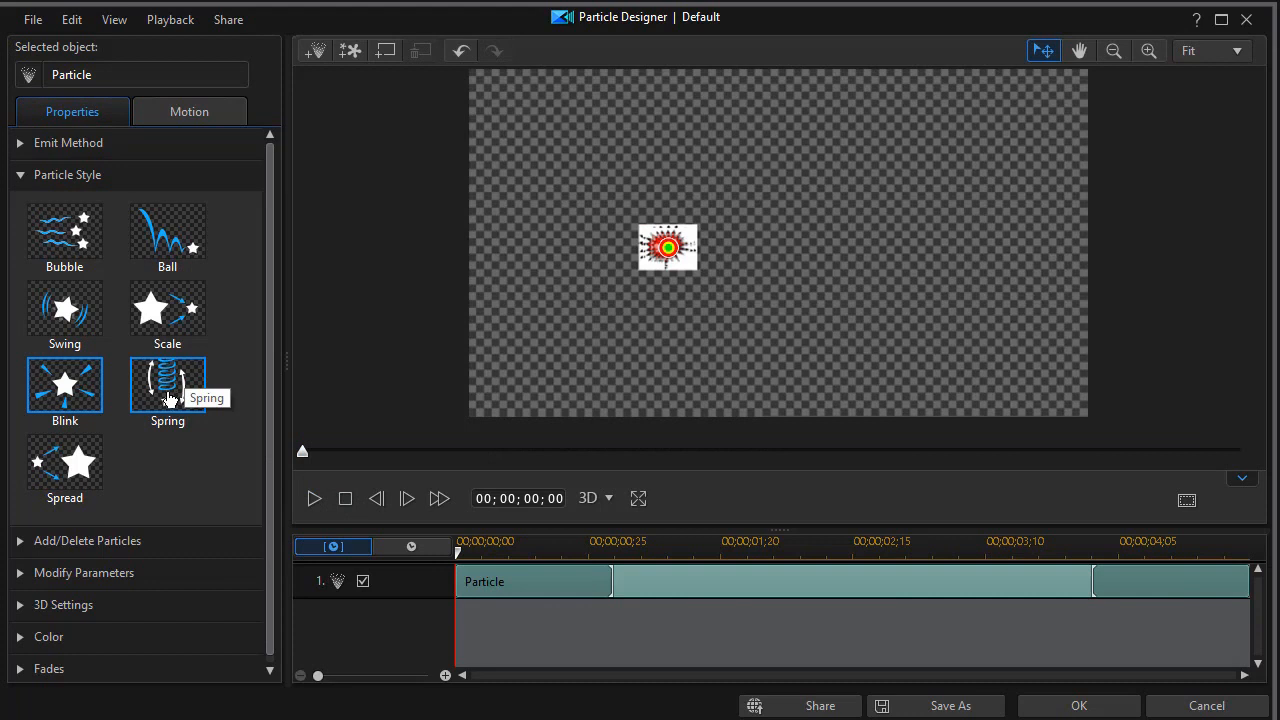
click(167, 385)
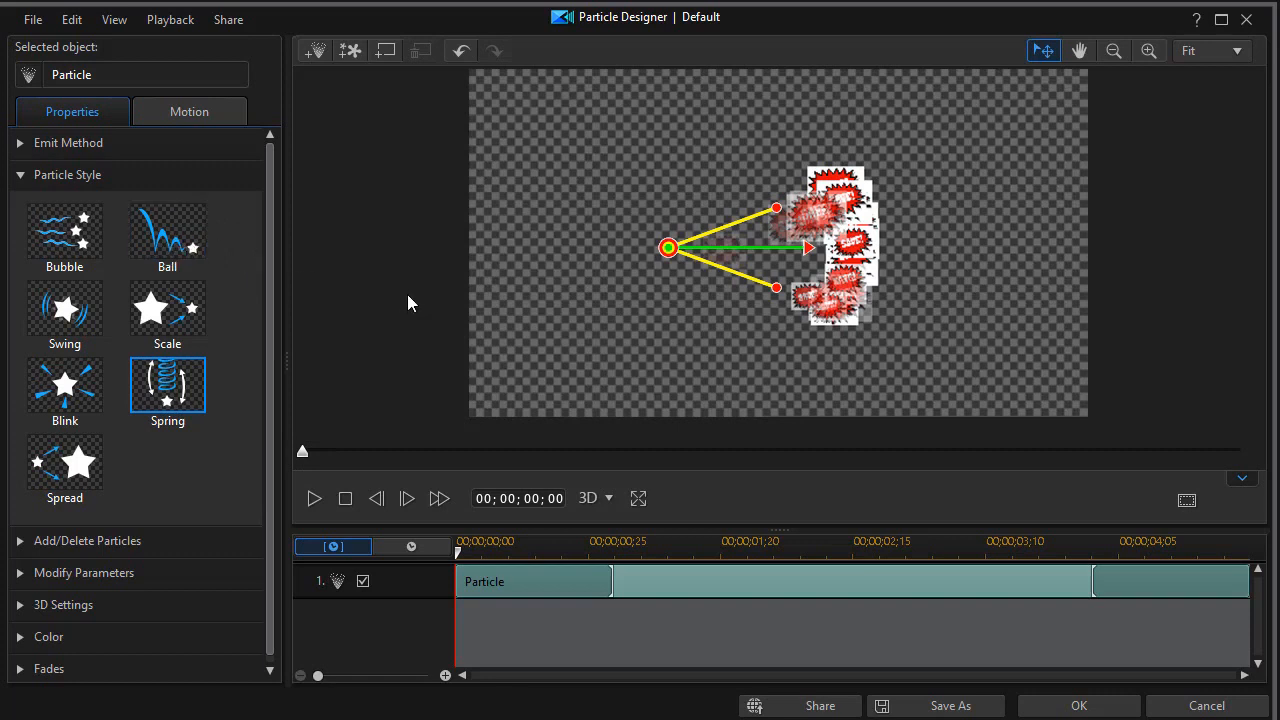
mouse_move(318, 502)
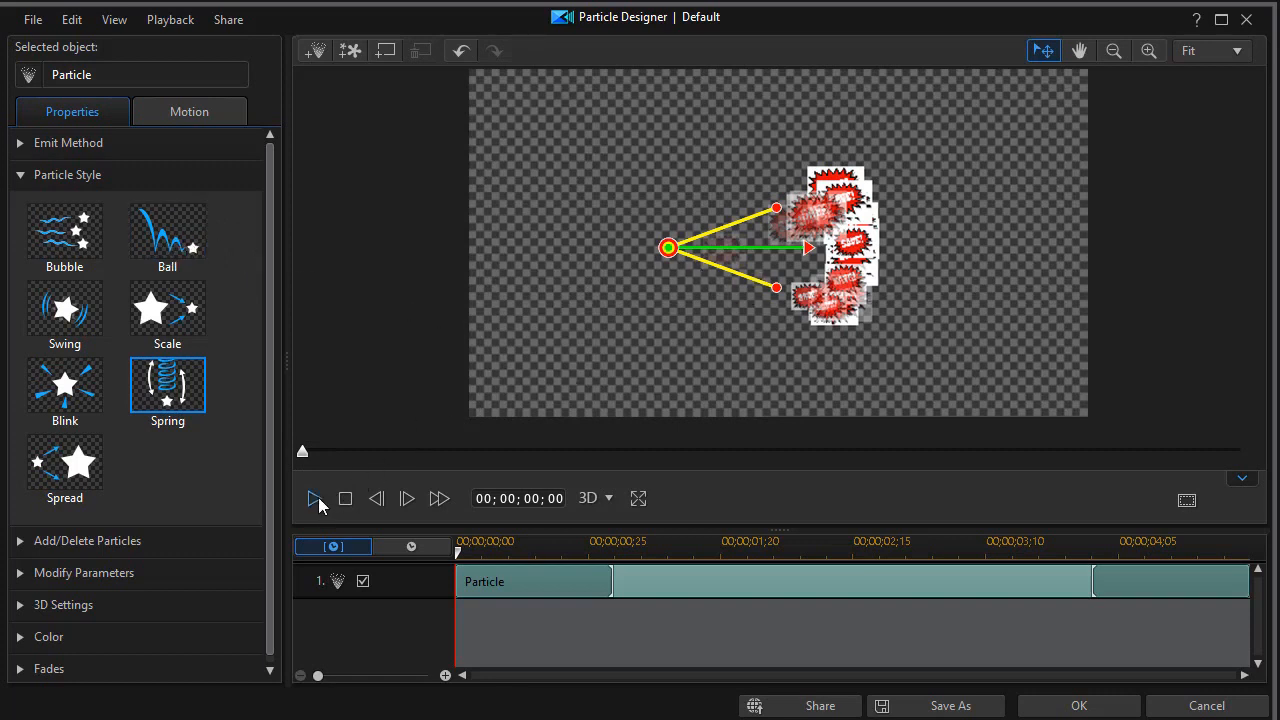
click(314, 498)
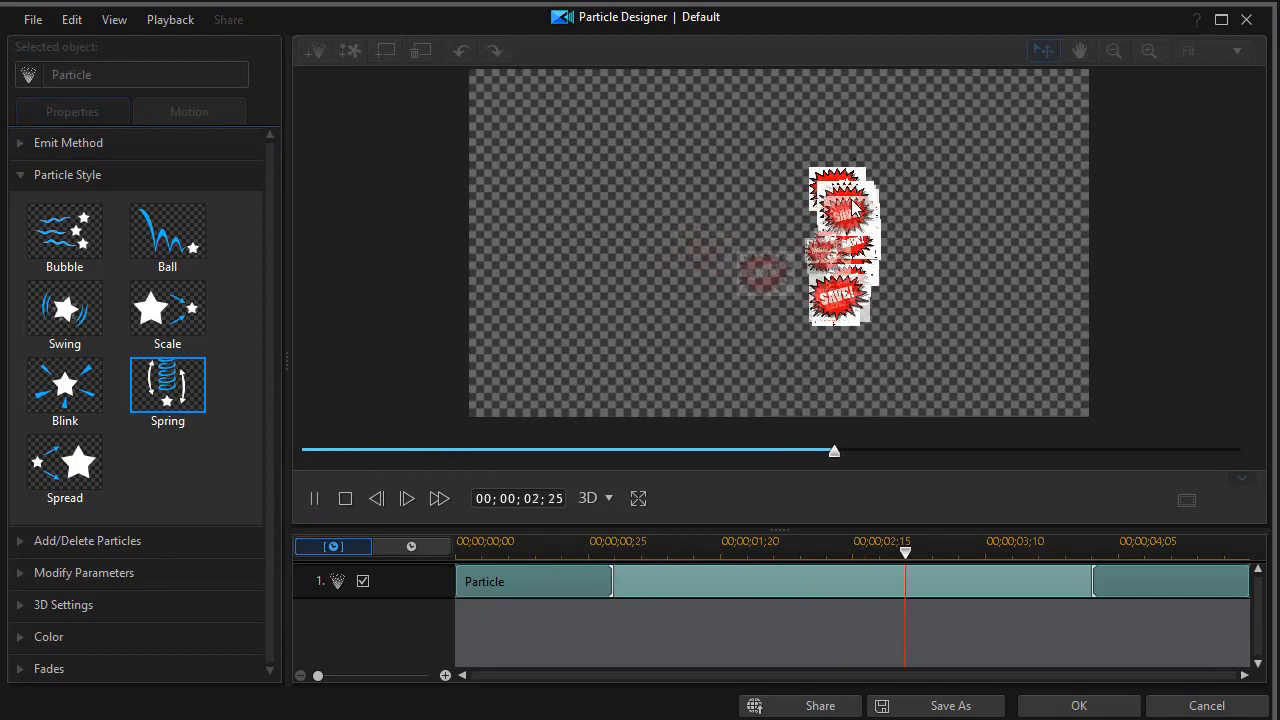
drag(834, 451, 1216, 451)
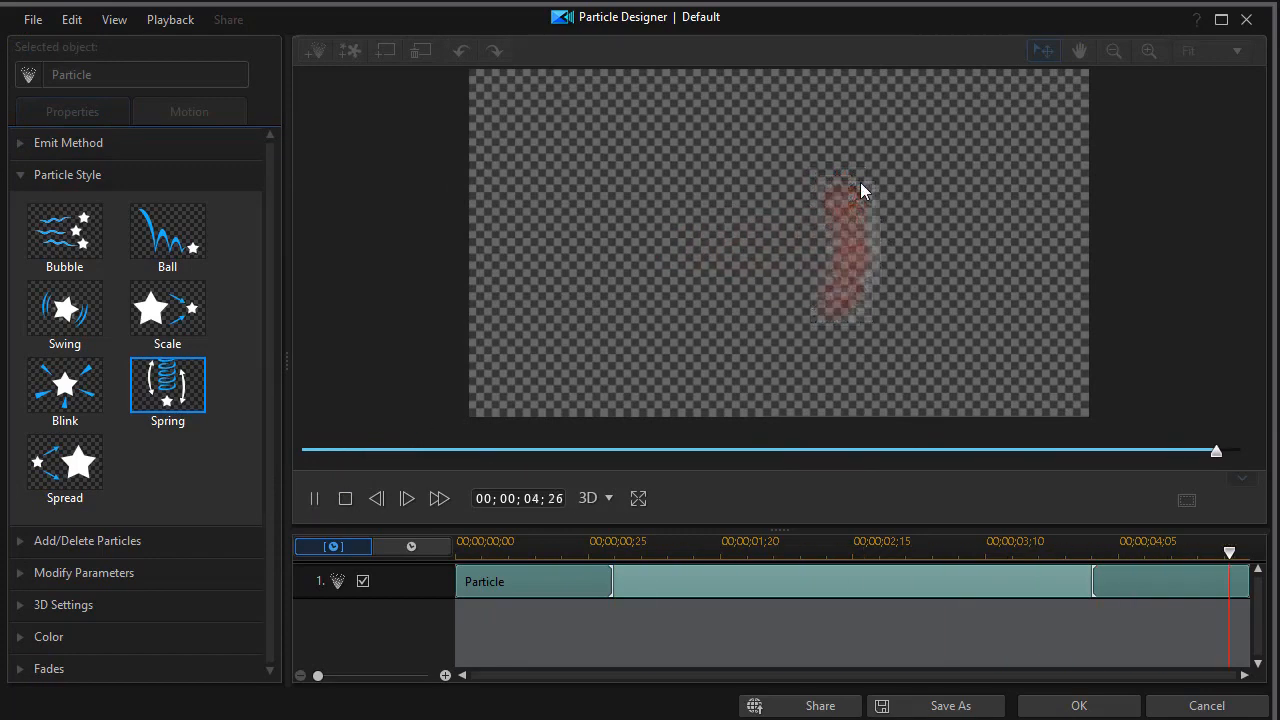
drag(1216, 451, 609, 451)
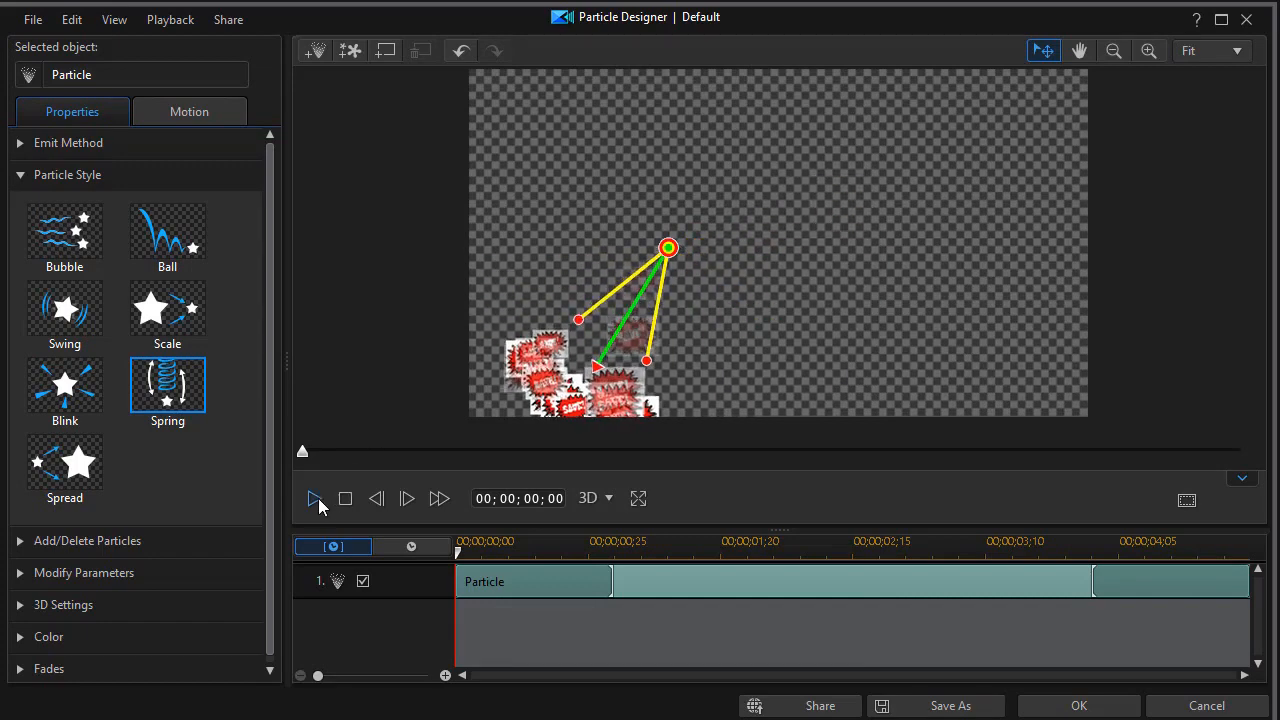
- Replay the Spring preview to check the left-aimed, widened arc of particles
click(314, 498)
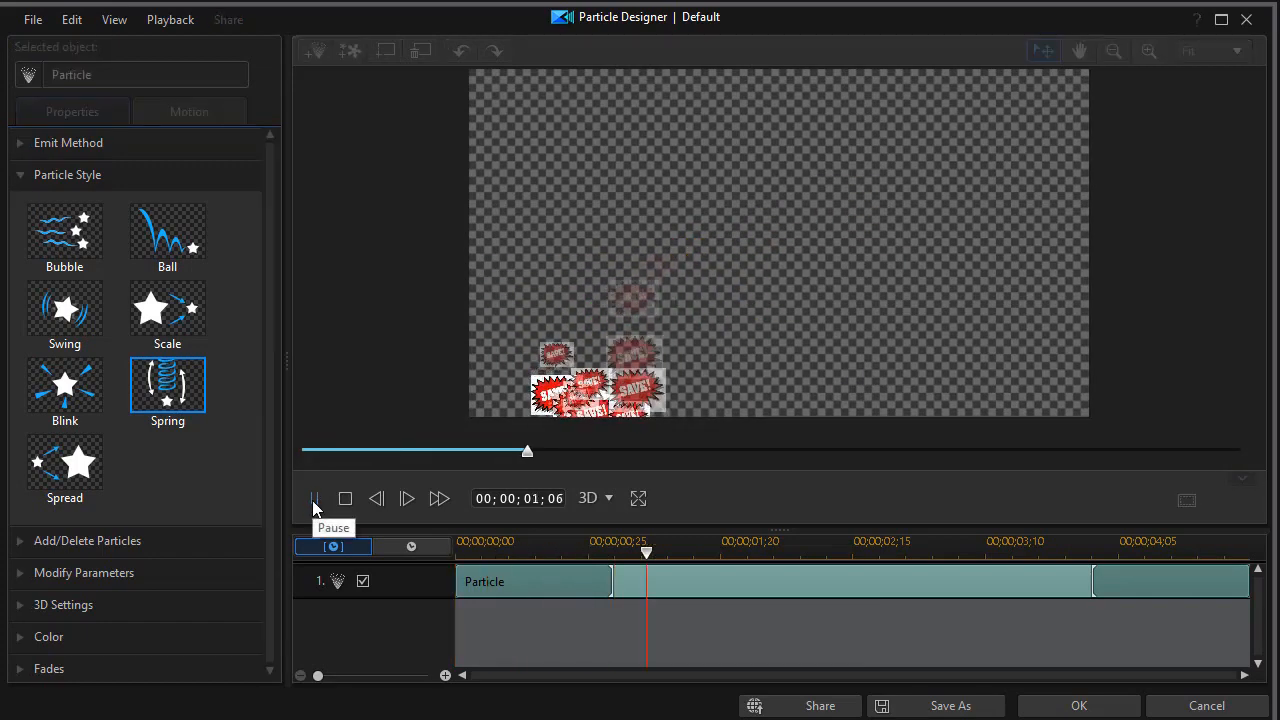
click(407, 498)
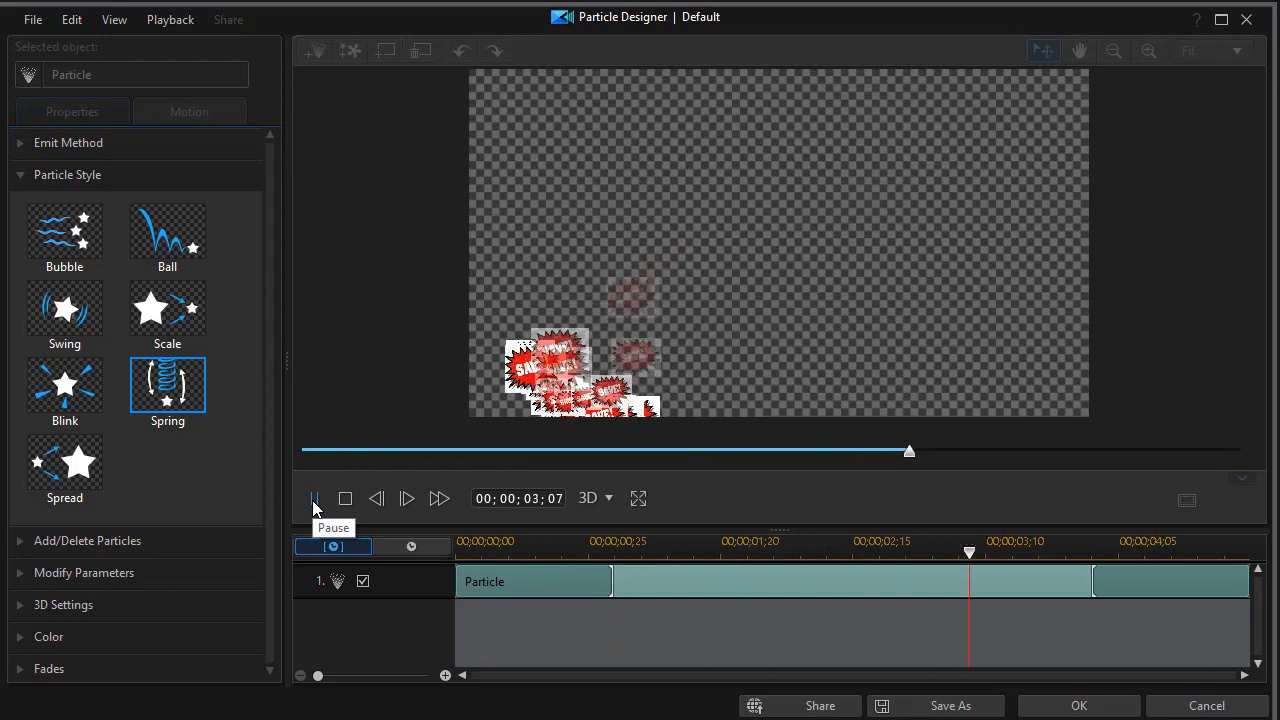
click(315, 498)
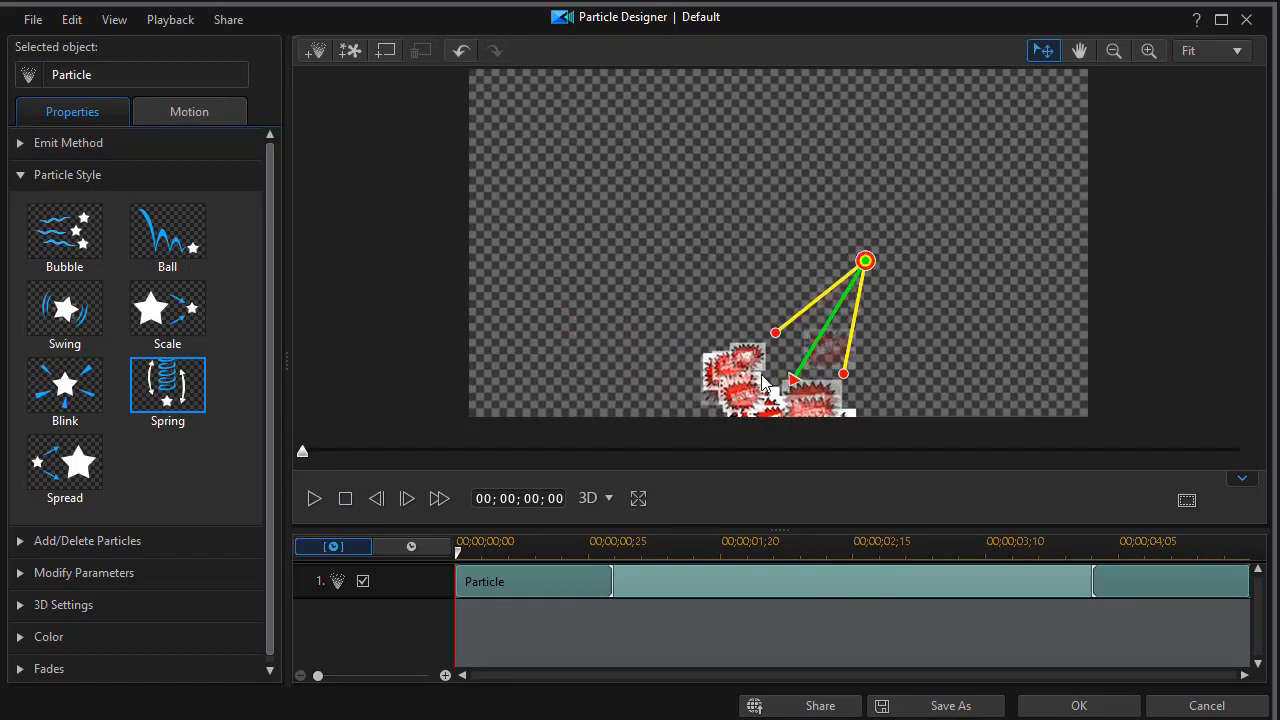
mouse_move(798, 378)
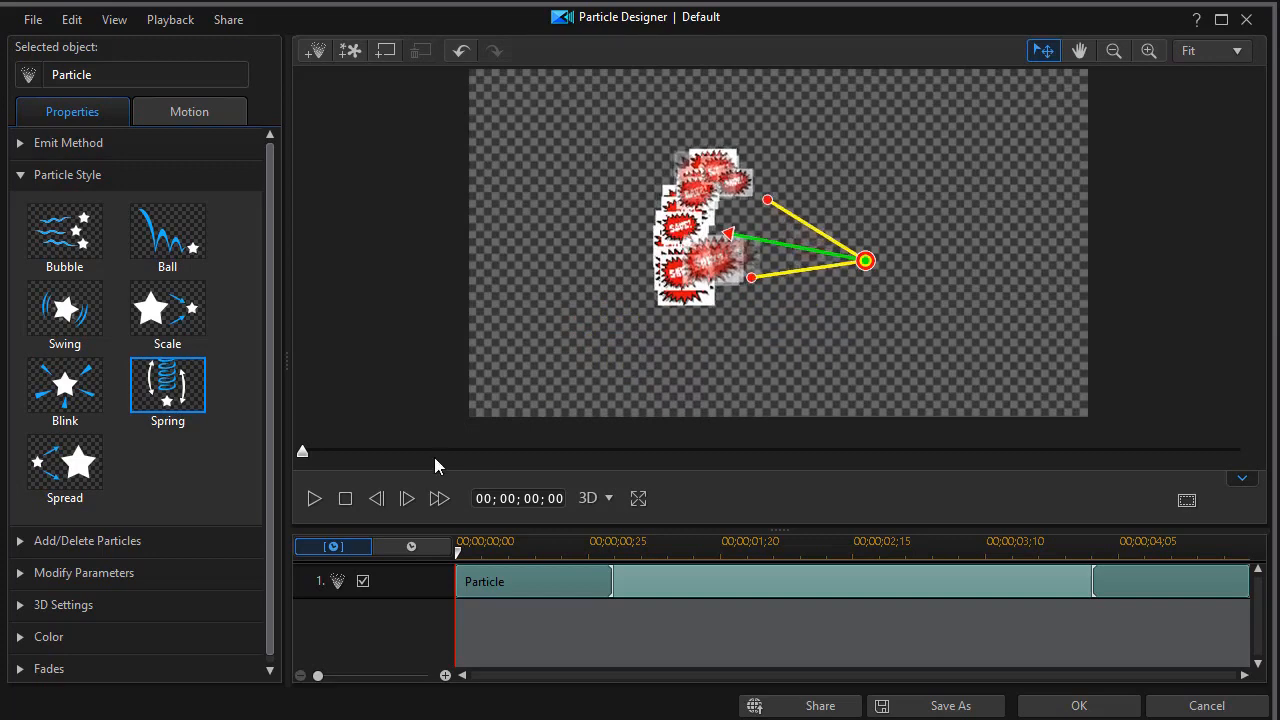
click(314, 498)
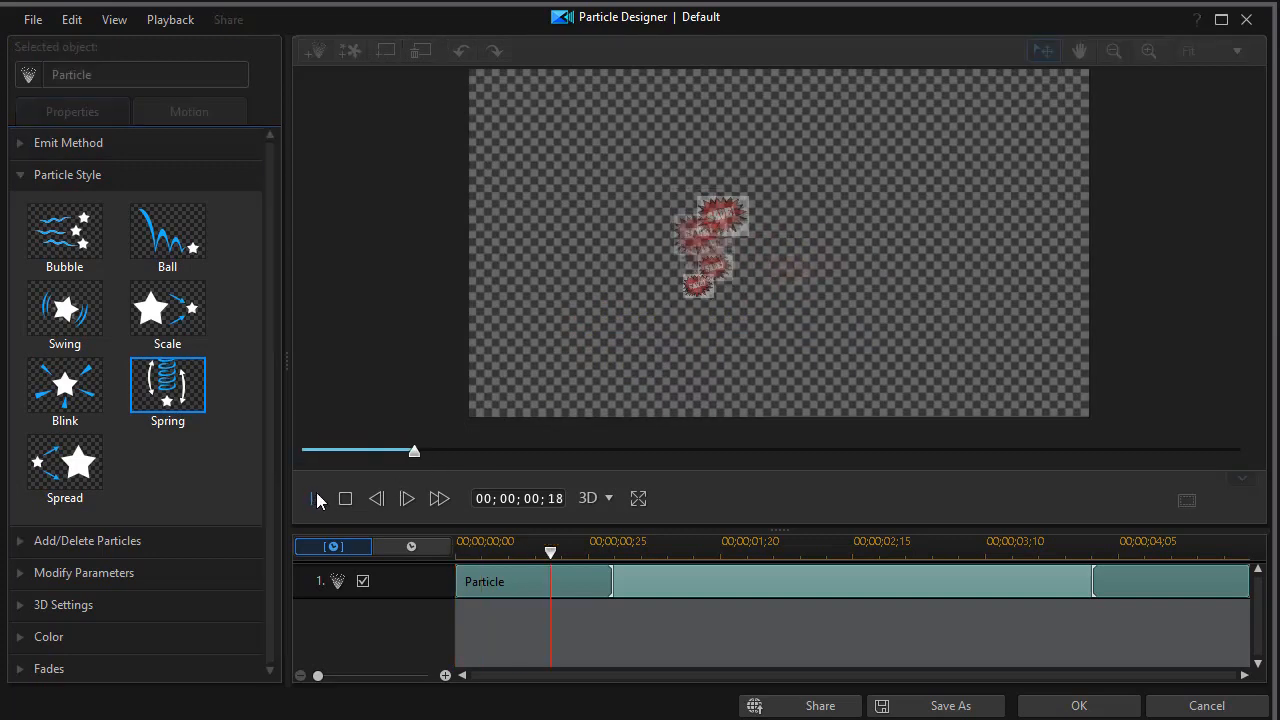
click(406, 498)
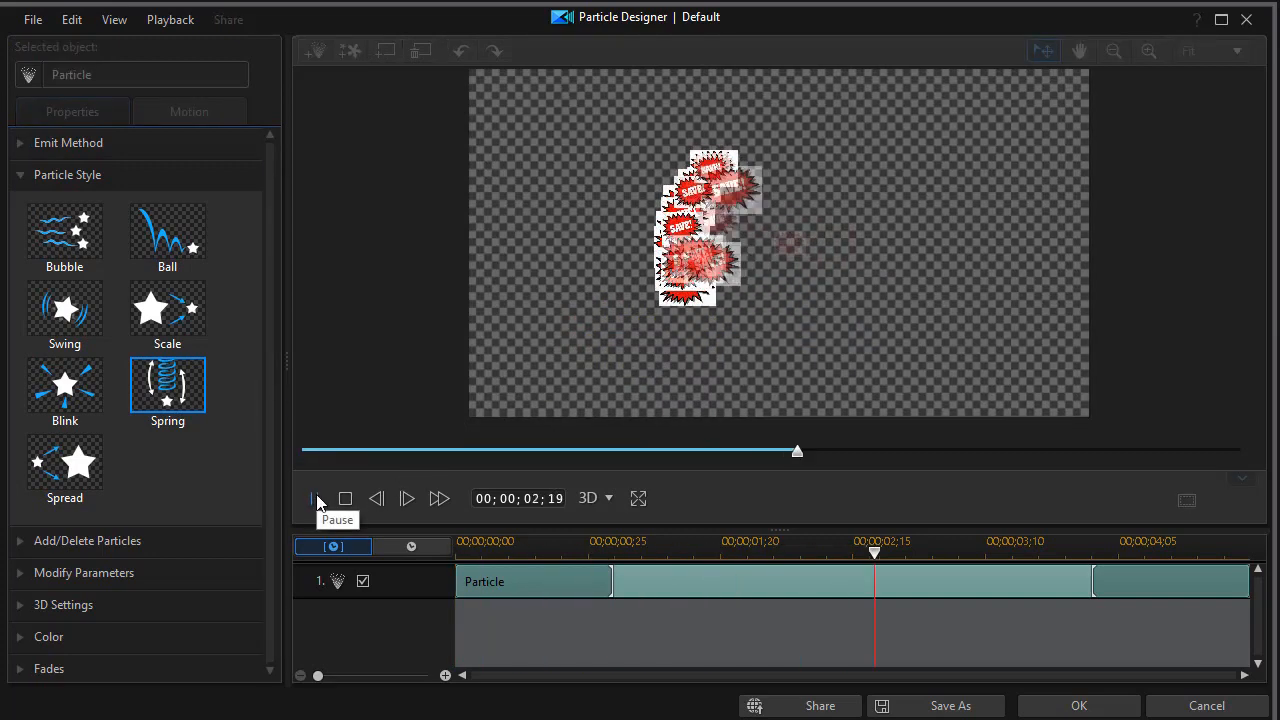
click(345, 498)
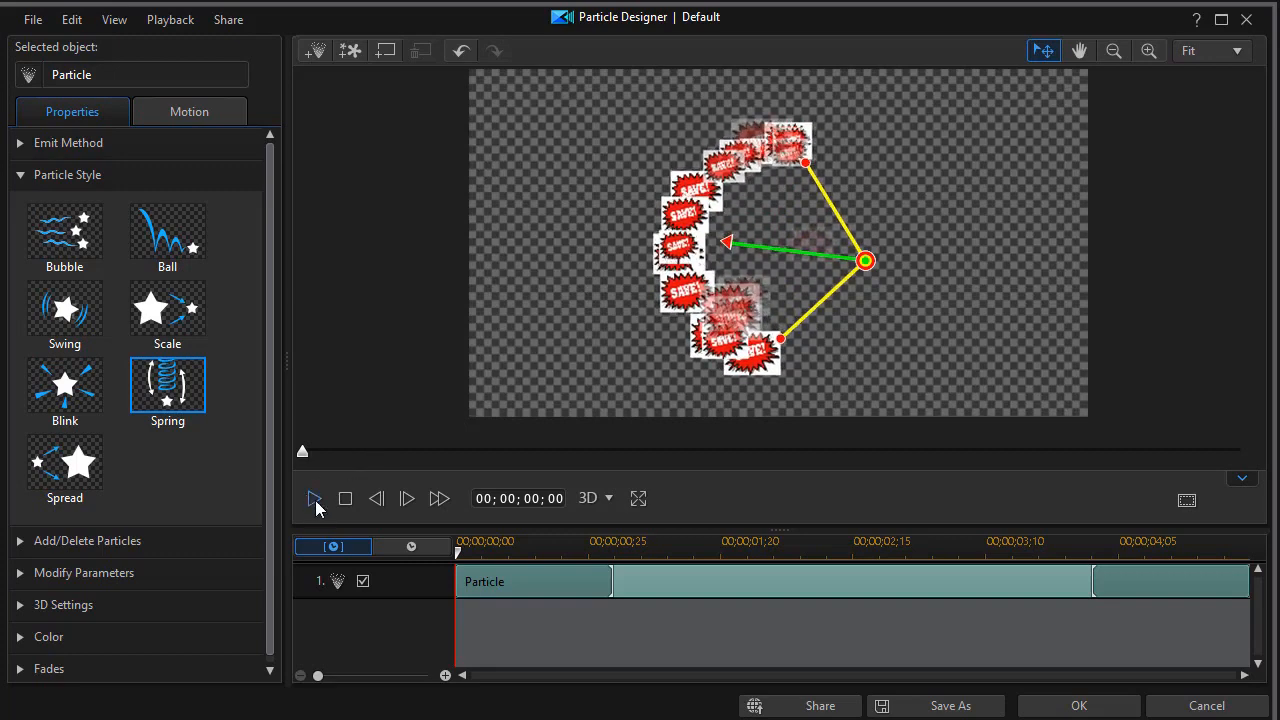
click(314, 498)
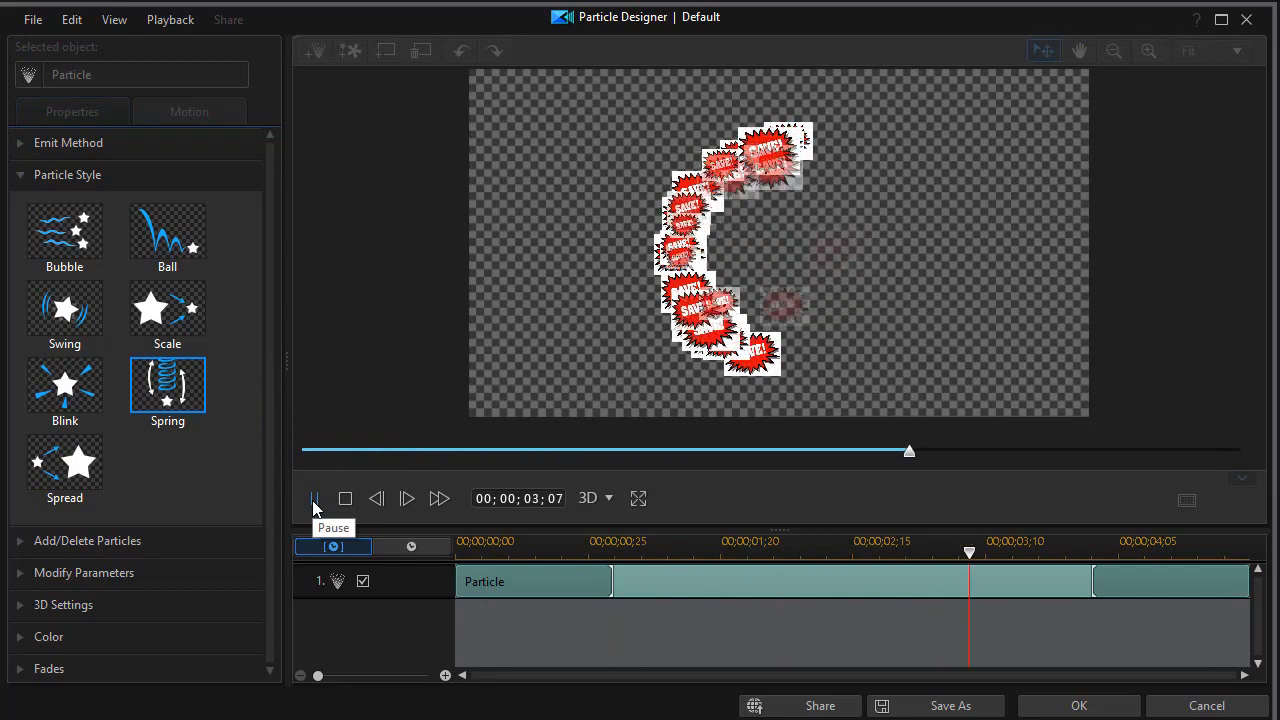
click(345, 498)
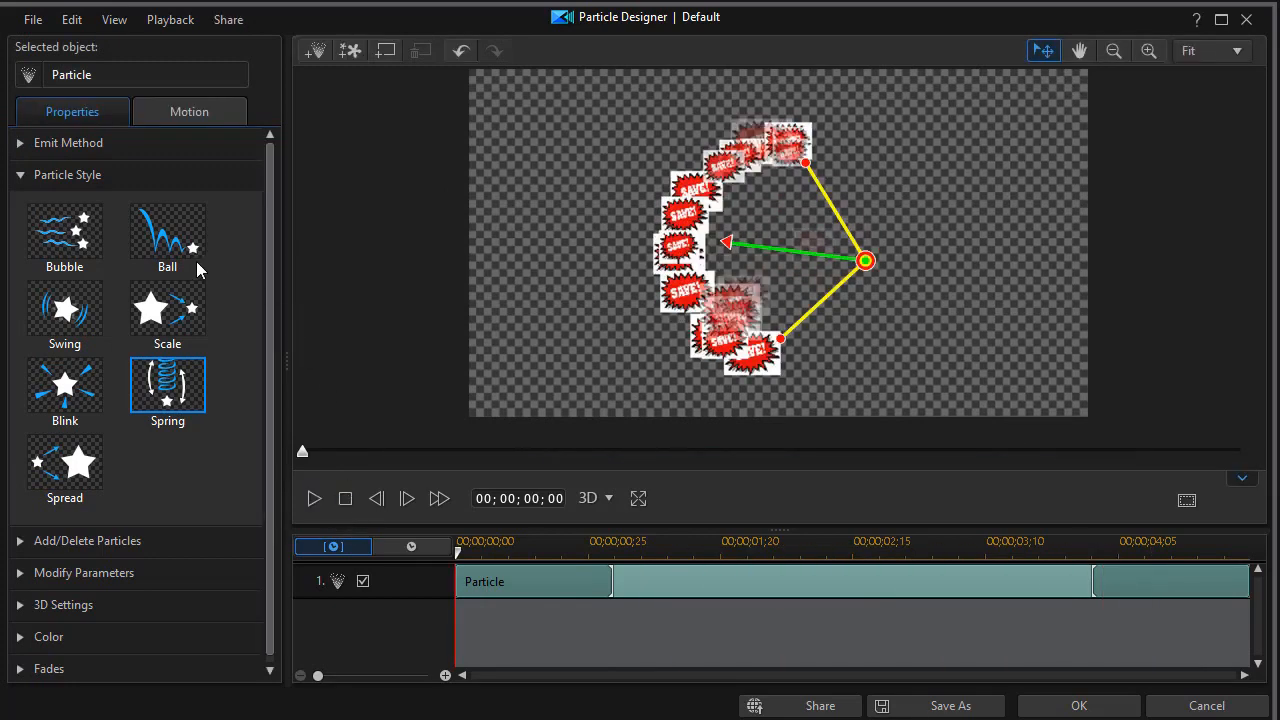
mouse_move(228, 262)
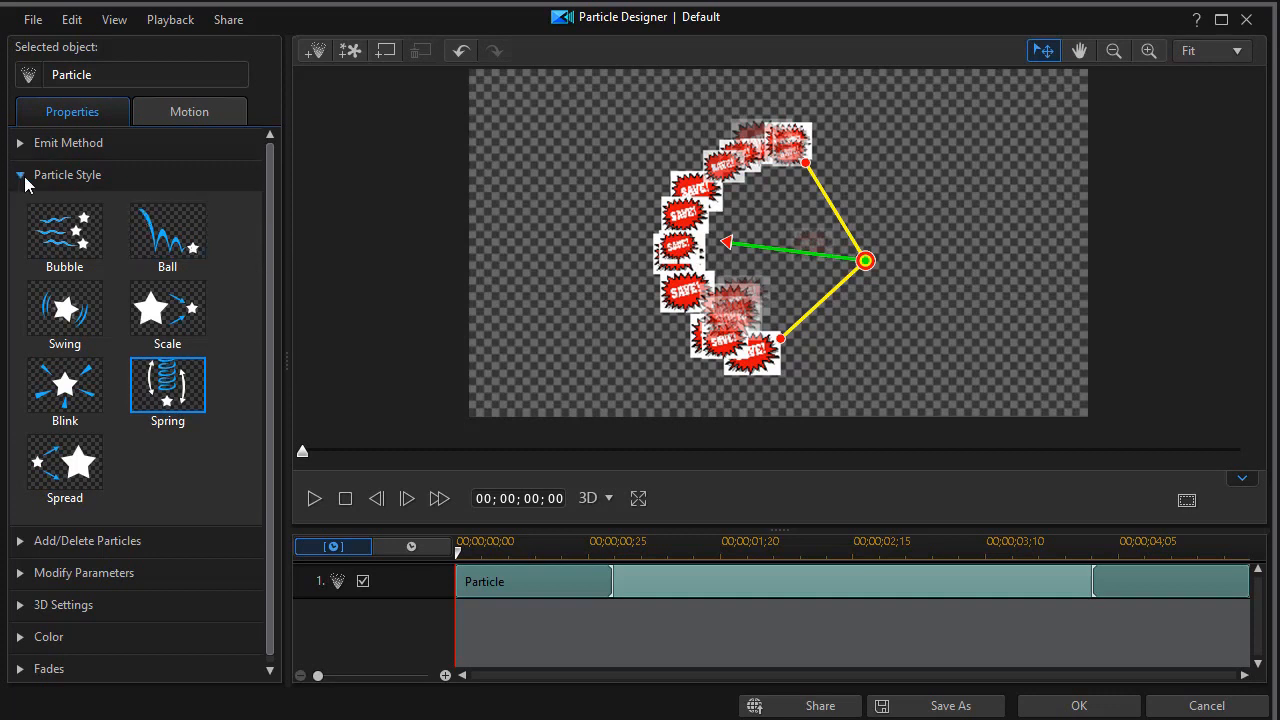
- Set Emit Method to Line, tilt the line nearly upright, and preview the emission
click(68, 142)
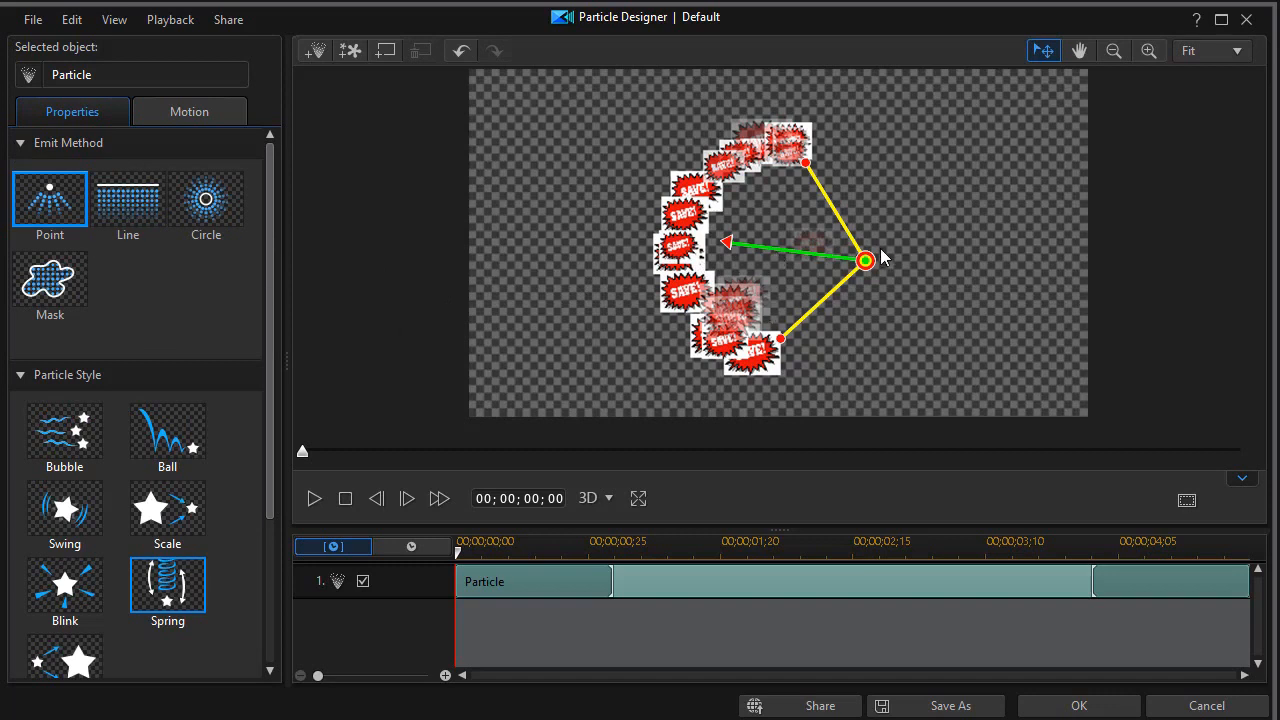
mouse_move(167, 590)
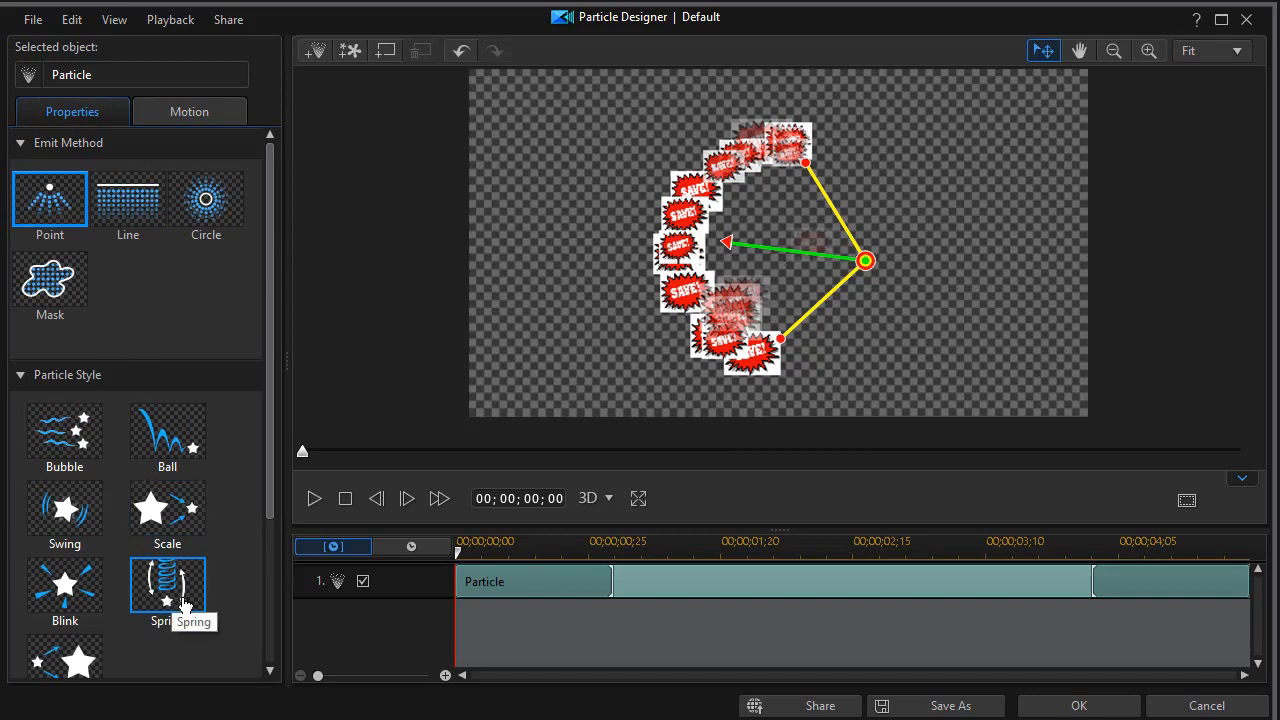
click(127, 199)
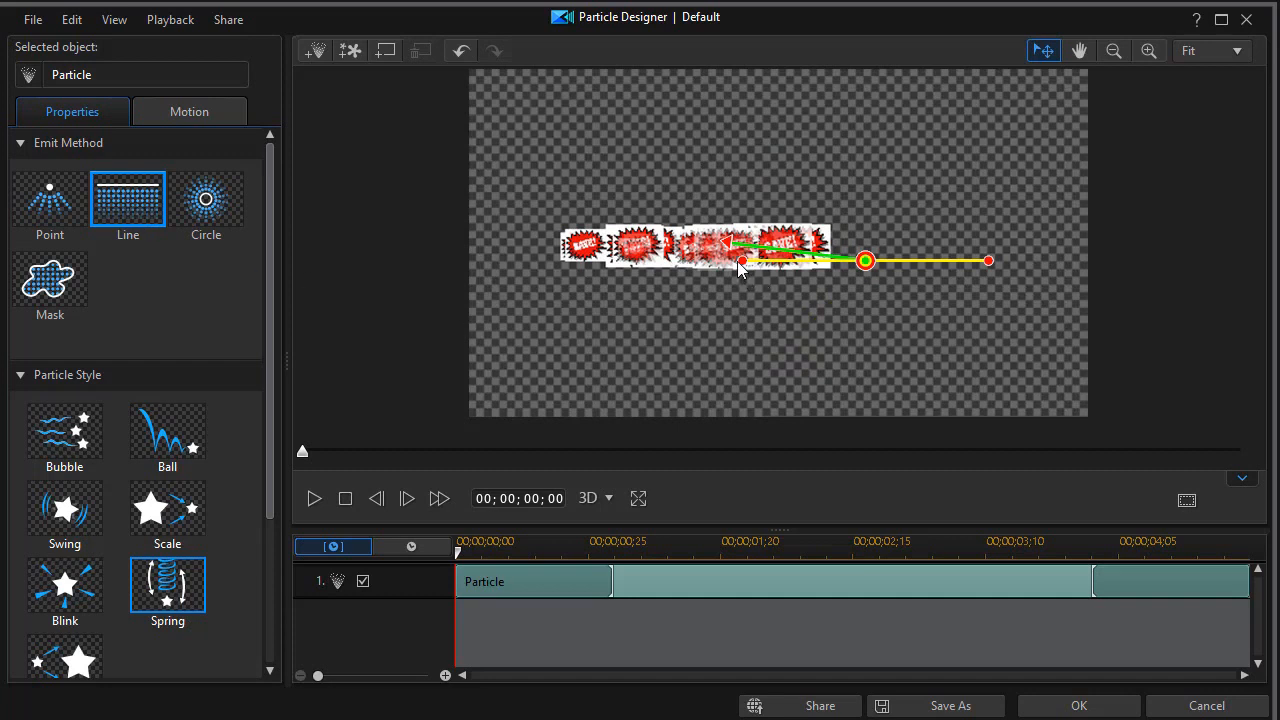
mouse_move(778, 208)
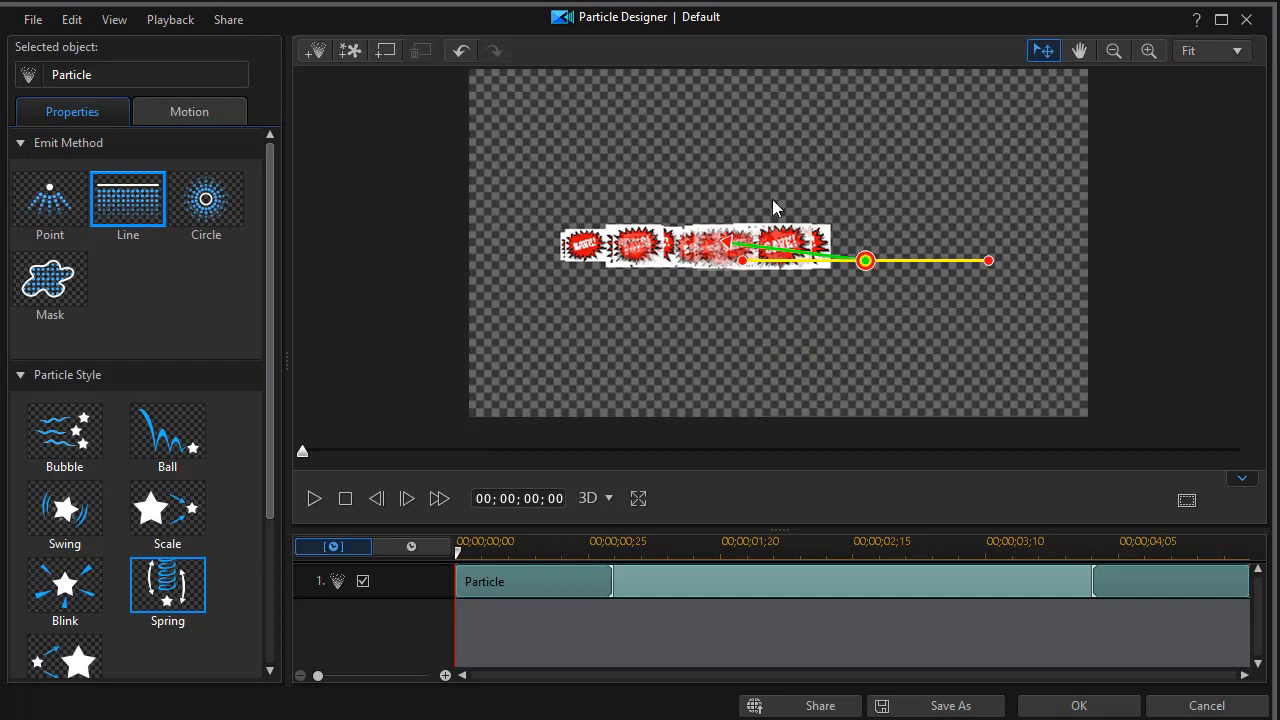
drag(990, 260, 960, 201)
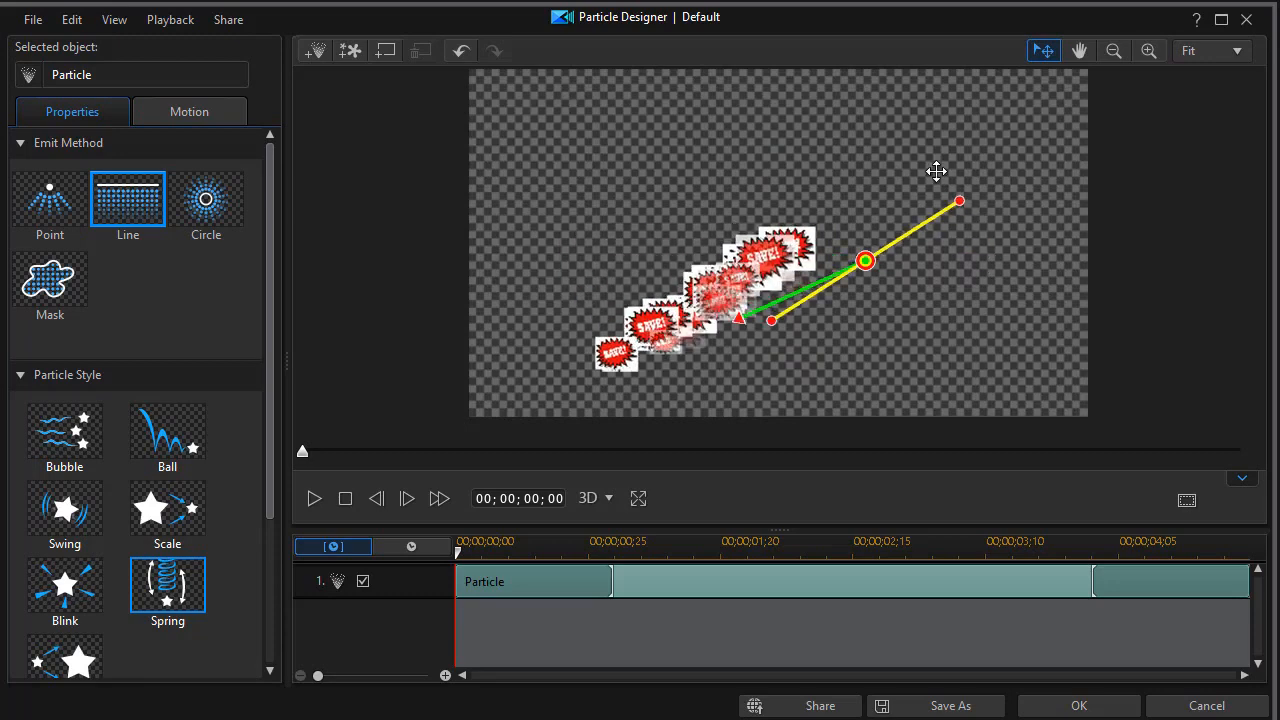
drag(740, 318, 815, 380)
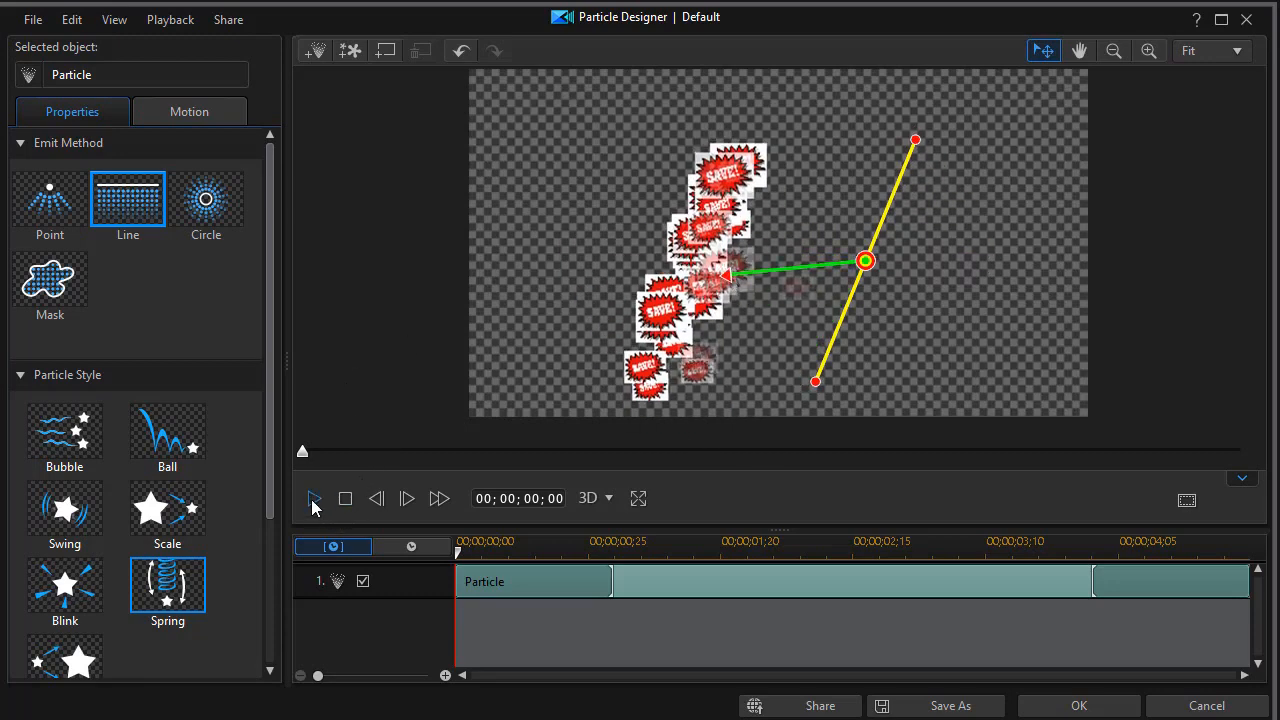
click(314, 498)
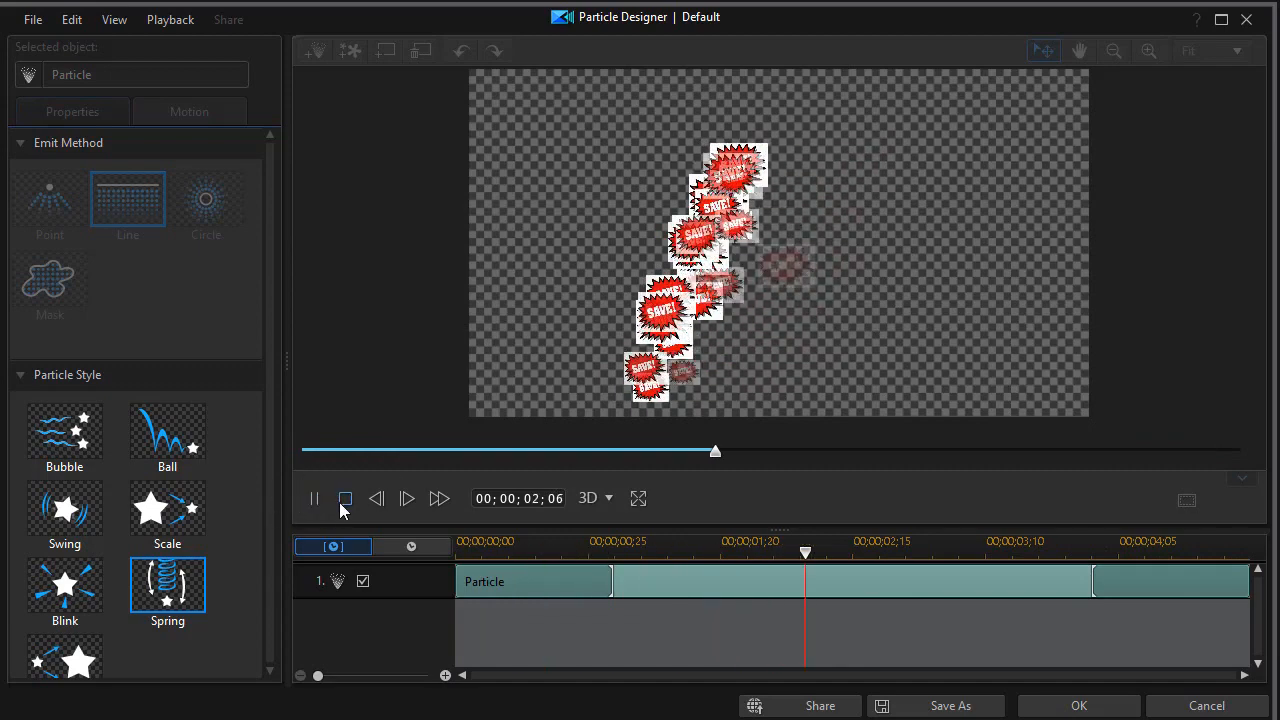
click(344, 498)
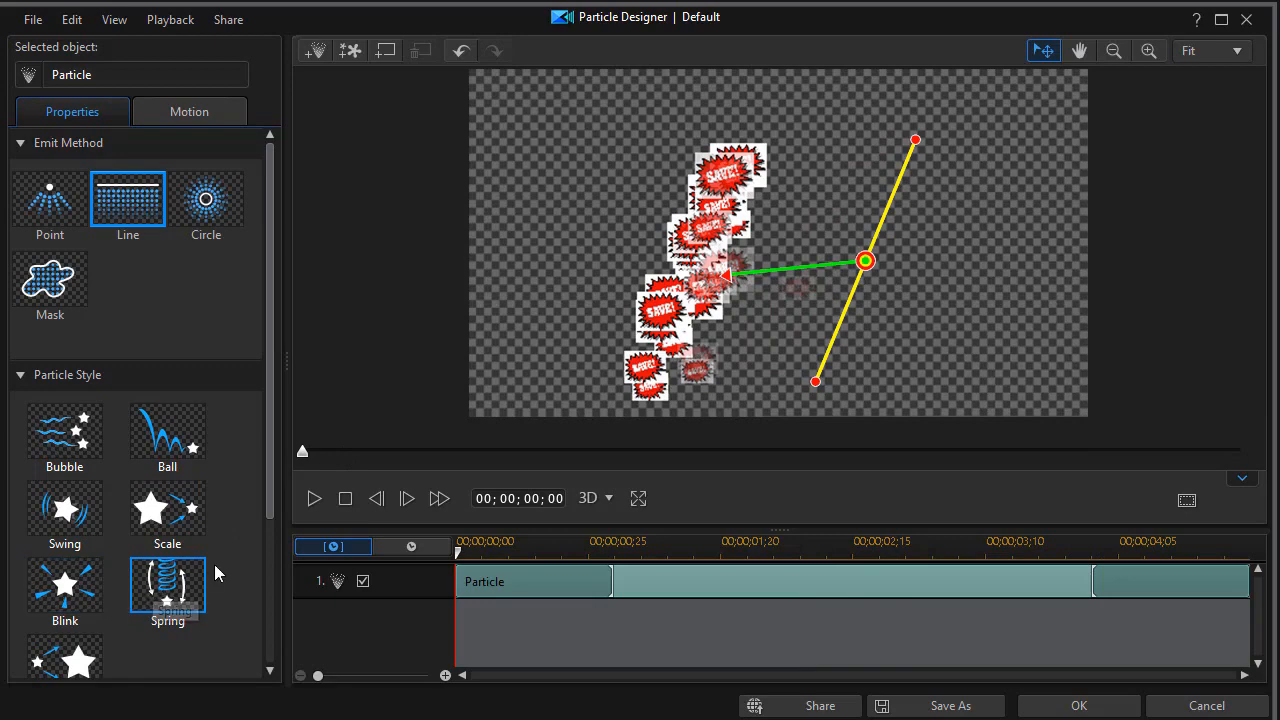
- Preview the SAVE! particles in Swing style, then switch them to Spread
click(64, 508)
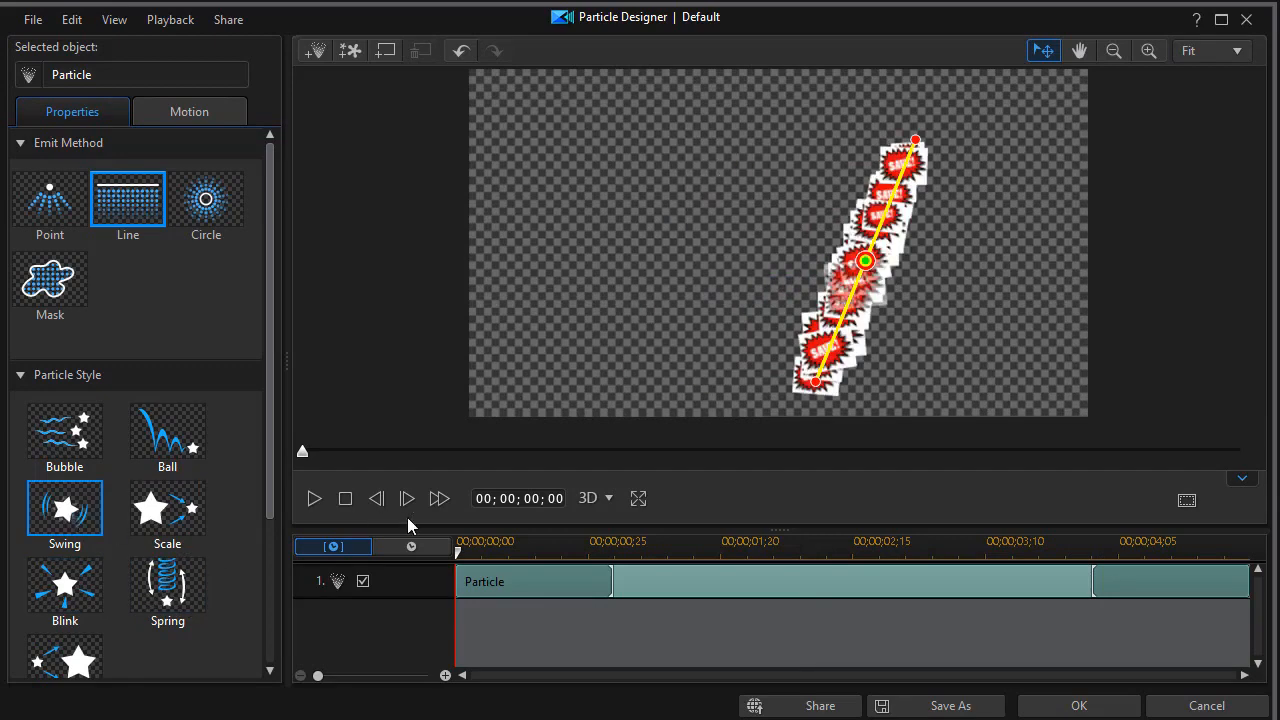
click(314, 498)
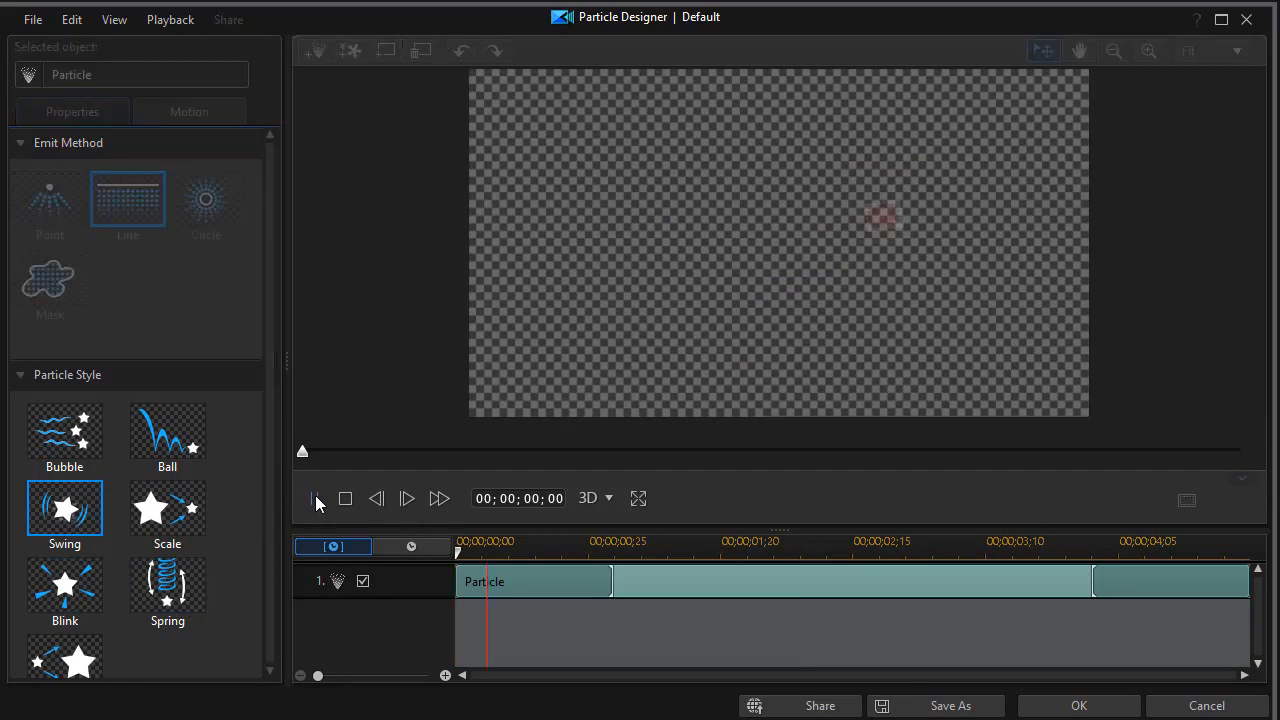
click(406, 498)
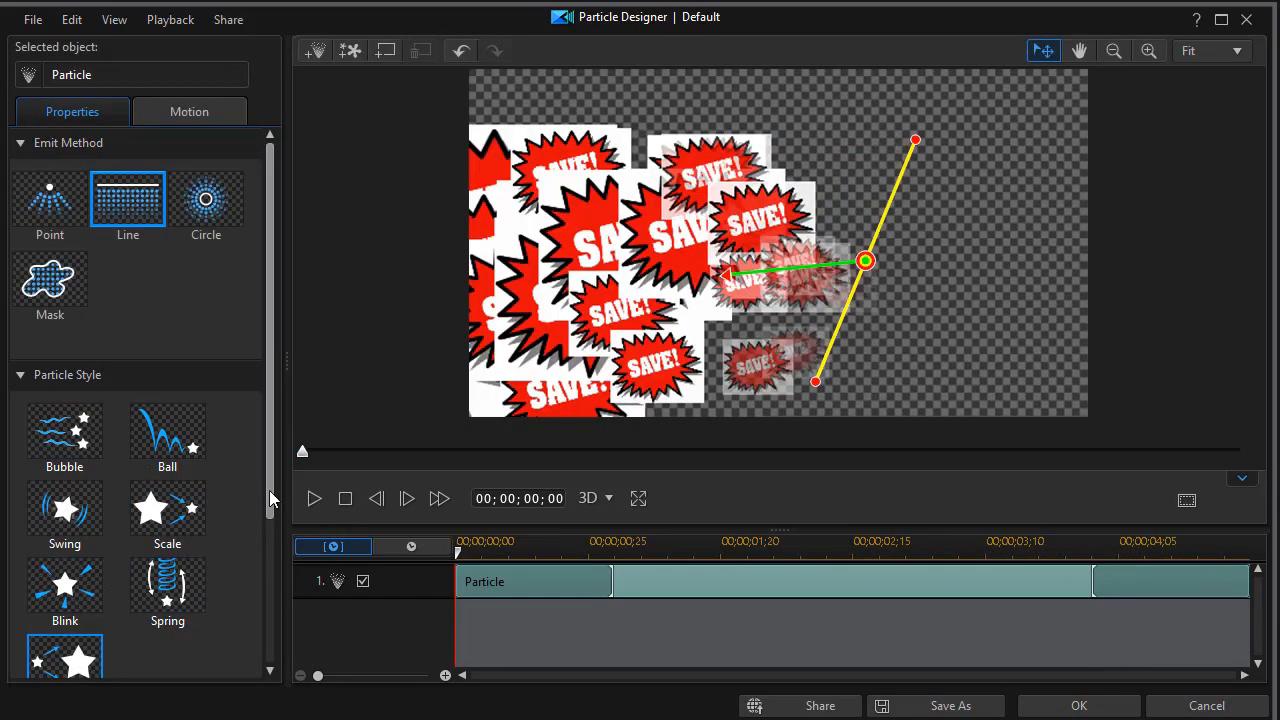
scroll(down, 3)
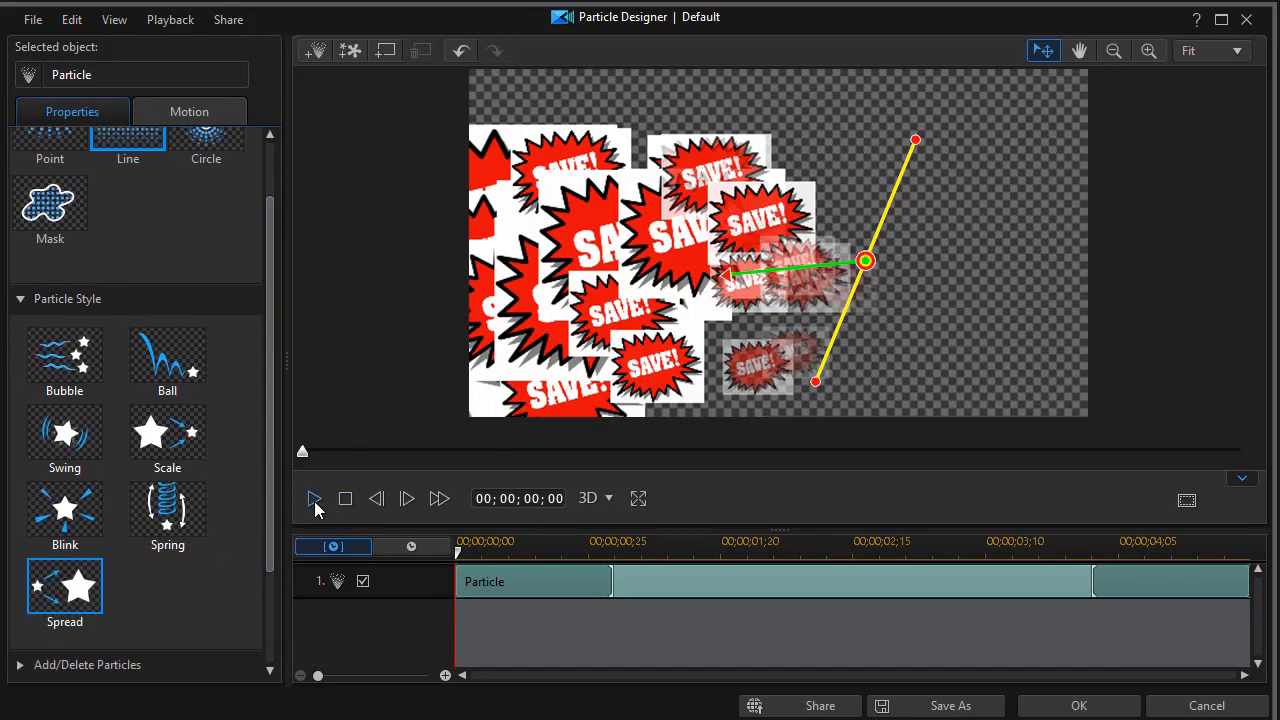
click(314, 498)
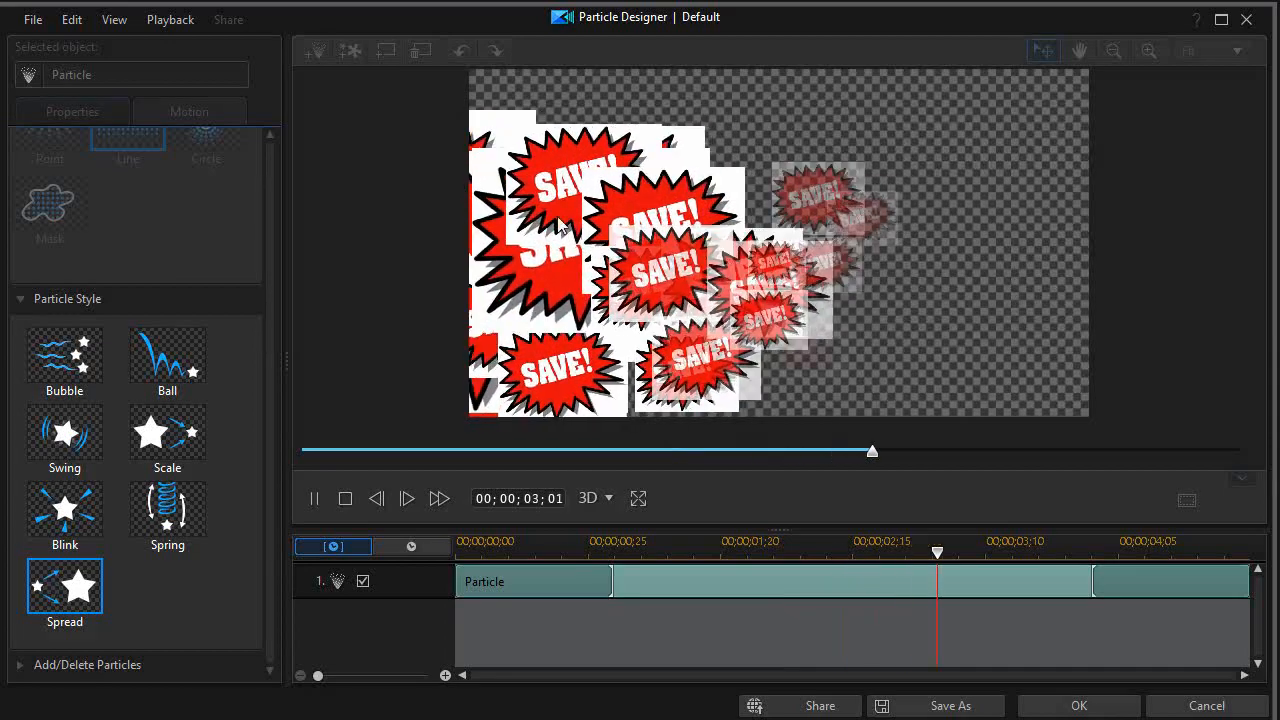
click(345, 498)
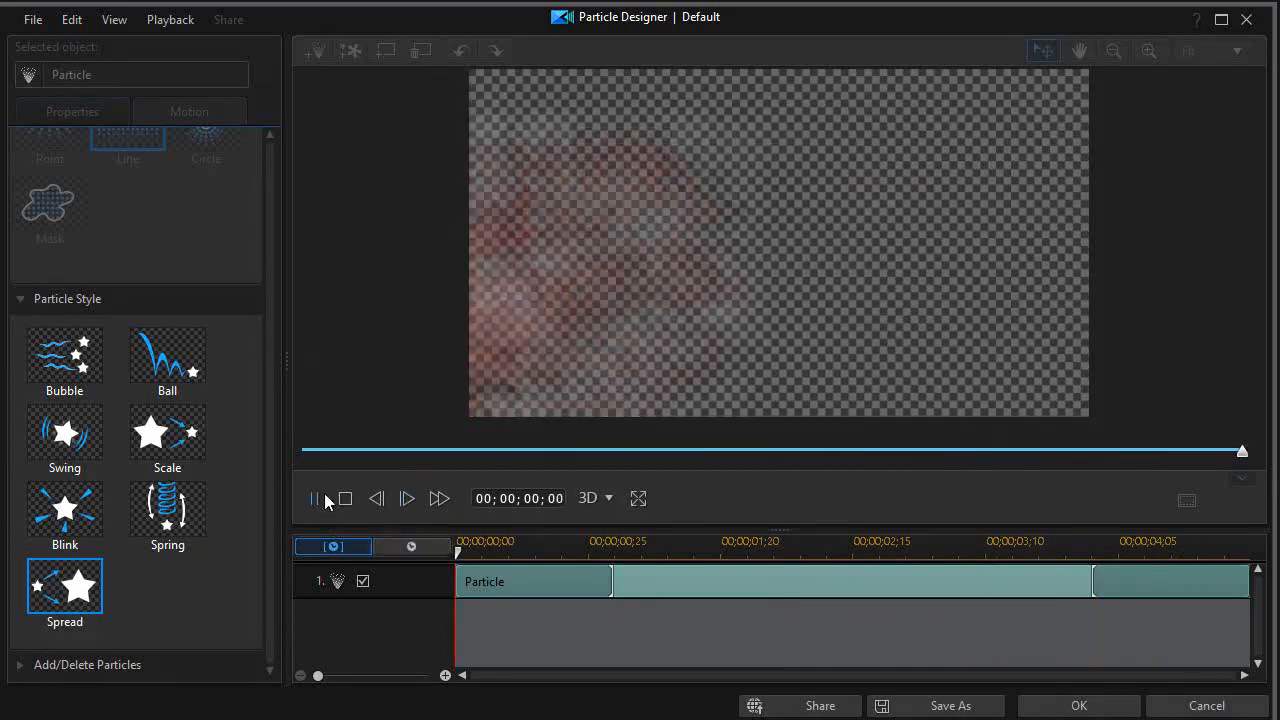
click(314, 498)
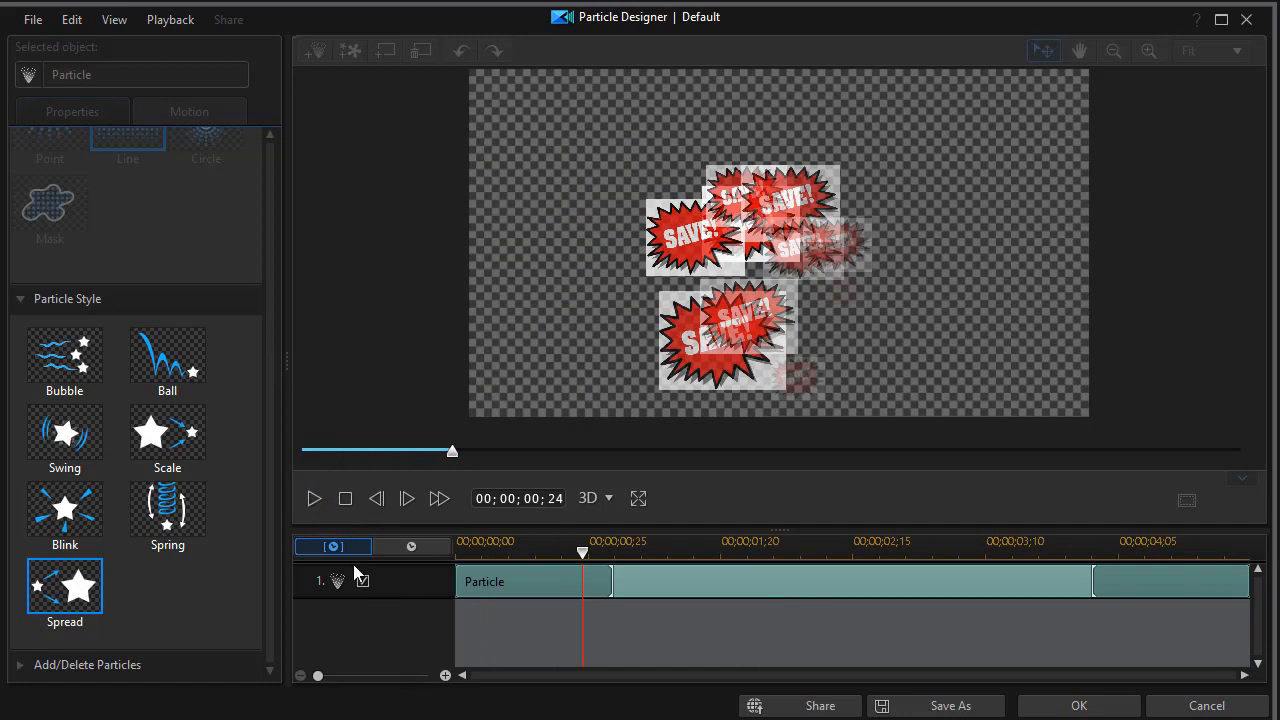
click(362, 581)
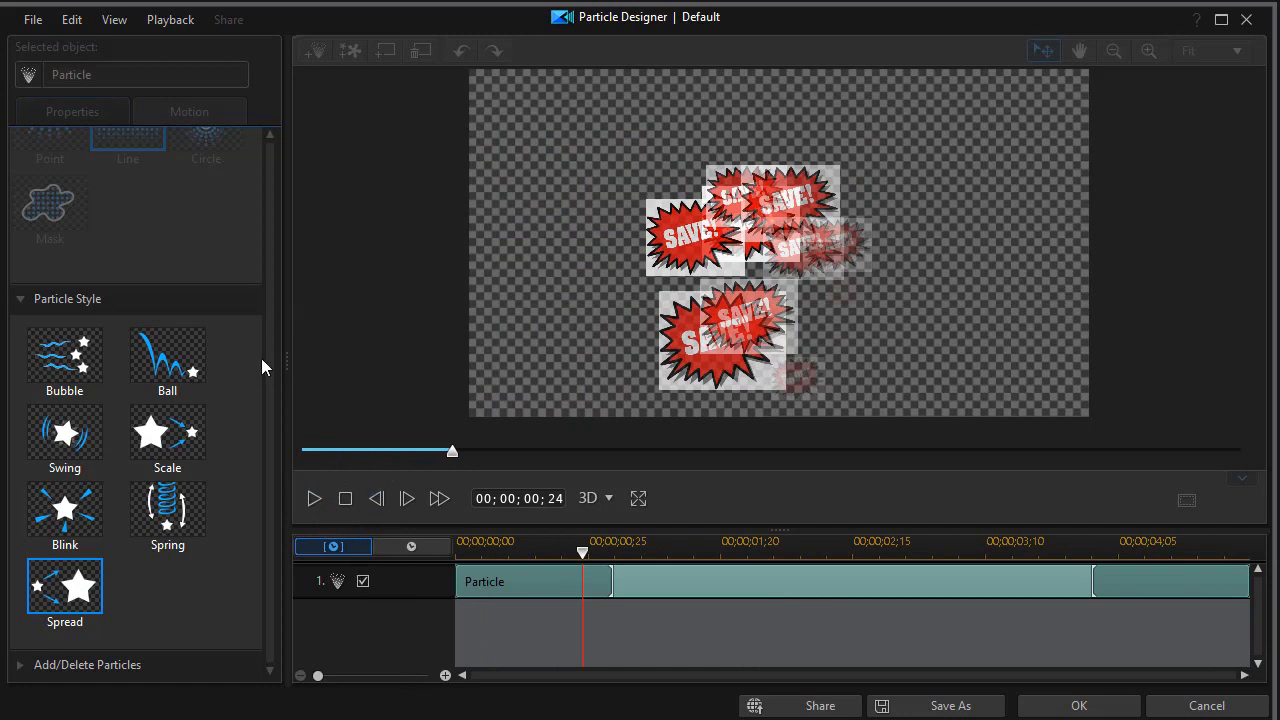
mouse_move(23, 307)
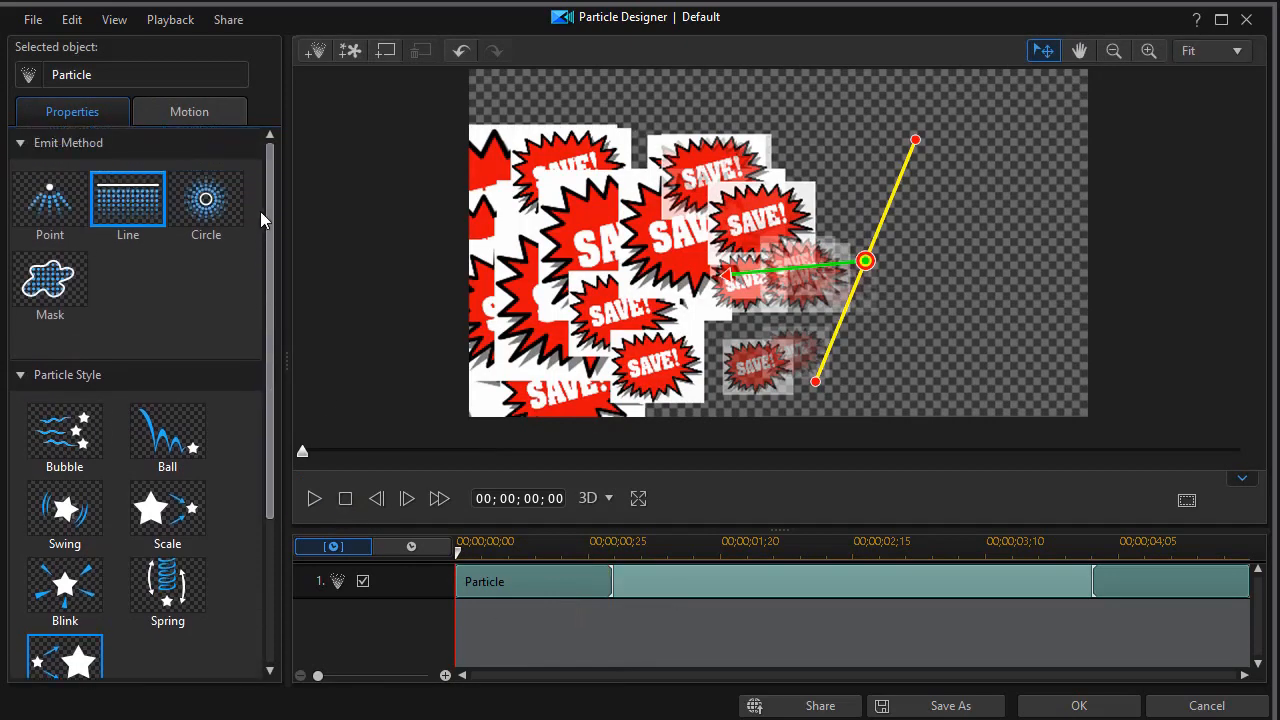
mouse_move(364, 296)
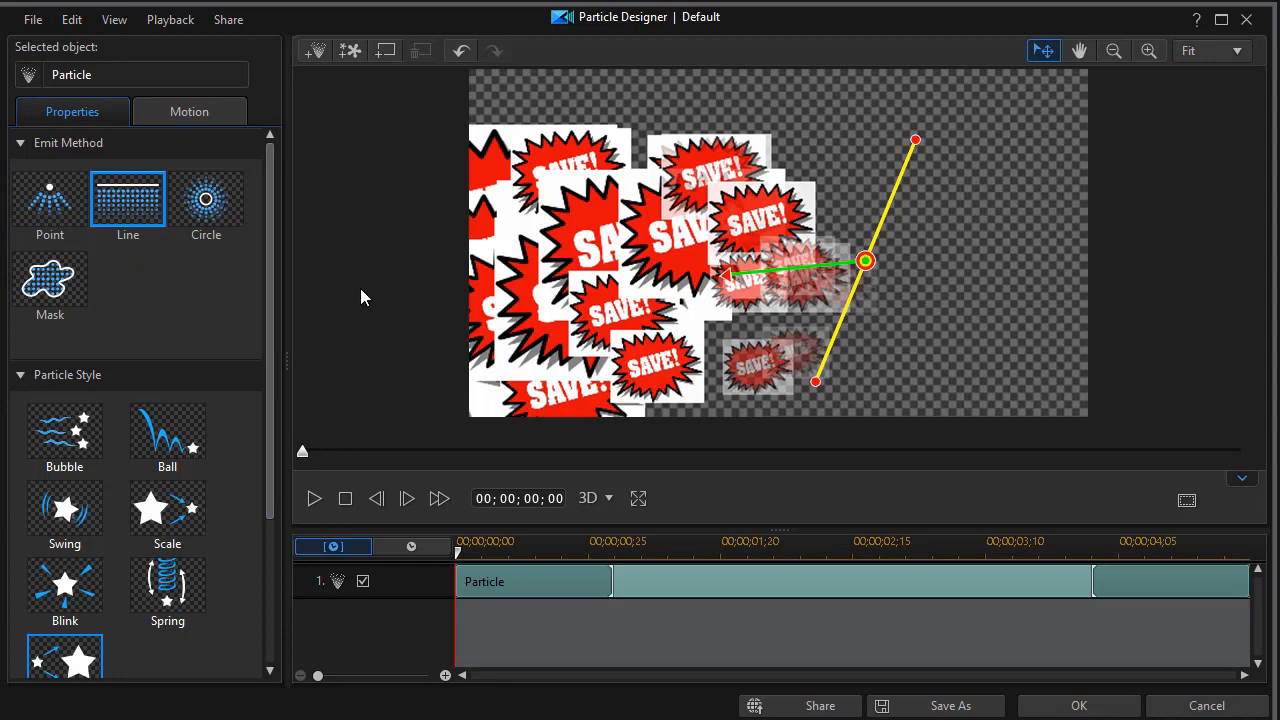